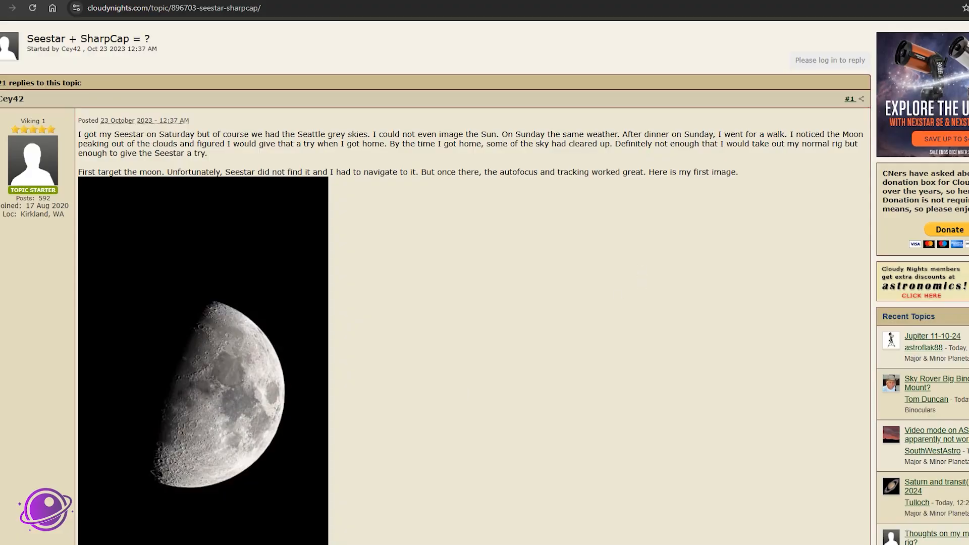
Step: Show the connected ASHLAN network's Station Mode details, with IP address 192.168.1.203
scroll("down", 3)
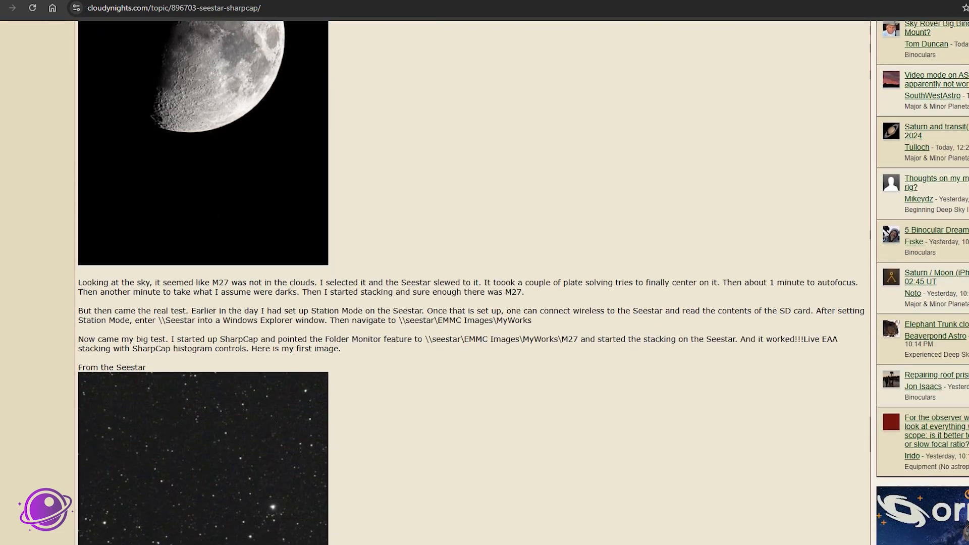
scroll("down", 3)
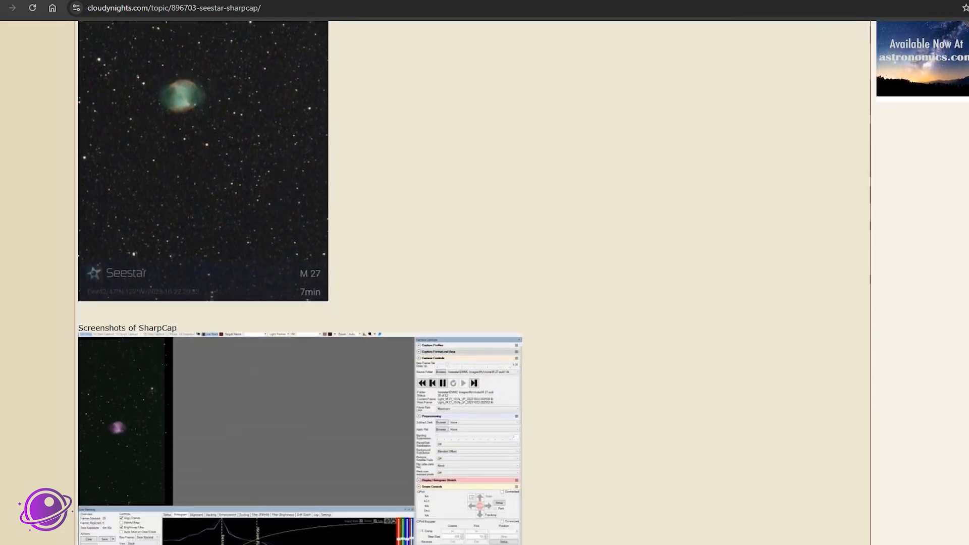
scroll("down", 3)
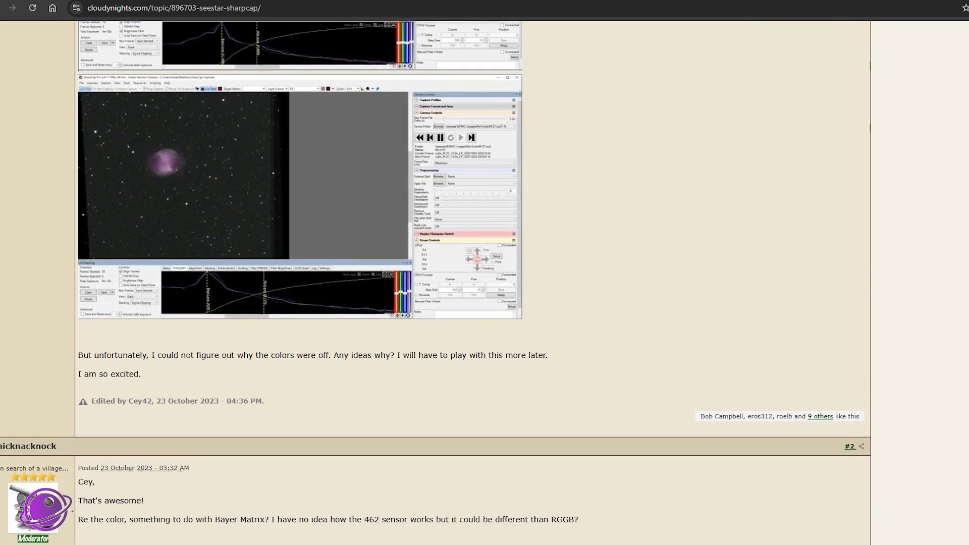
scroll("down", 3)
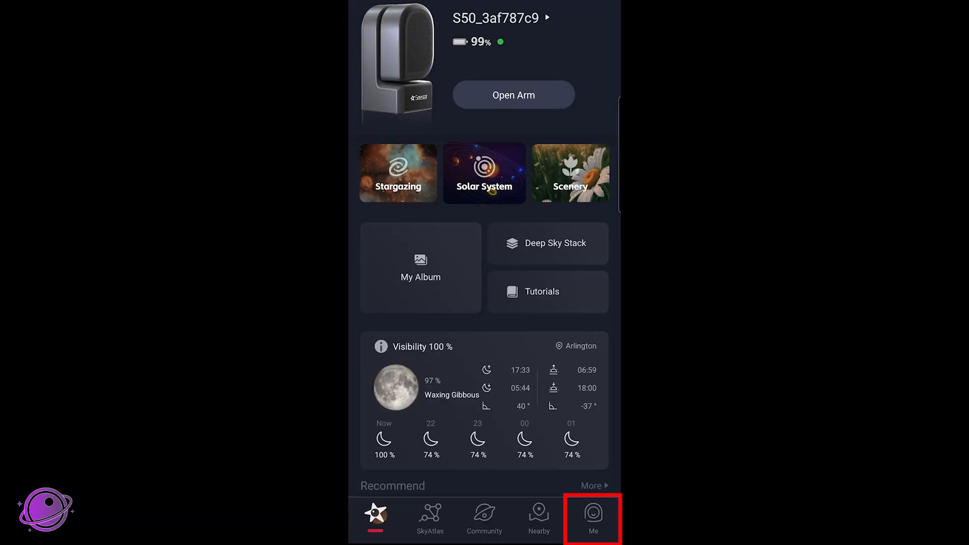
left_click(591, 517)
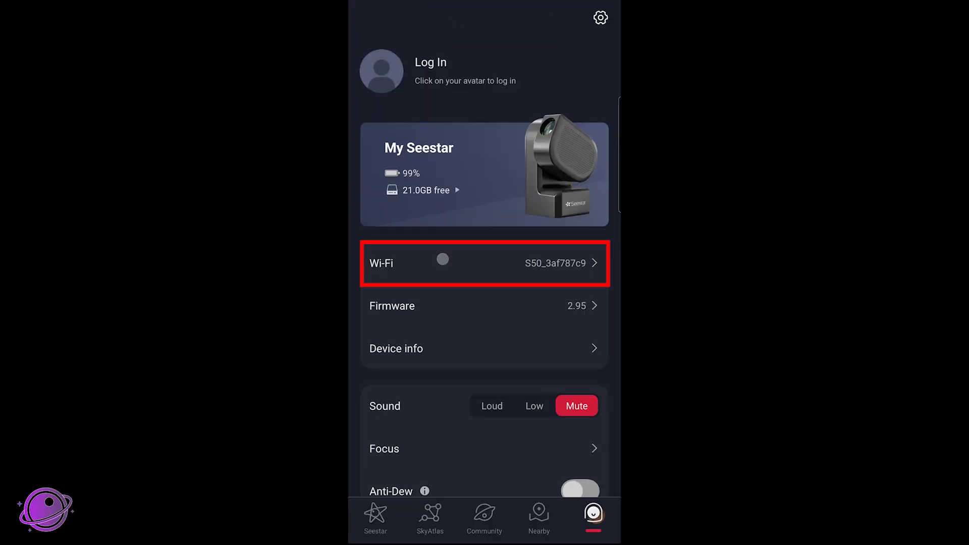
left_click(485, 263)
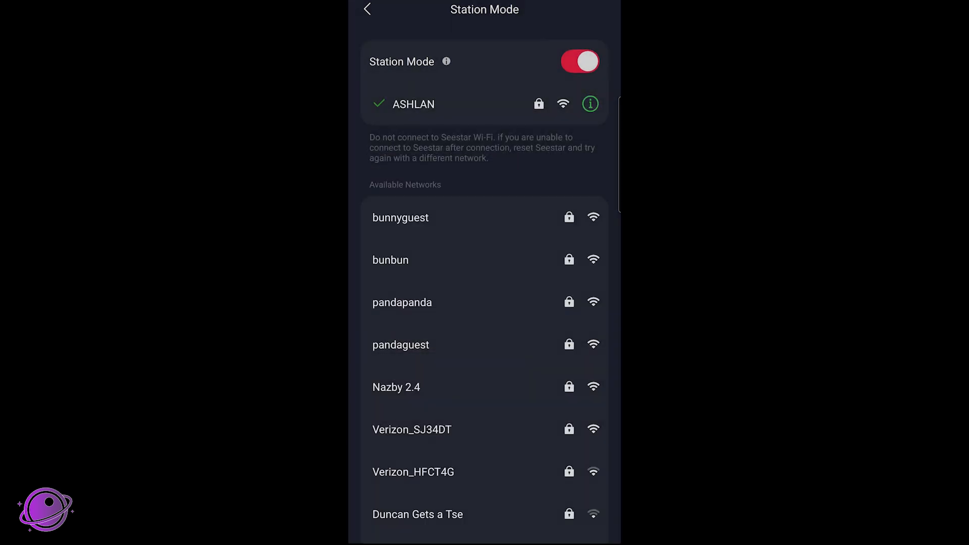
left_click(589, 103)
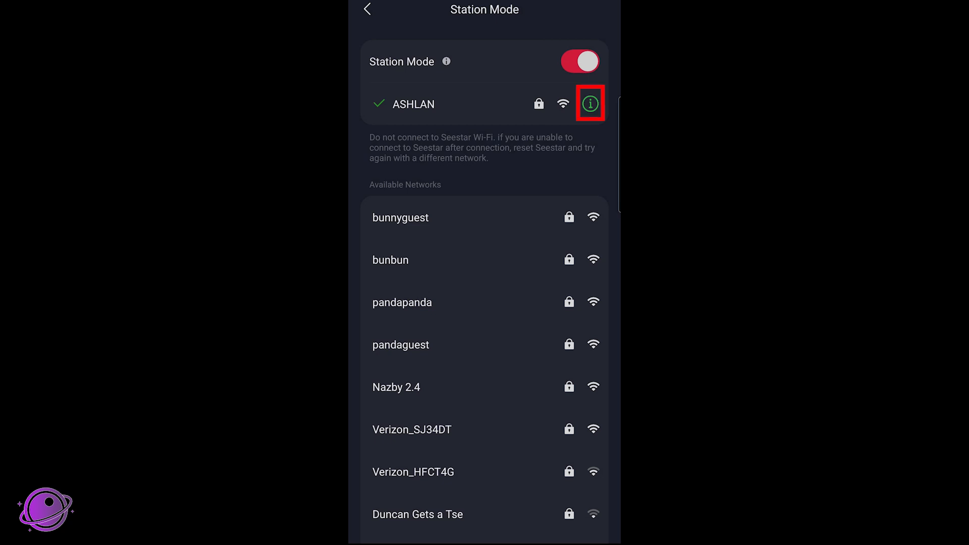
left_click(589, 103)
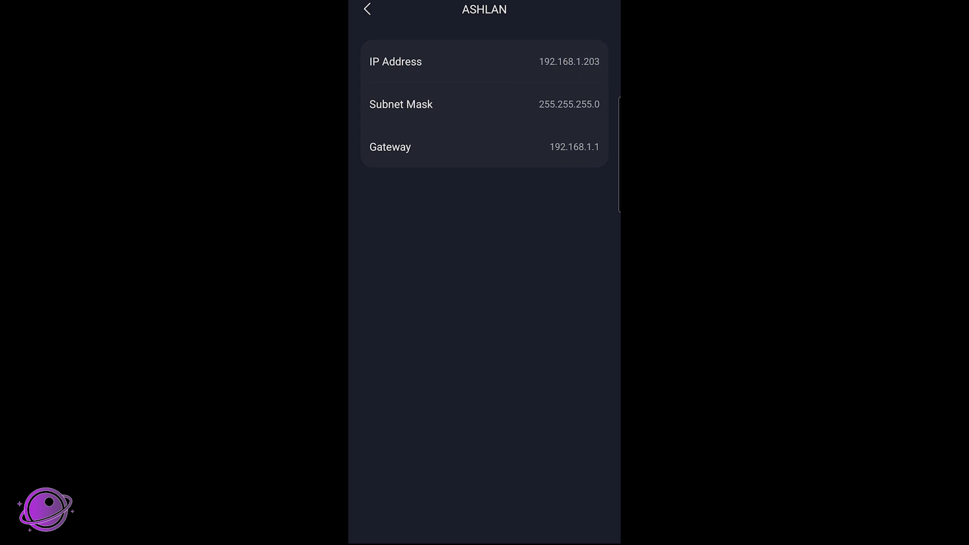
left_click(367, 9)
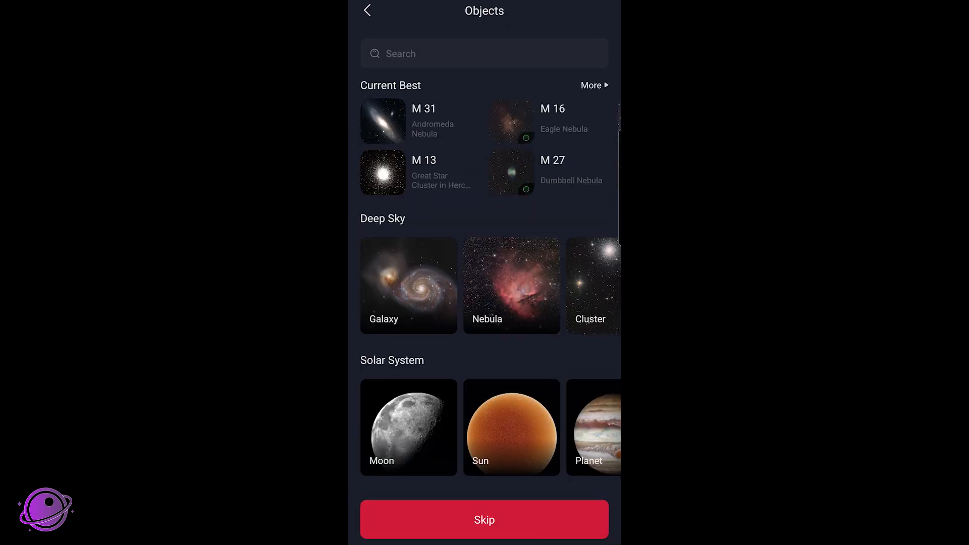
Step: Slew to M 31 from Current Best, autofocus, and start stacking exposures
left_click(408, 285)
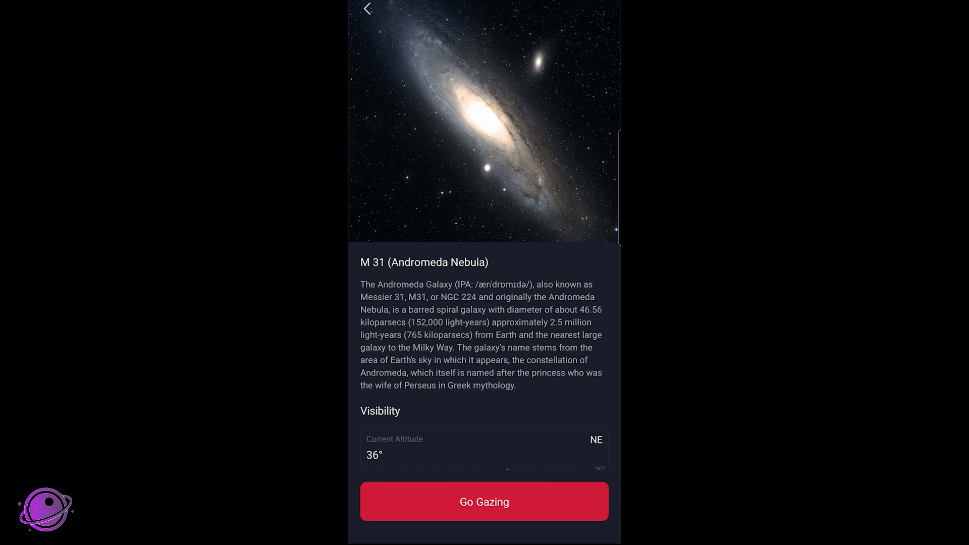
left_click(484, 501)
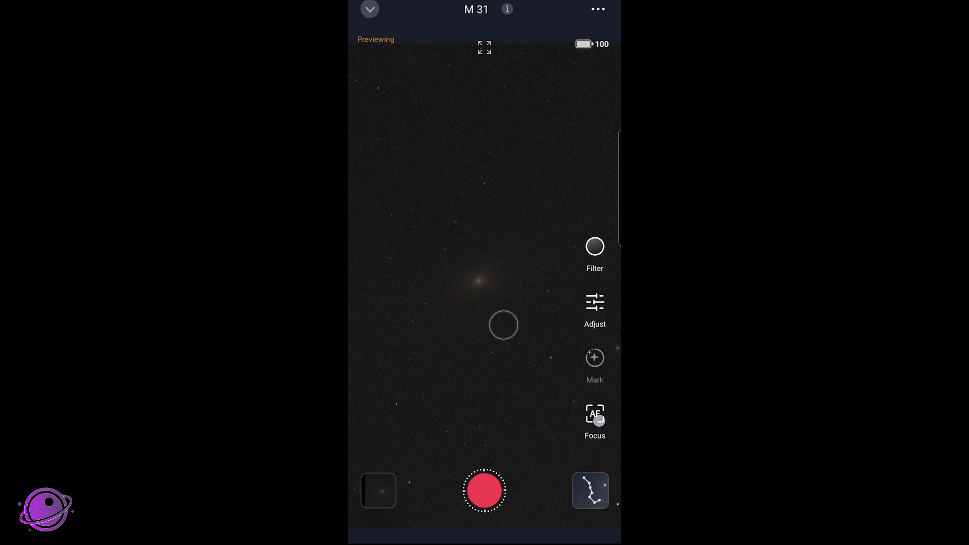
left_click(594, 420)
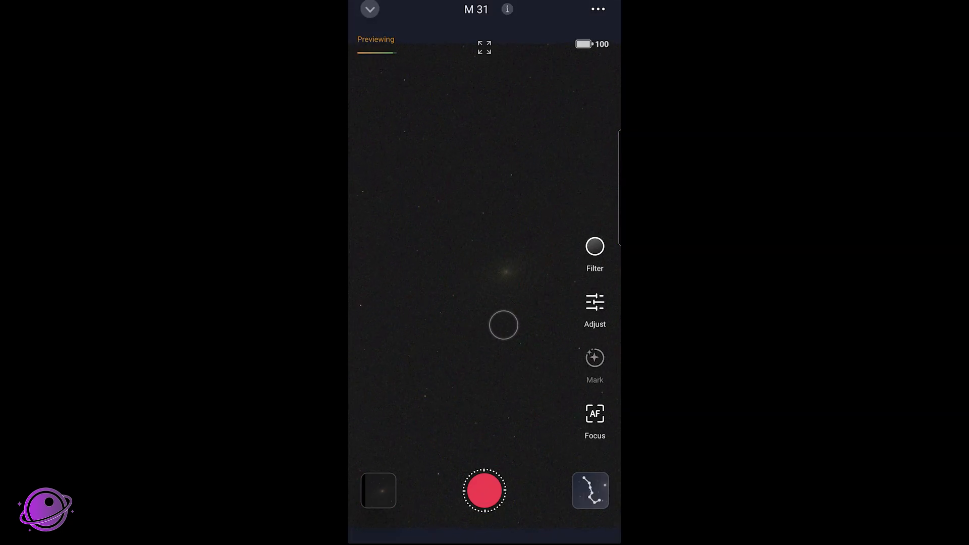
left_click(485, 491)
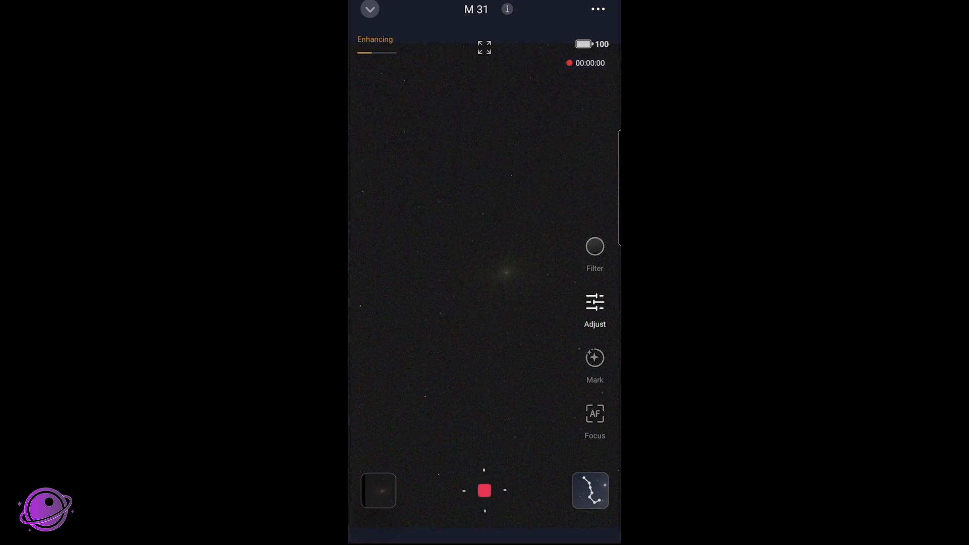
left_click(484, 490)
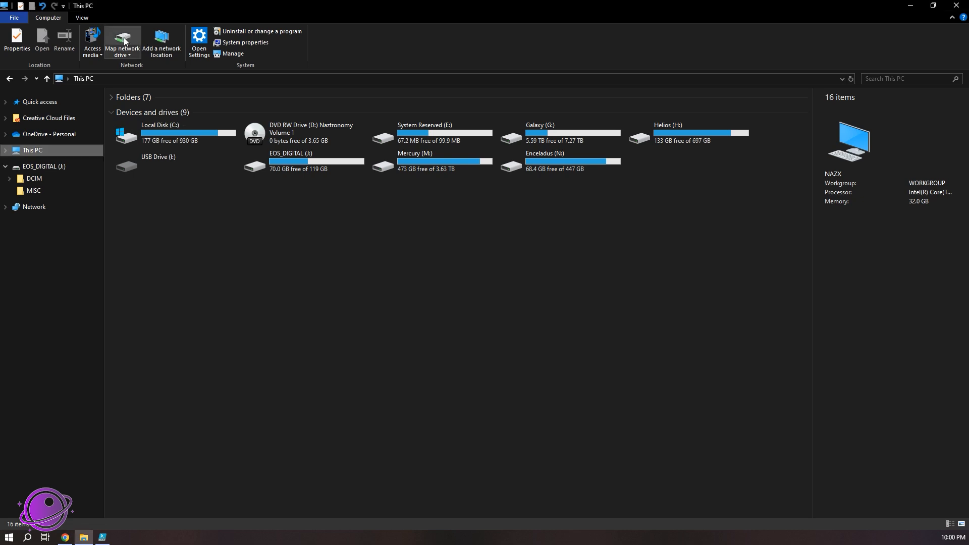
Step: Start mapping drive Z: to \\Seestar, checking the network folder browser before closing it
left_click(122, 41)
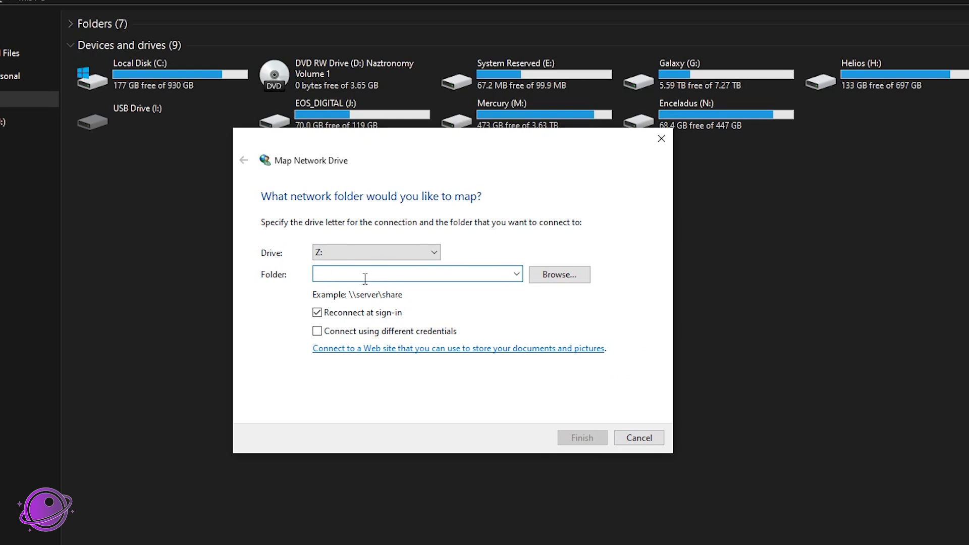
type("\\\\")
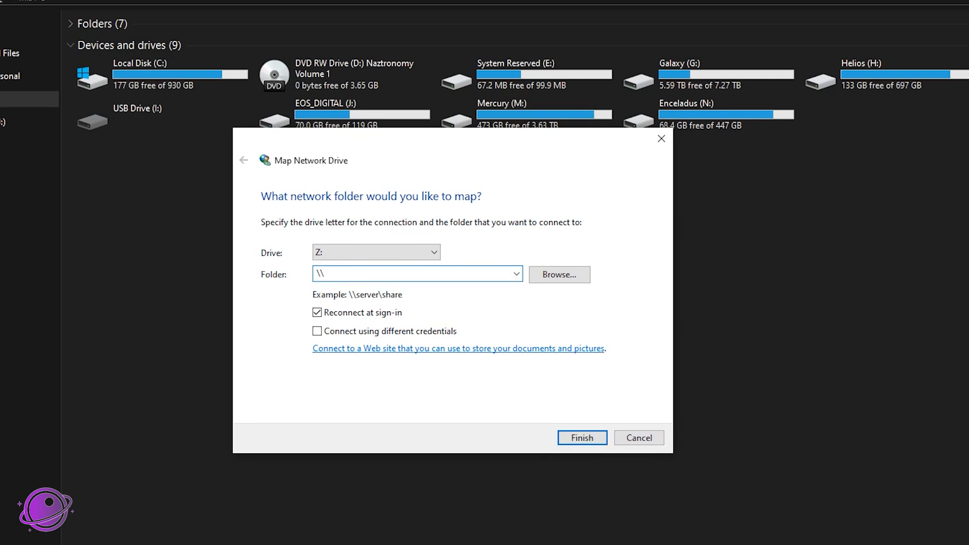
type("S")
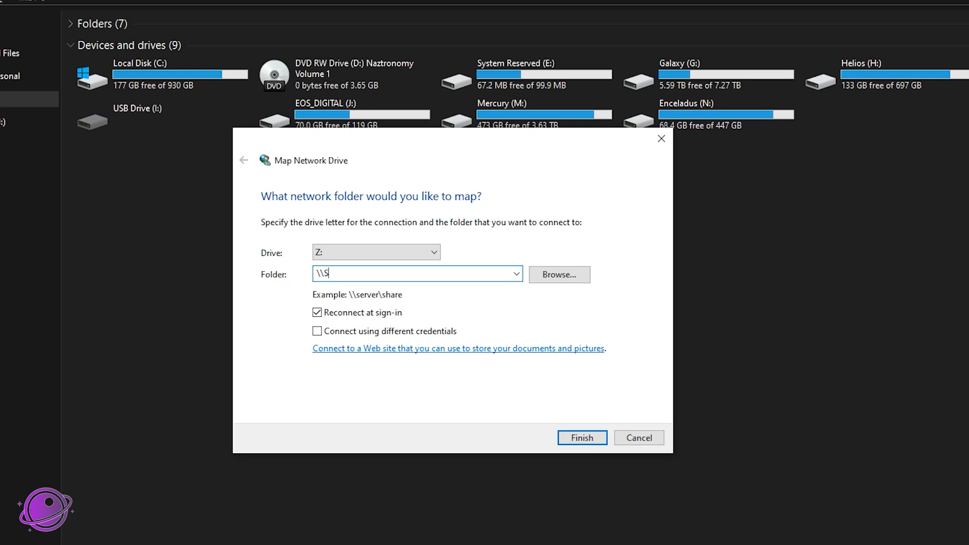
type("eestar")
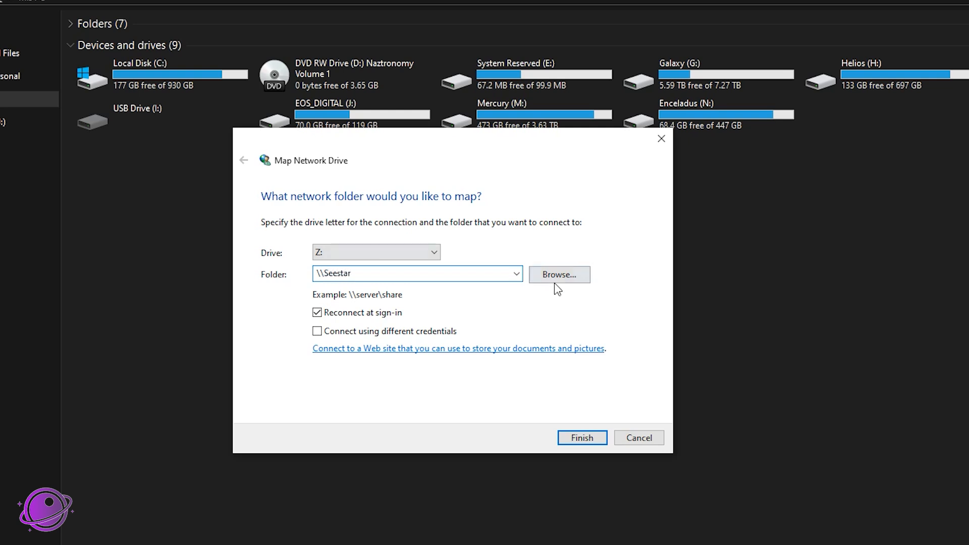
left_click(559, 274)
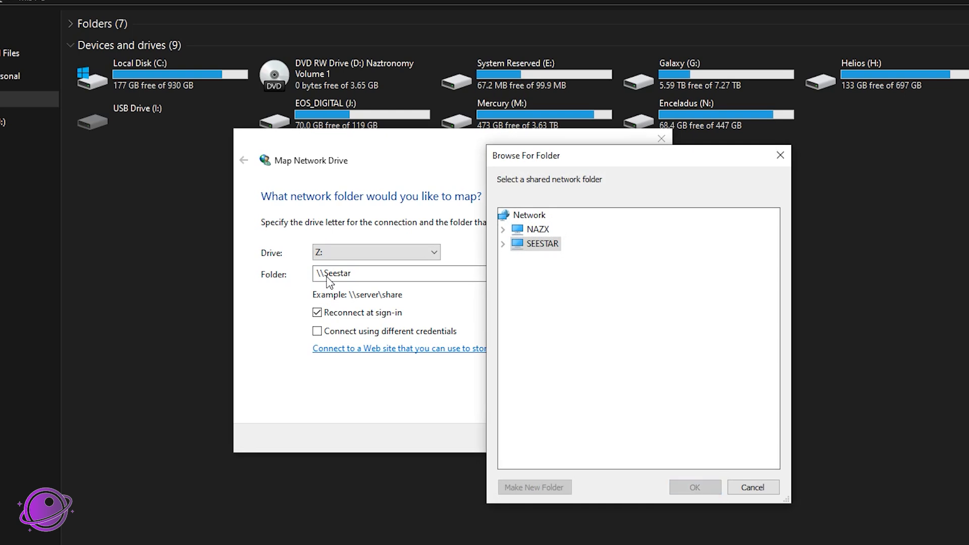
left_click(503, 243)
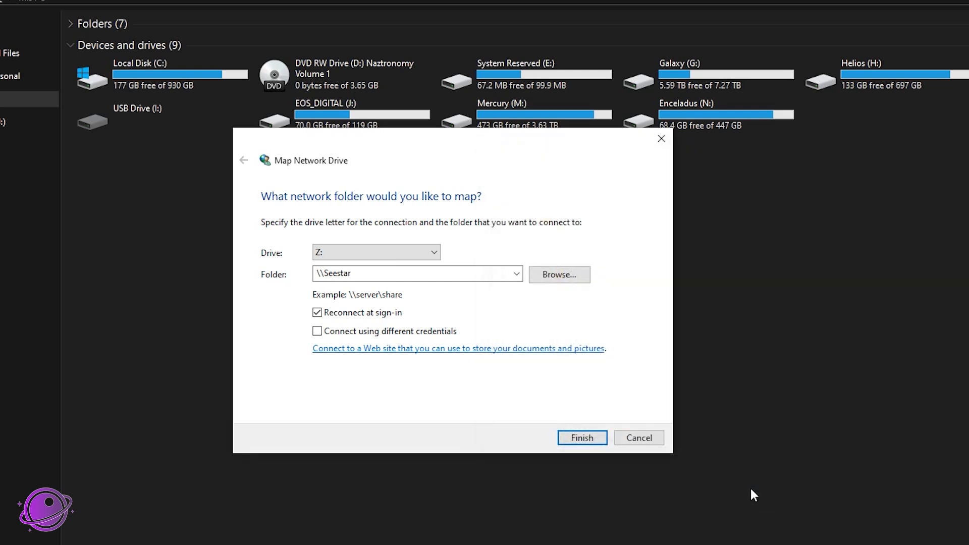
Step: Change the Map Network Drive folder path to \\192.168.1.203
left_click(417, 274)
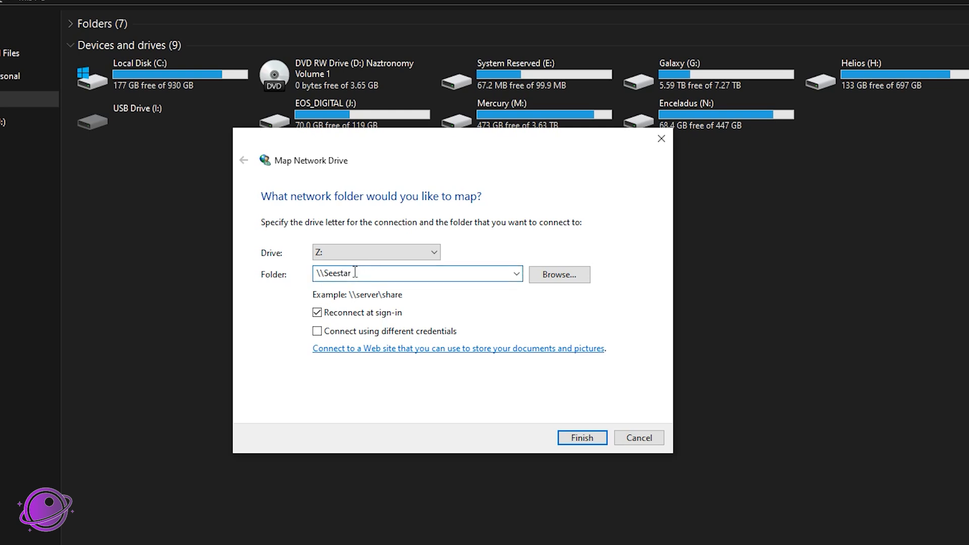
double_click(333, 273)
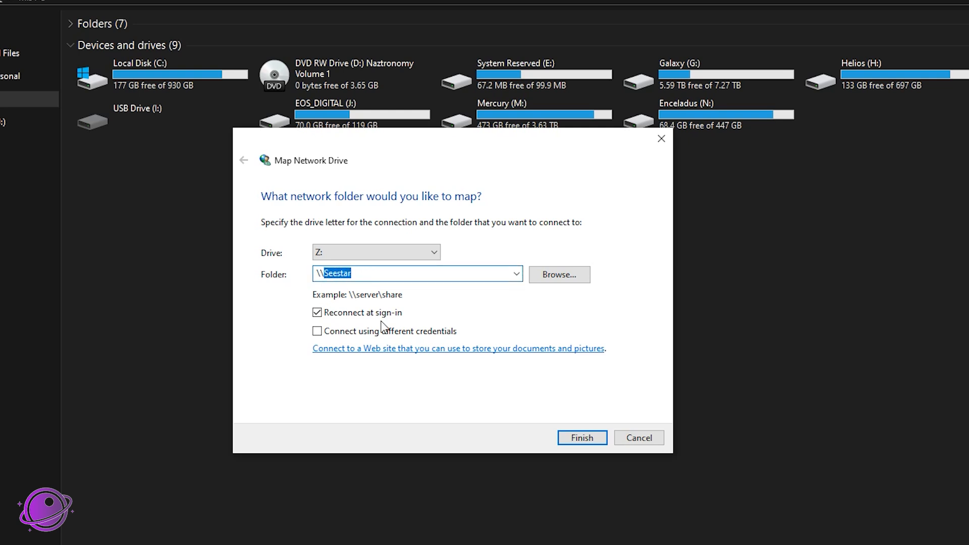
type("192.168.1")
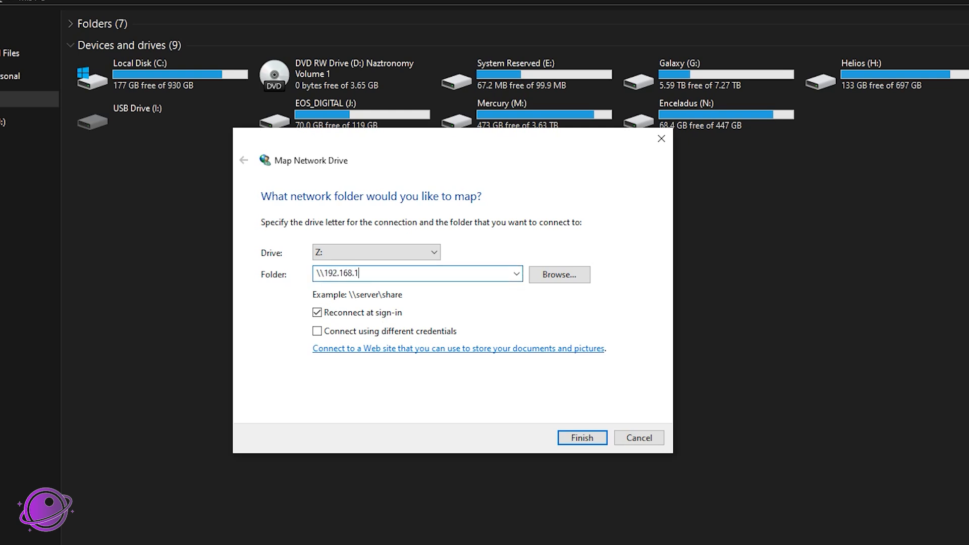
type(".203")
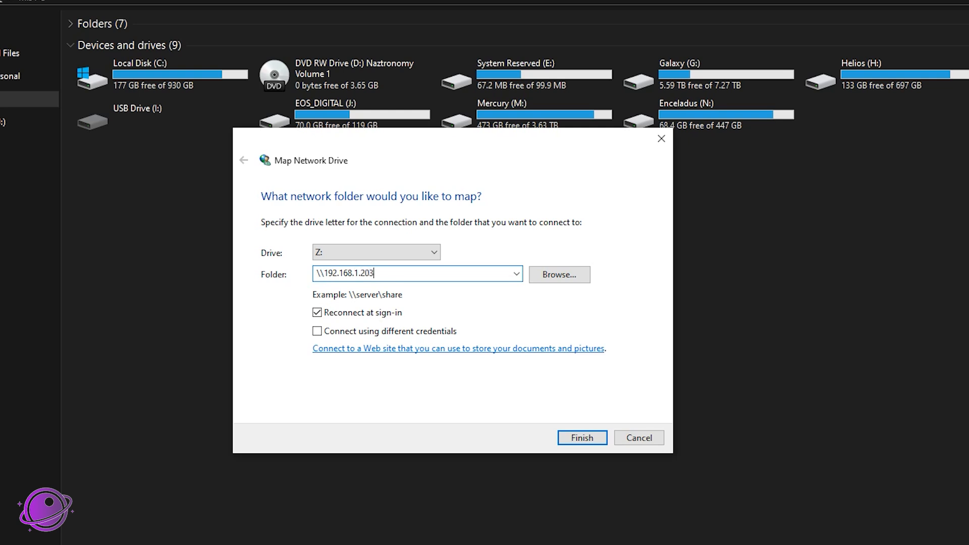
mouse_move(493, 266)
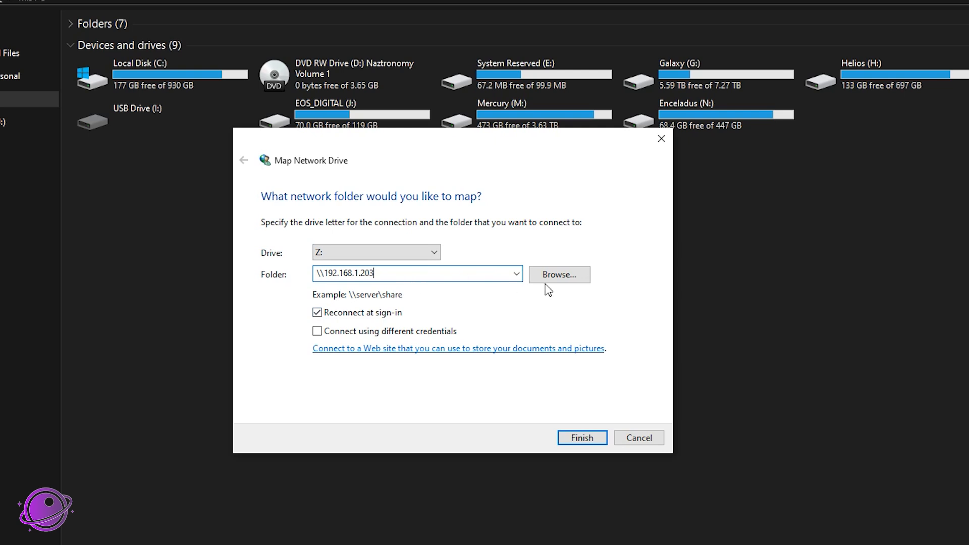
Step: Browse 192.168.1.203 > SEESTAR > MyWorks to view the target folders
left_click(557, 274)
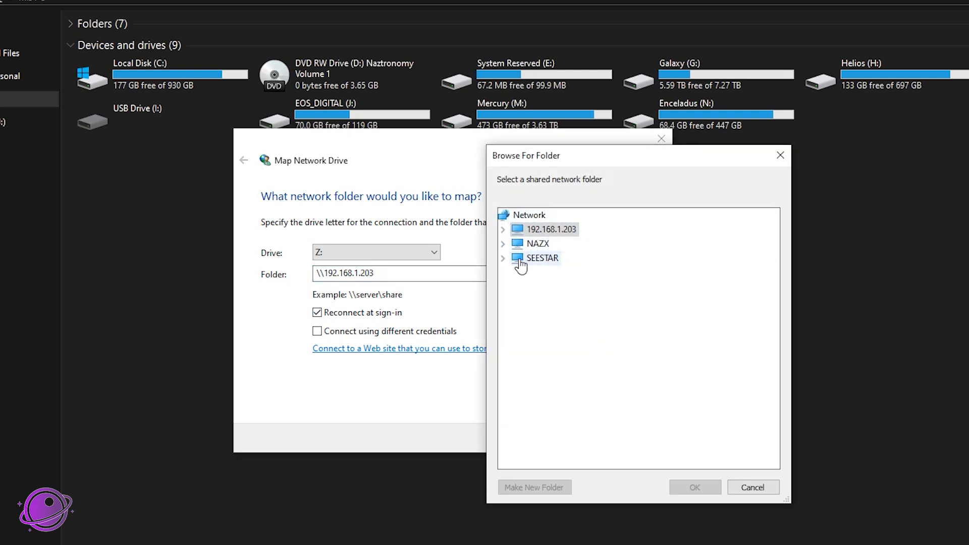
left_click(502, 229)
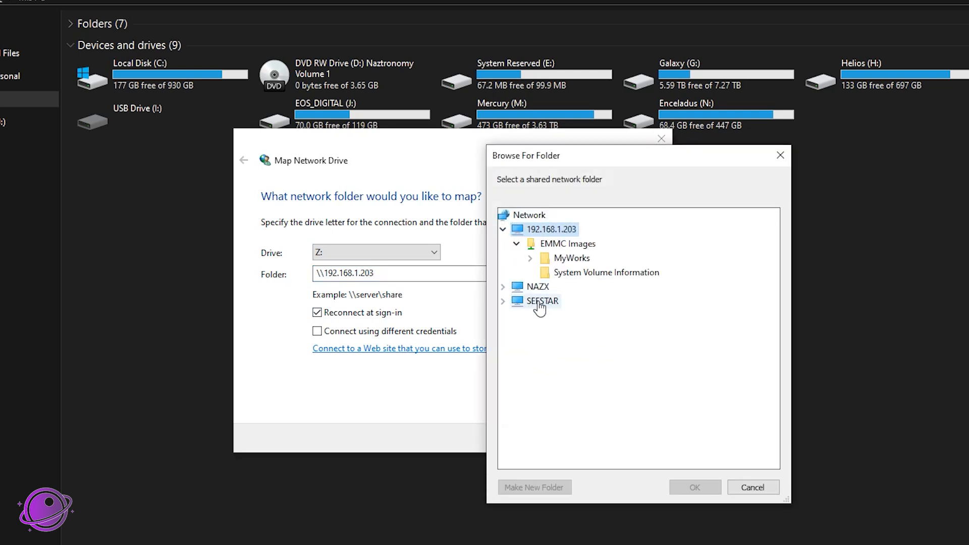
left_click(540, 301)
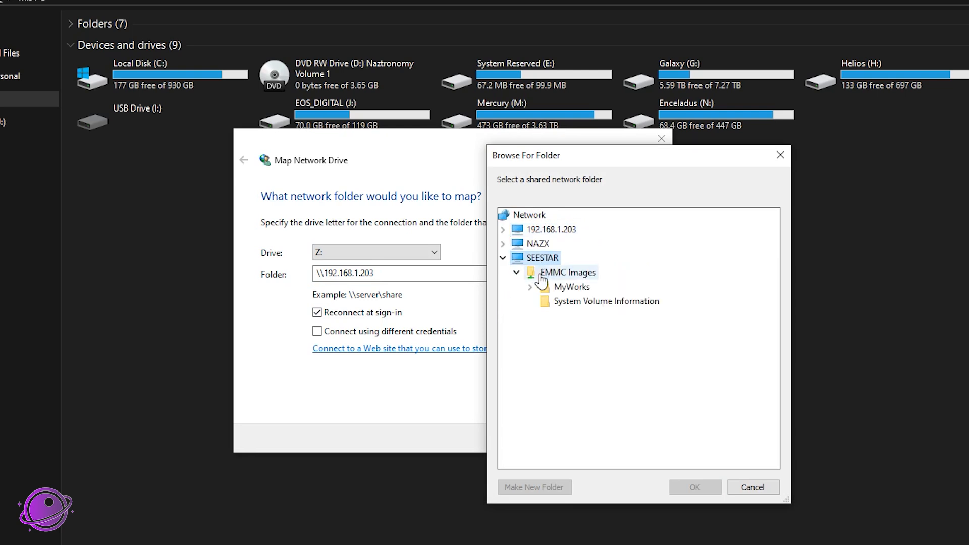
left_click(503, 230)
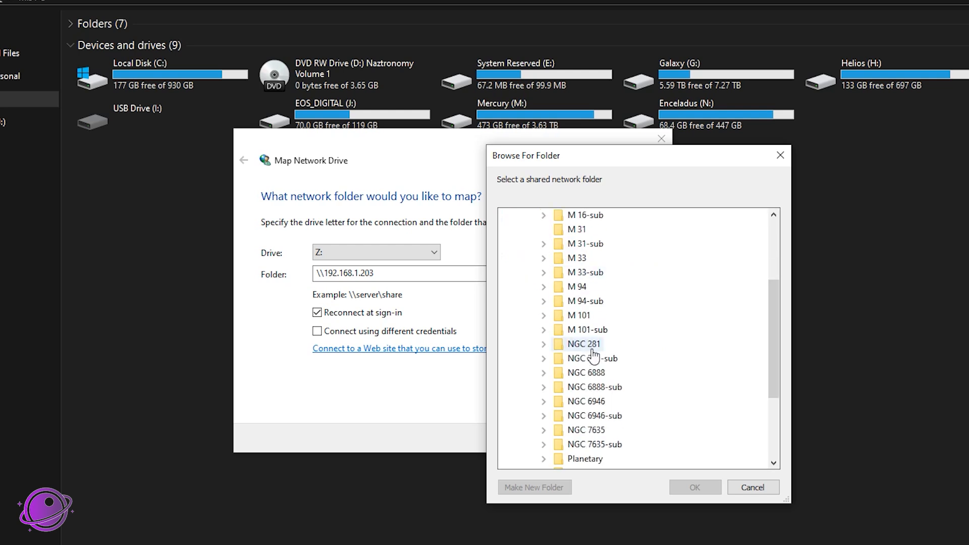
scroll("down", 3)
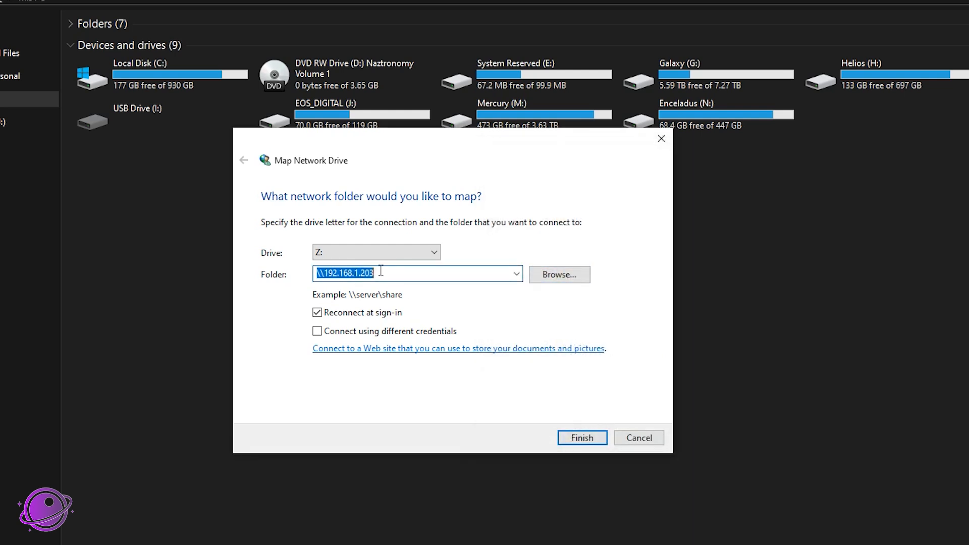
Step: Map \\Seestar's EMMC Images share as drive Z: and finish the wizard
type("\\\\Seestar")
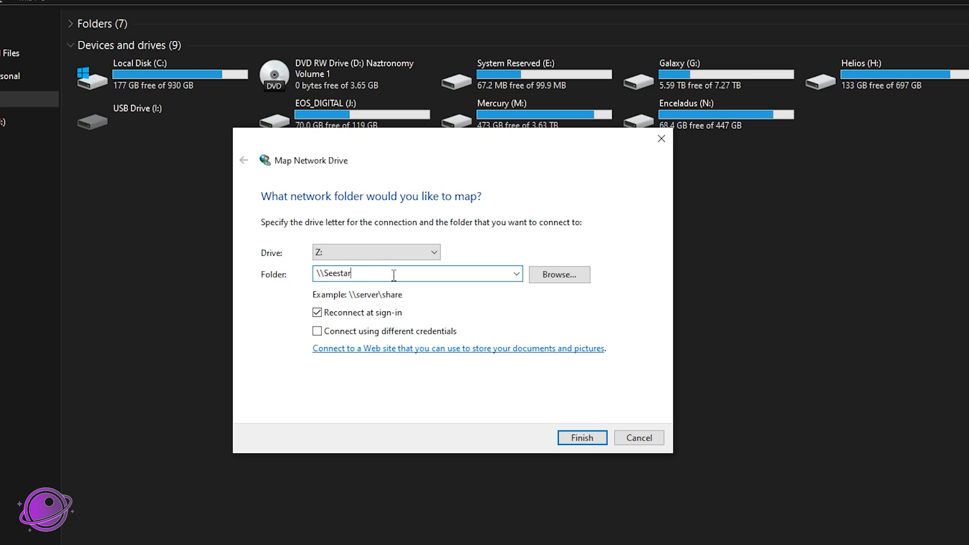
left_click(581, 437)
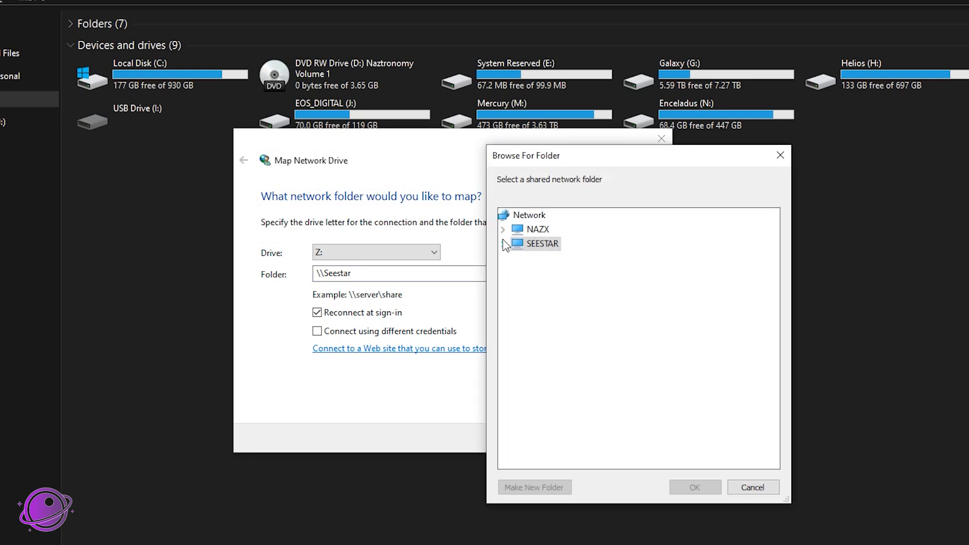
left_click(502, 243)
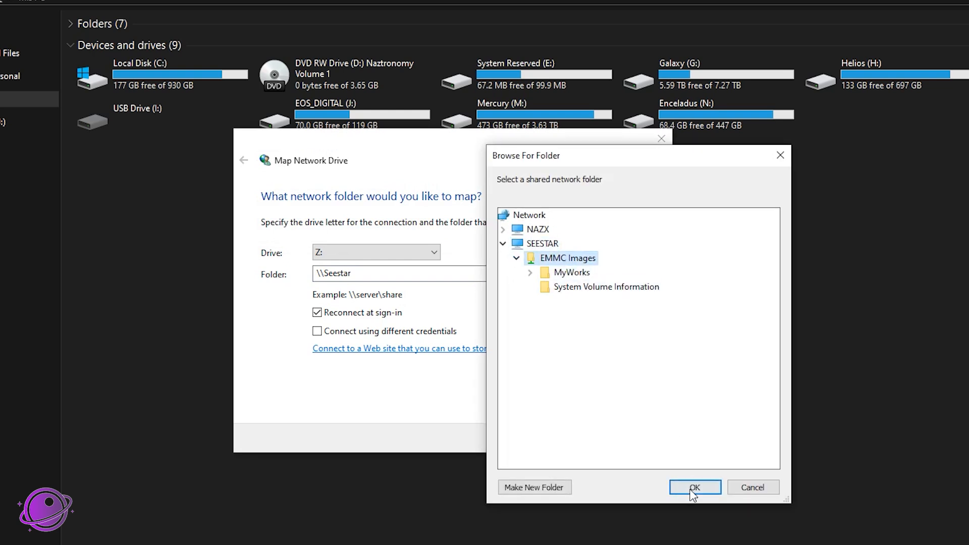
left_click(694, 487)
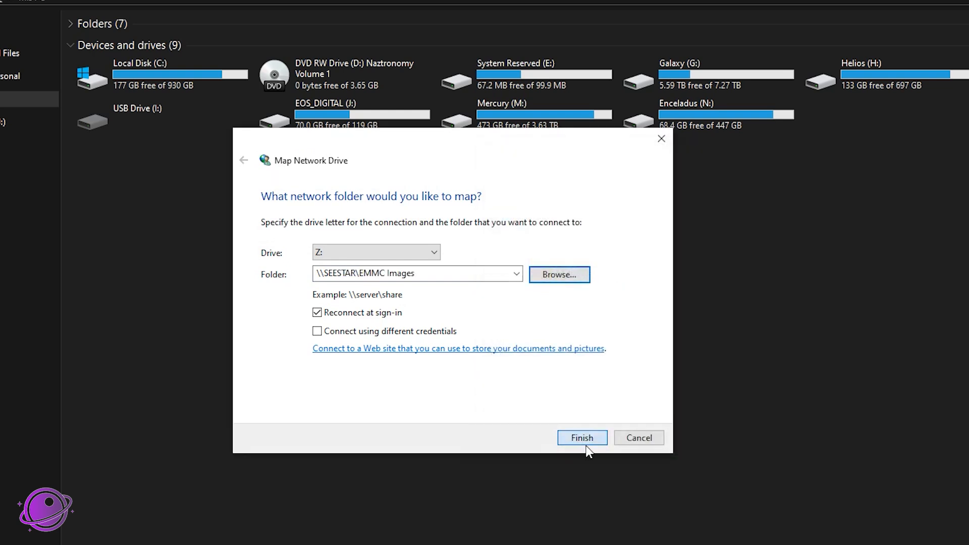
left_click(581, 438)
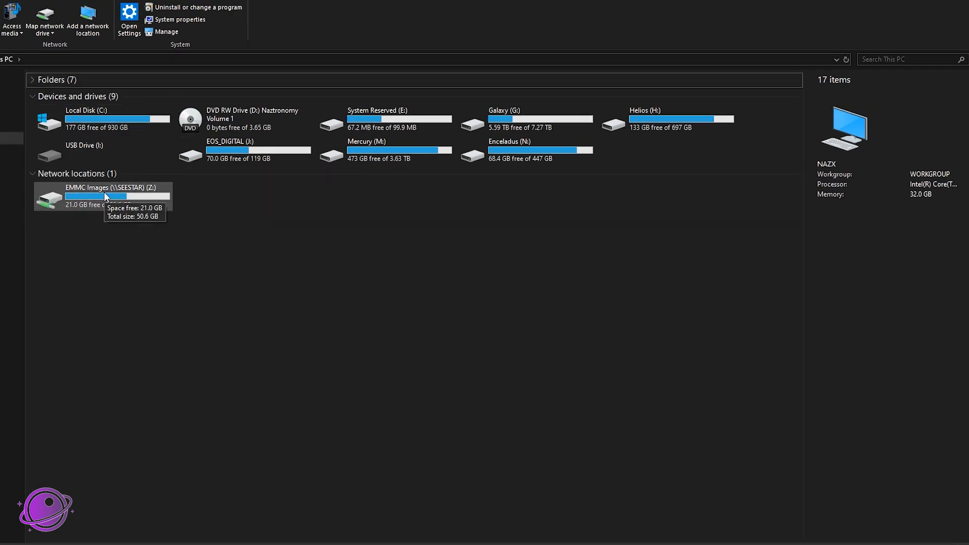
Step: Open the mapped EMMC Images (\\SEESTAR) (Z:) drive from Network locations
double_click(114, 196)
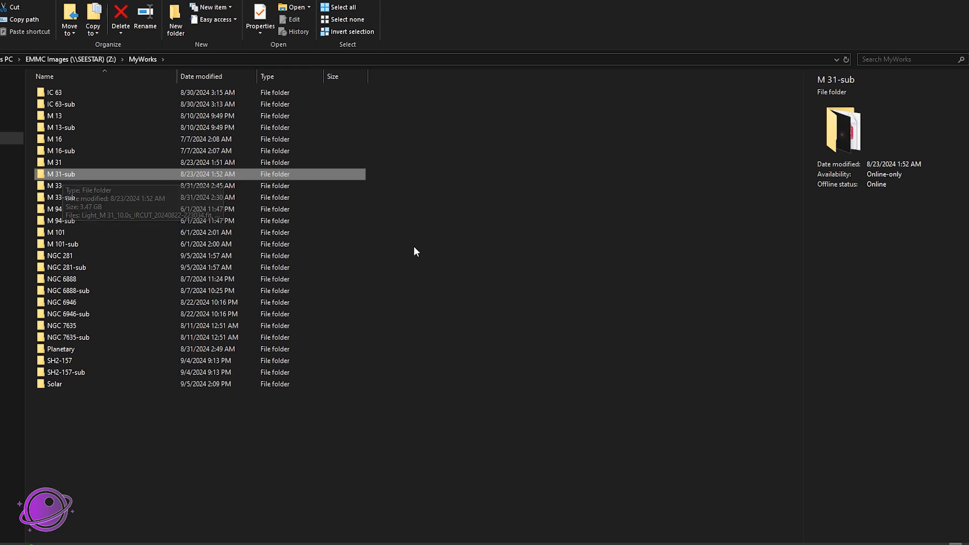
mouse_move(414, 251)
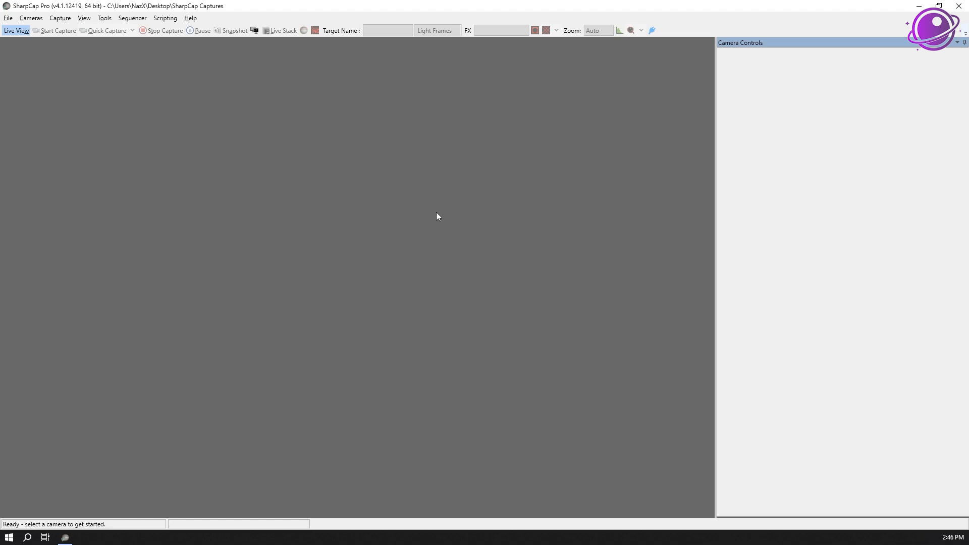
Step: Choose Folder Monitor Camera from the Cameras menu's virtual cameras
left_click(30, 19)
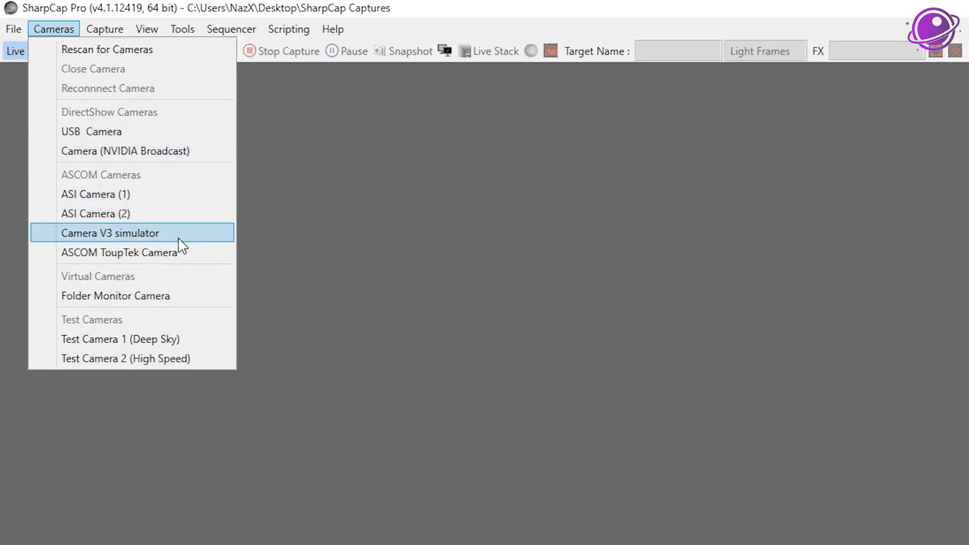
mouse_move(136, 295)
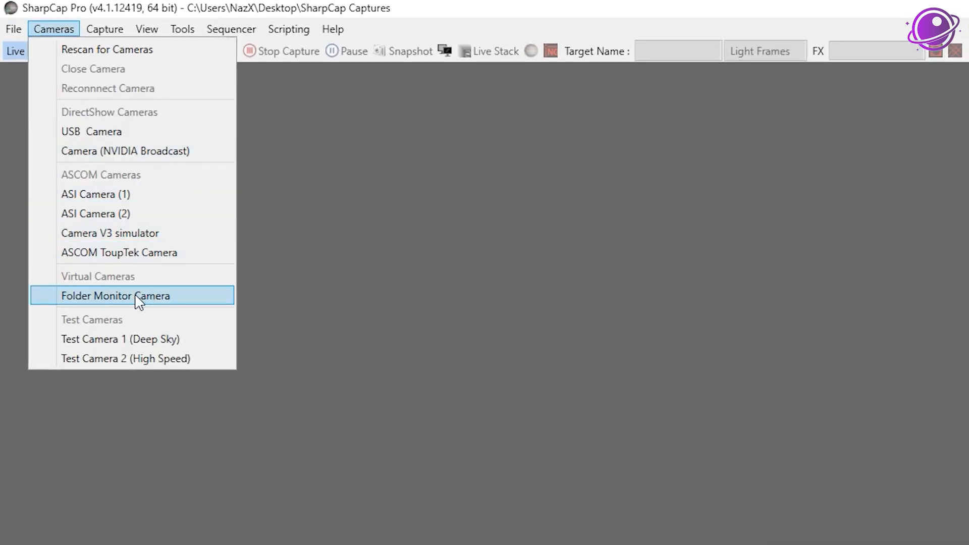
left_click(116, 295)
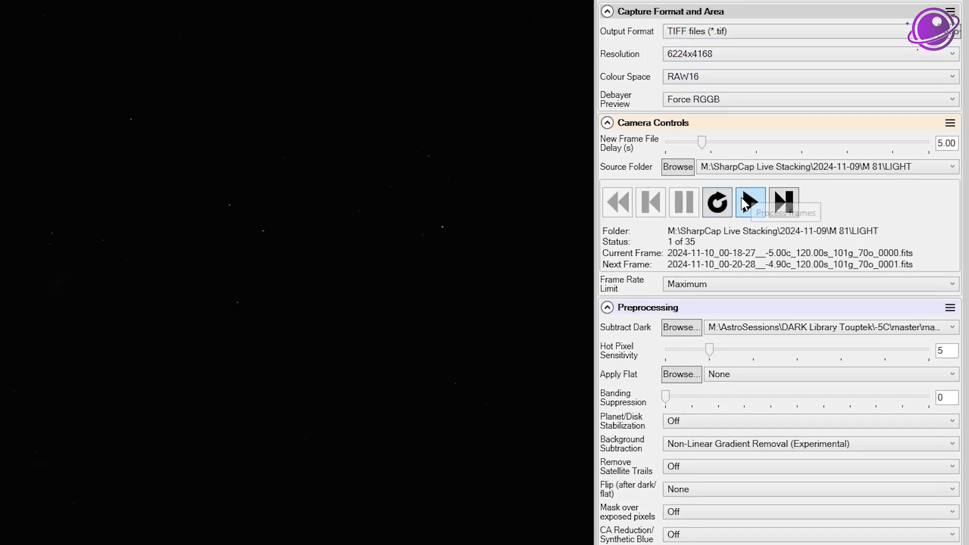
mouse_move(861, 163)
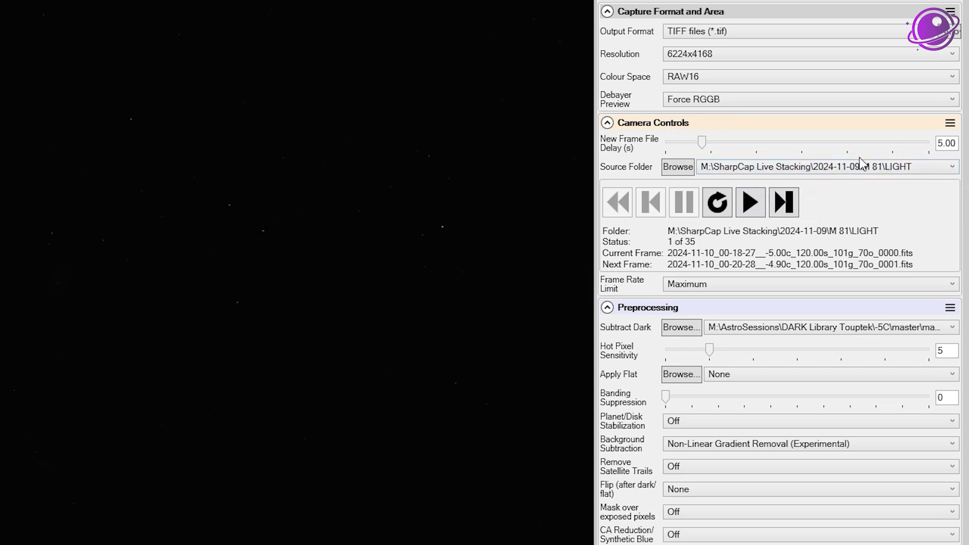
mouse_move(402, 273)
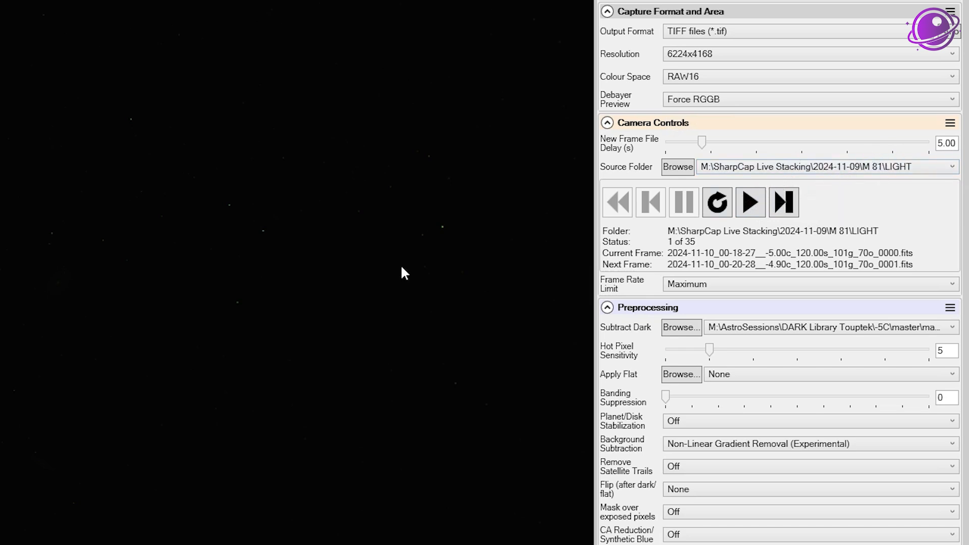
Step: Choose Live Stacking (Deep Sky) from the Tools menu
left_click(96, 26)
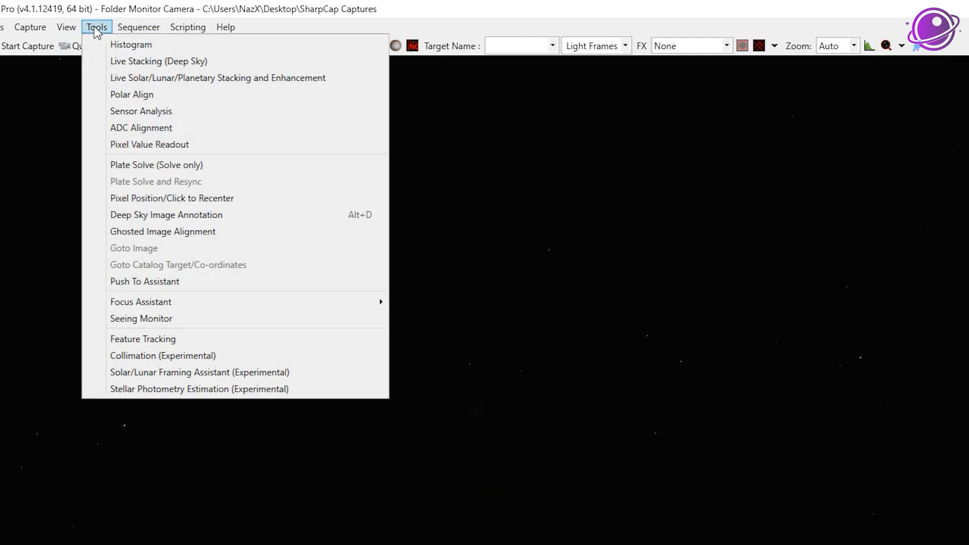
left_click(158, 61)
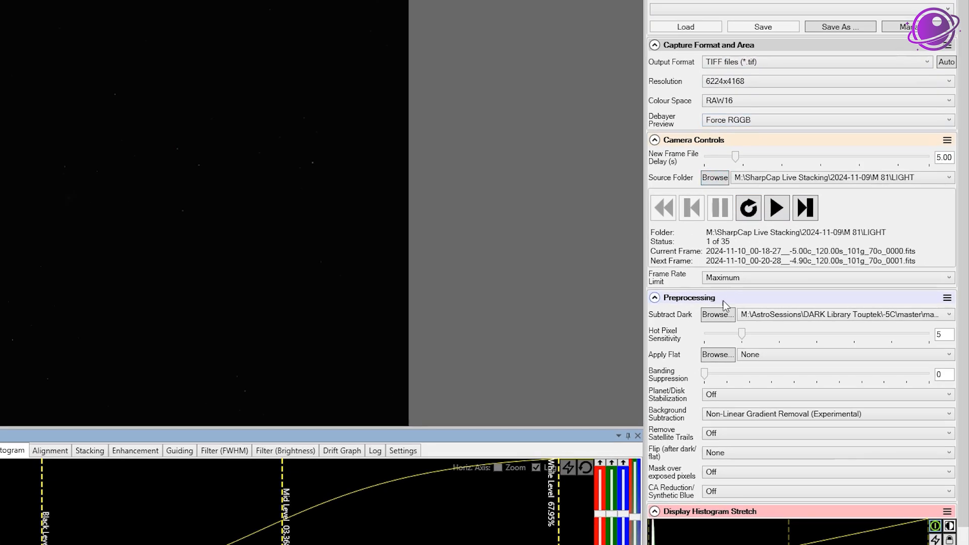
Step: Open the Subtract Dark dropdown in the Preprocessing settings
left_click(843, 314)
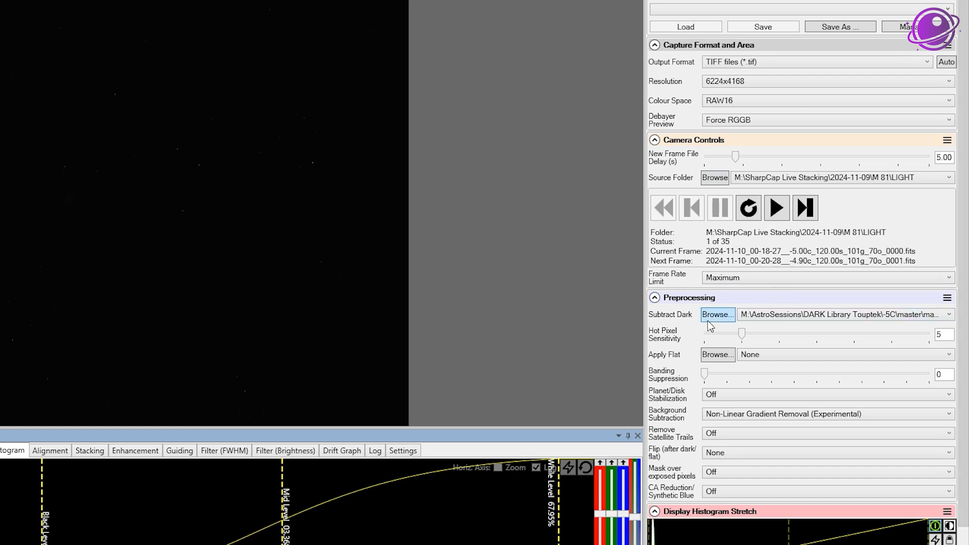
mouse_move(956, 321)
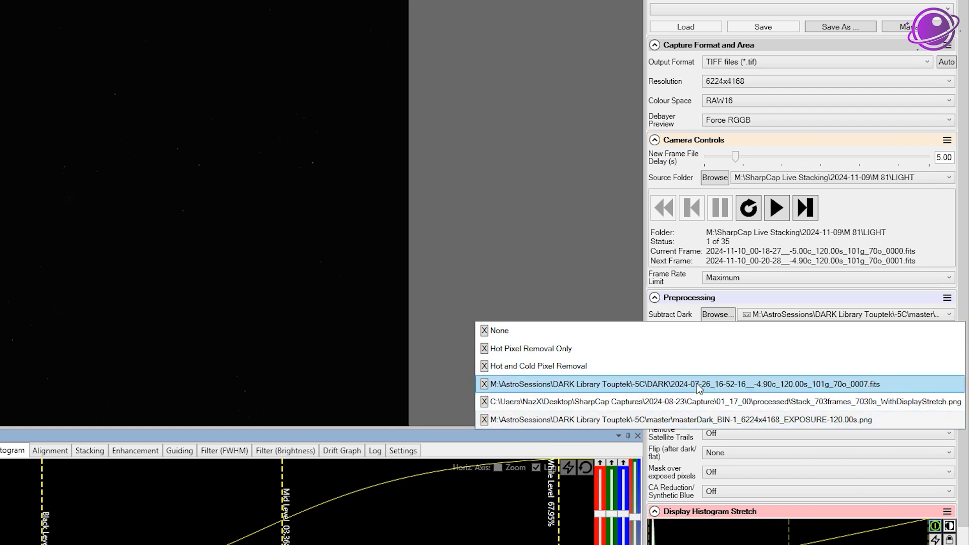
mouse_move(639, 372)
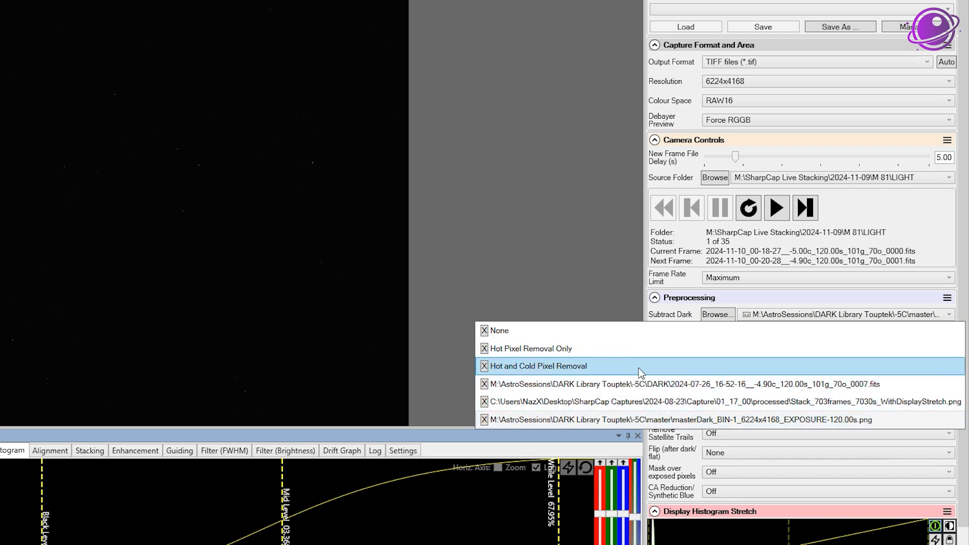
mouse_move(664, 384)
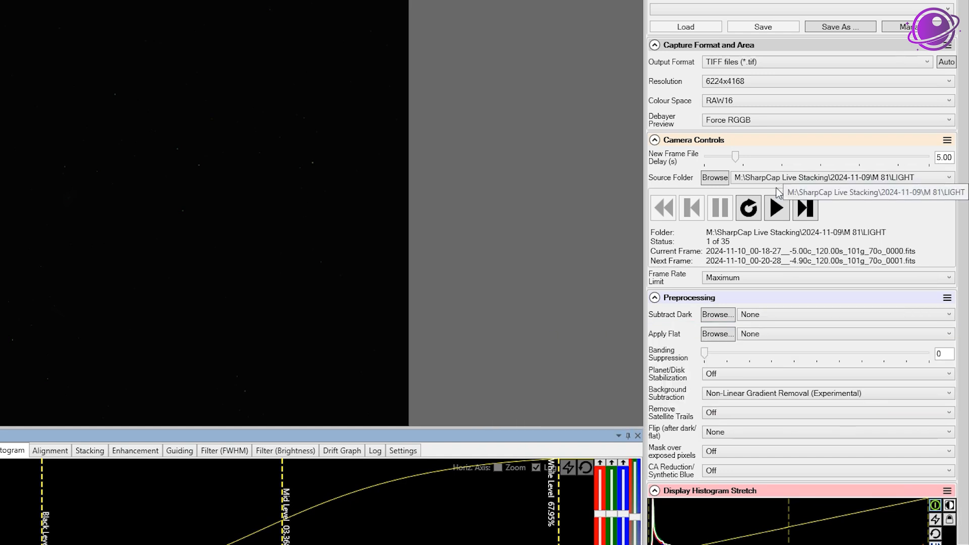
mouse_move(735, 185)
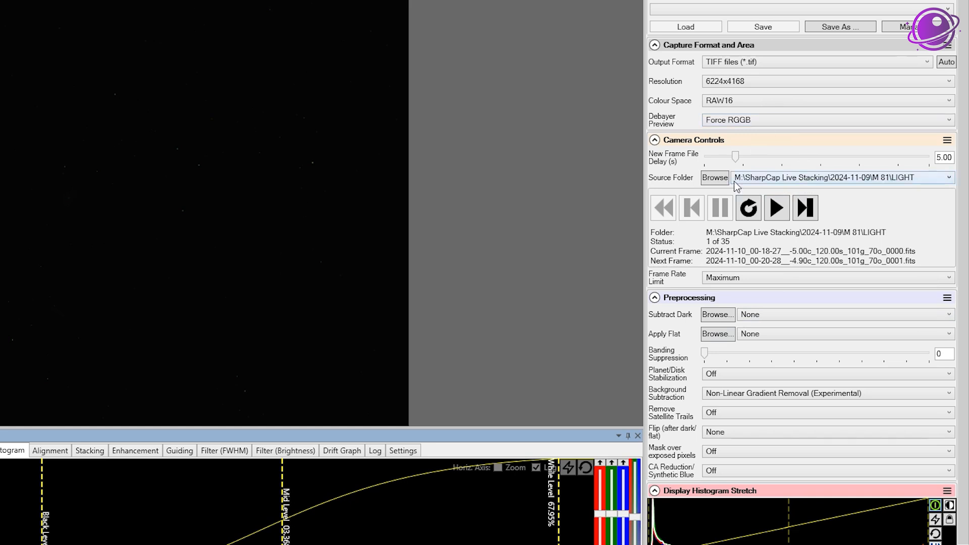
mouse_move(674, 328)
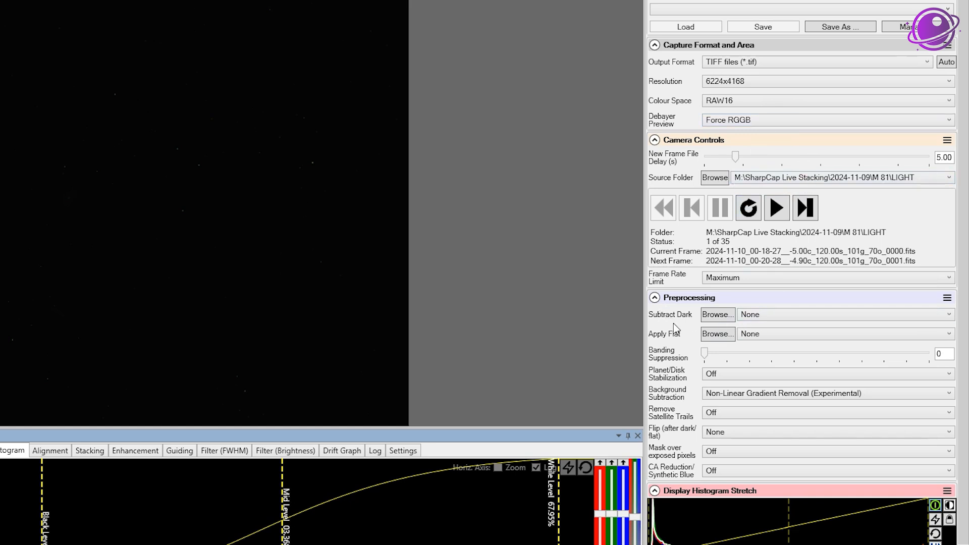
mouse_move(642, 377)
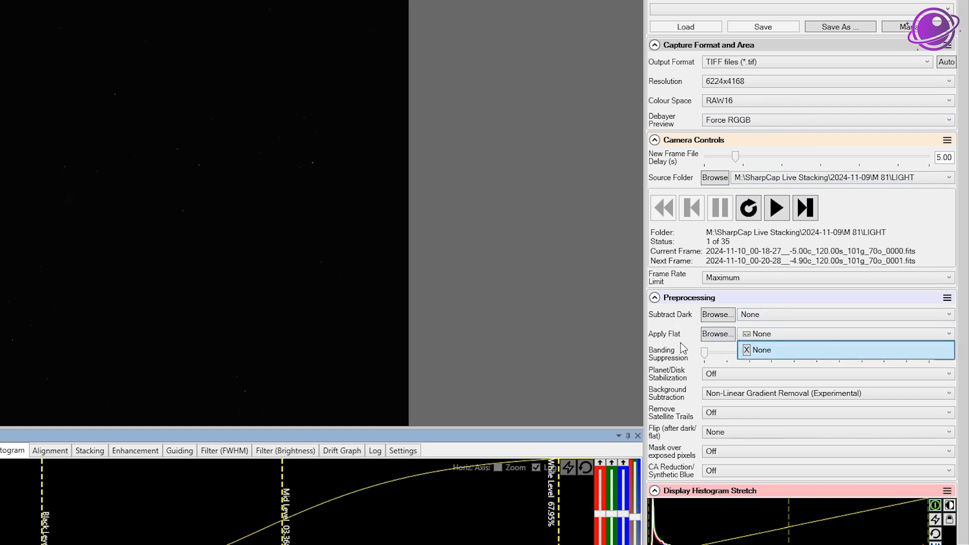
left_click(825, 393)
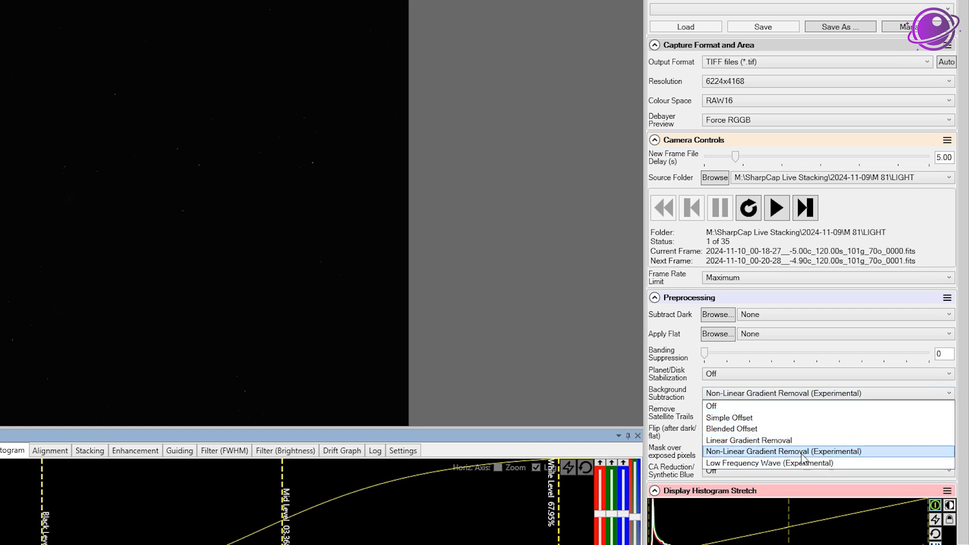
mouse_move(748, 440)
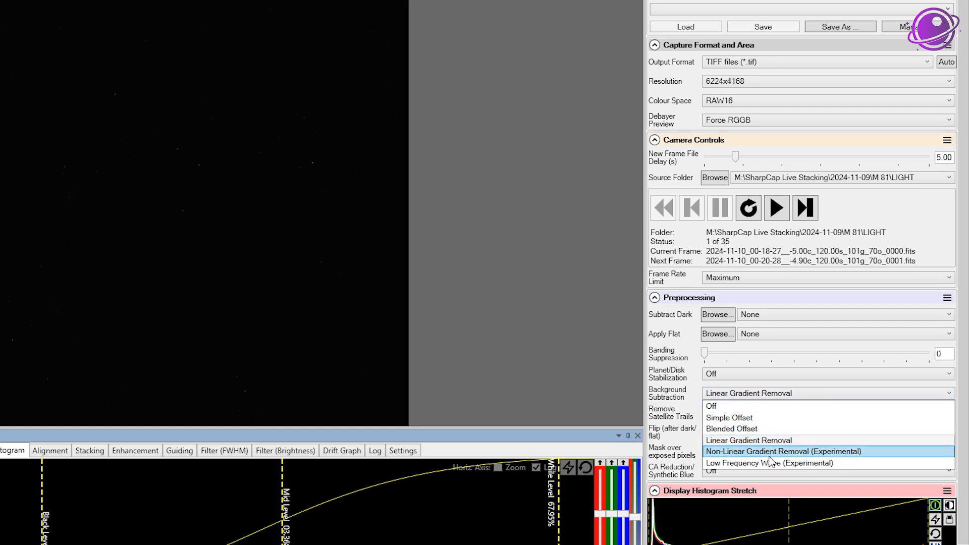
mouse_move(748, 440)
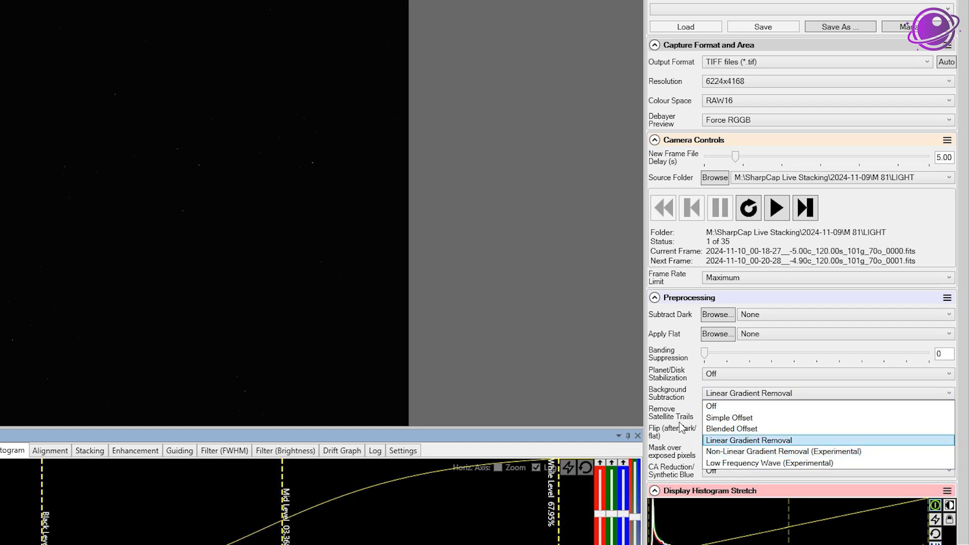
left_click(748, 440)
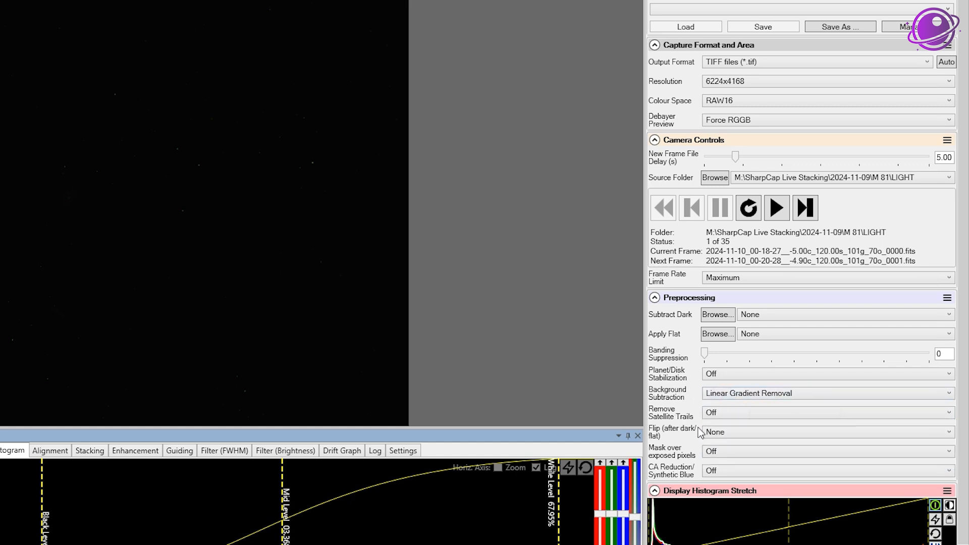
scroll("down", 3)
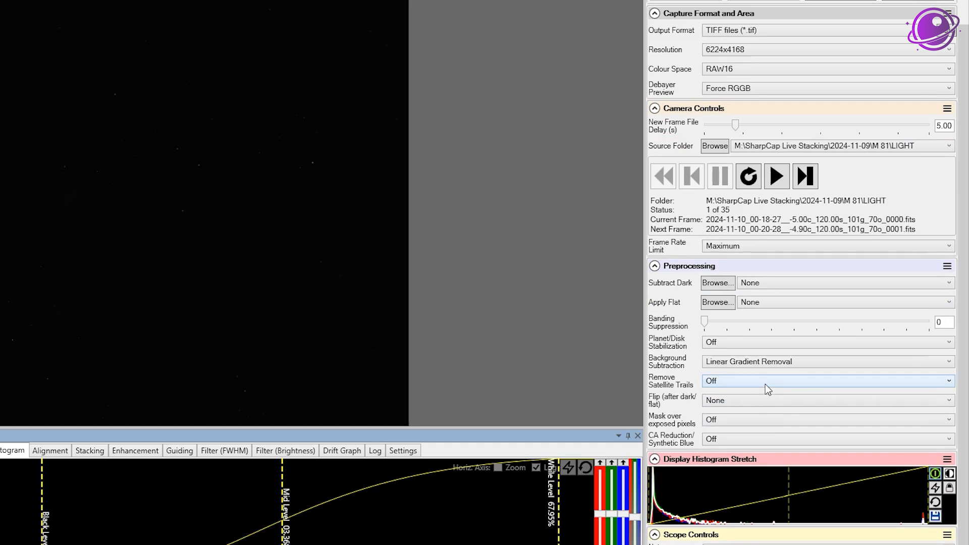
left_click(827, 380)
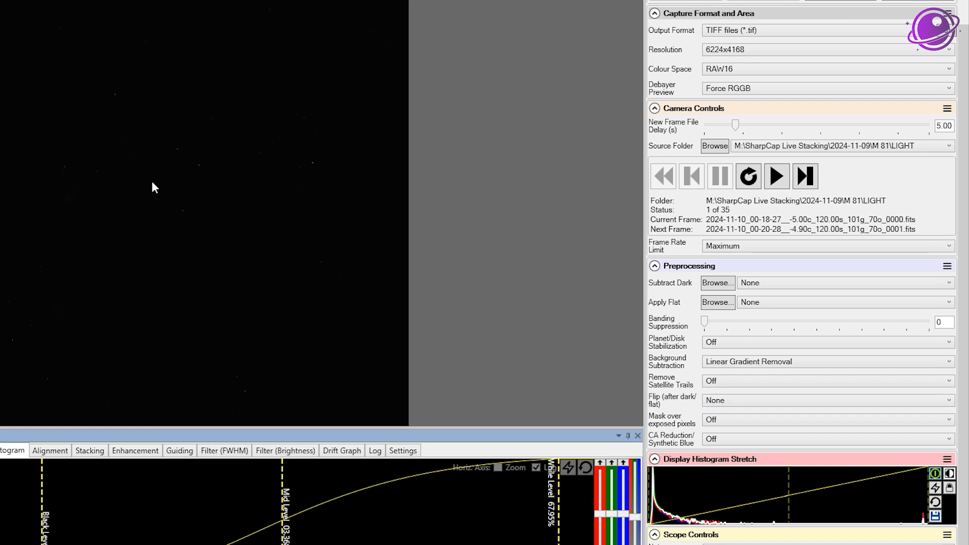
Step: Set Frame Rate Limit to '1 every 30 seconds' and Debayer Preview to Force GRBG
left_click(826, 245)
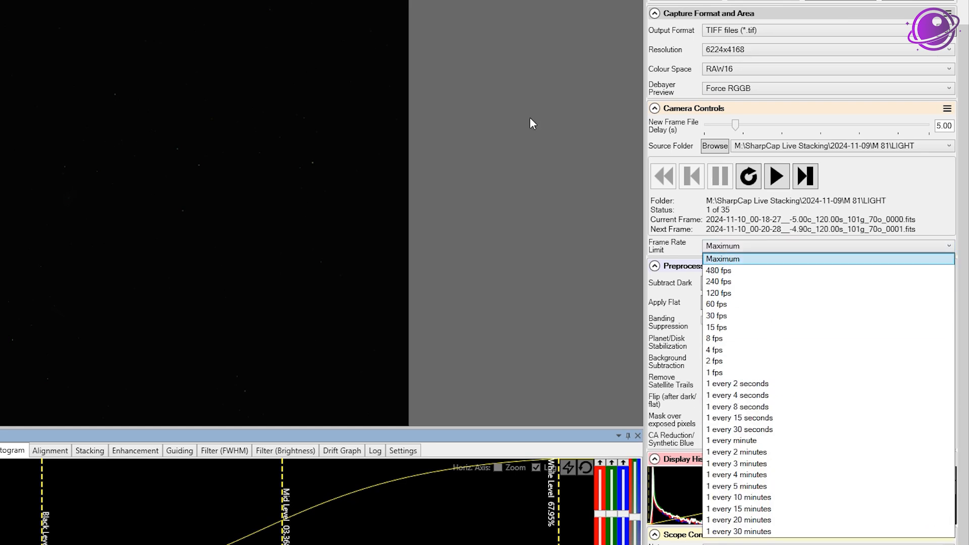
mouse_move(204, 41)
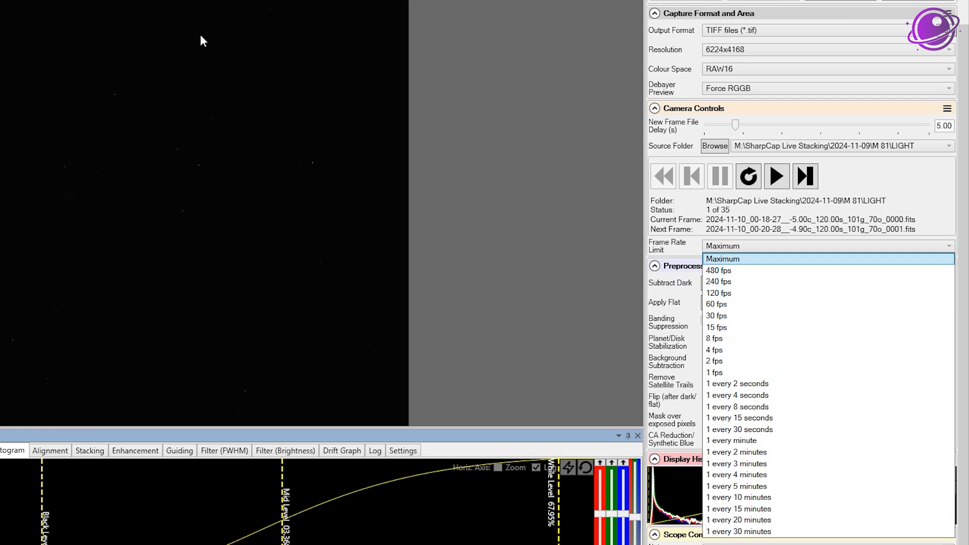
mouse_move(736, 464)
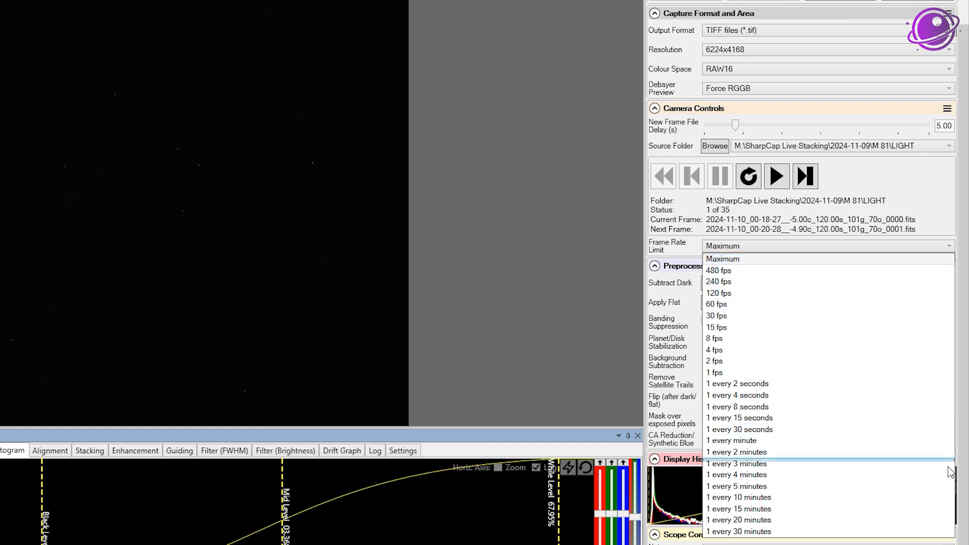
left_click(738, 429)
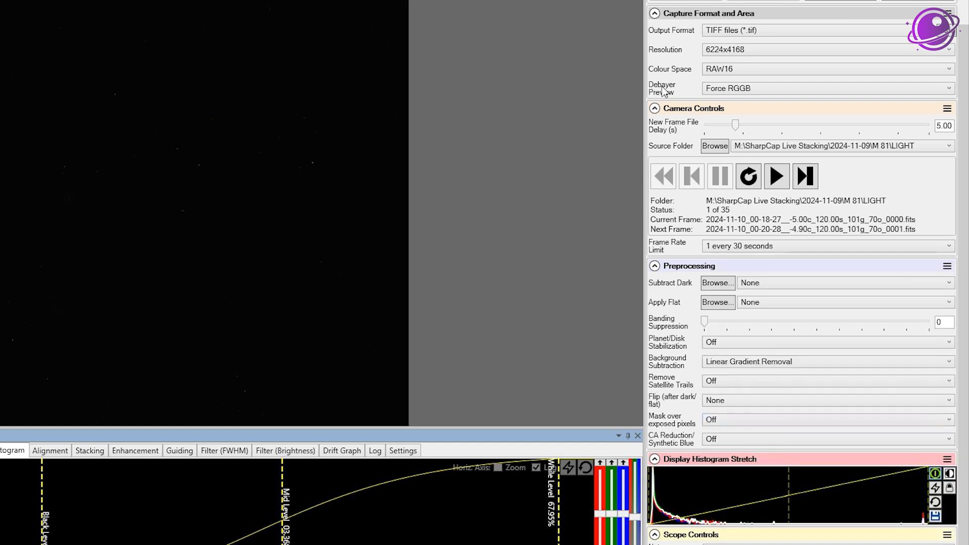
left_click(827, 88)
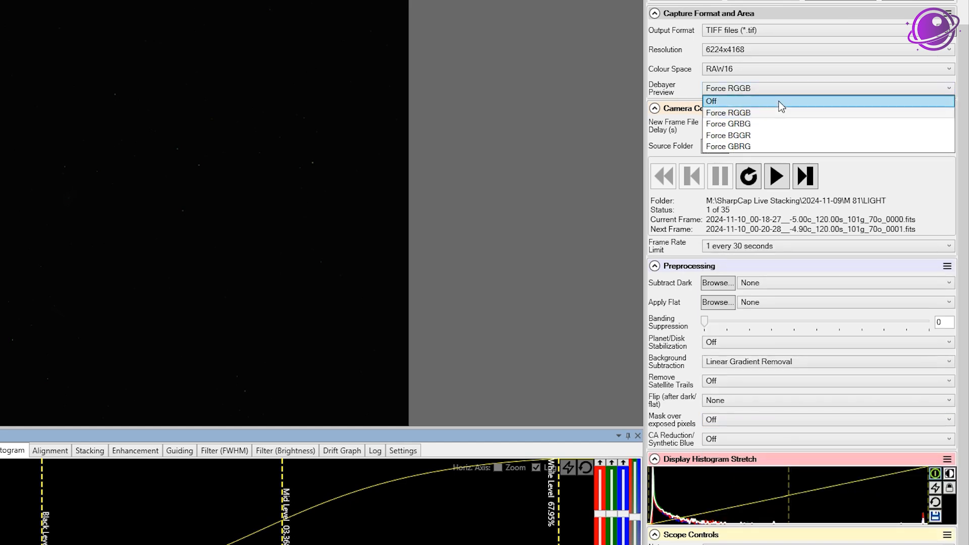
mouse_move(782, 118)
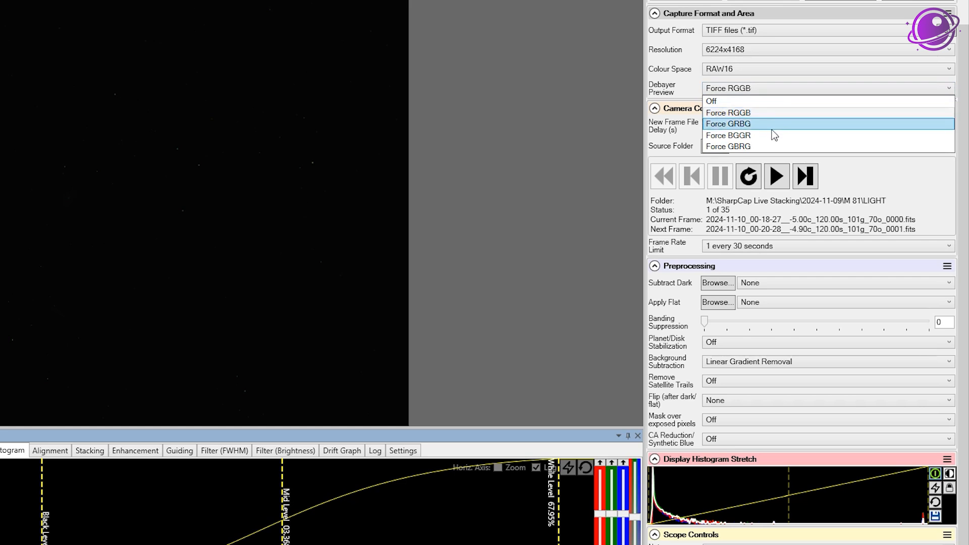
mouse_move(748, 132)
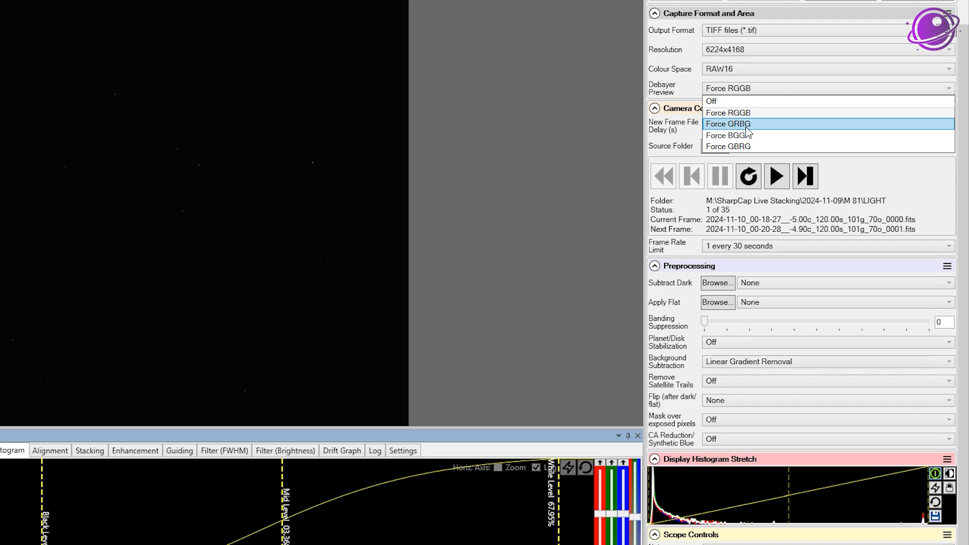
left_click(727, 124)
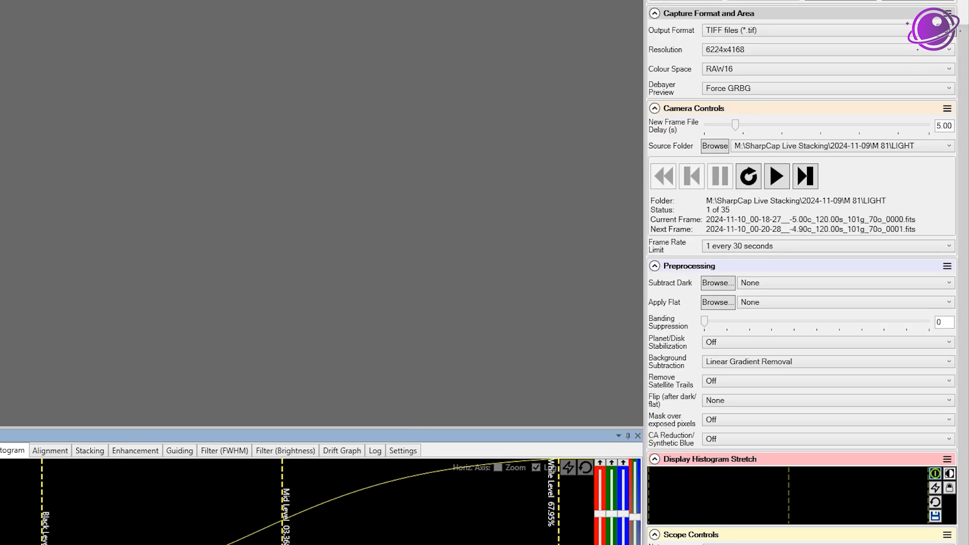
left_click(822, 29)
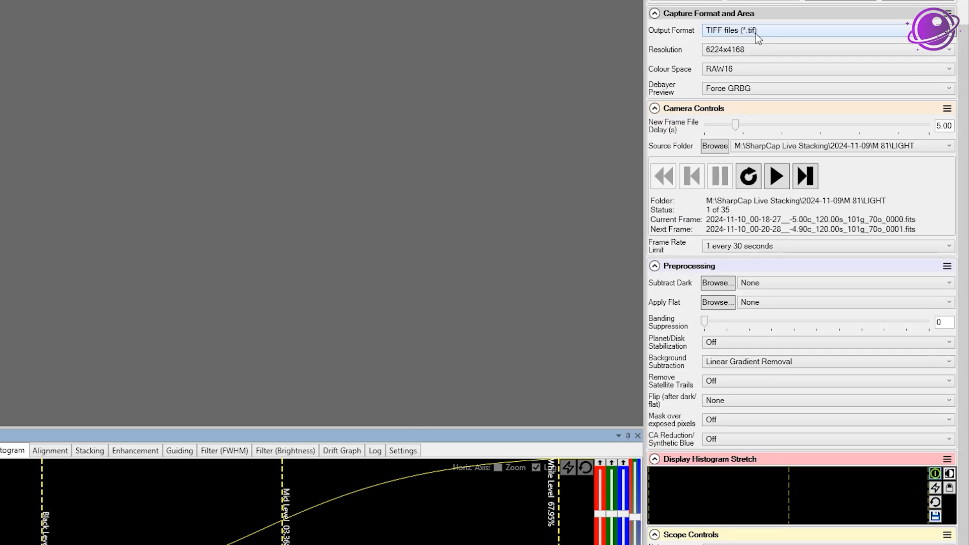
left_click(826, 30)
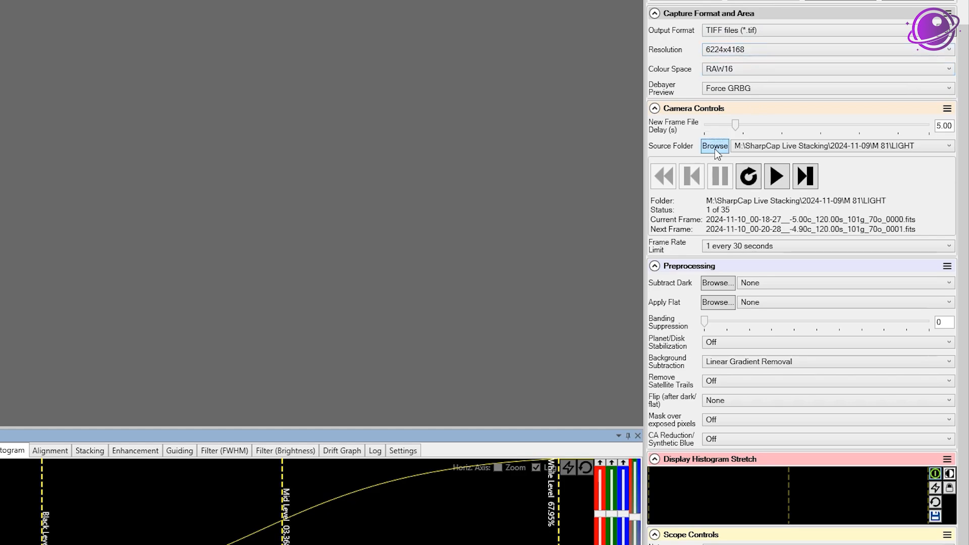
Step: Set the folder monitor's source folder to Z:\MyWorks\M 31-sub on the EMMC Images drive
left_click(714, 146)
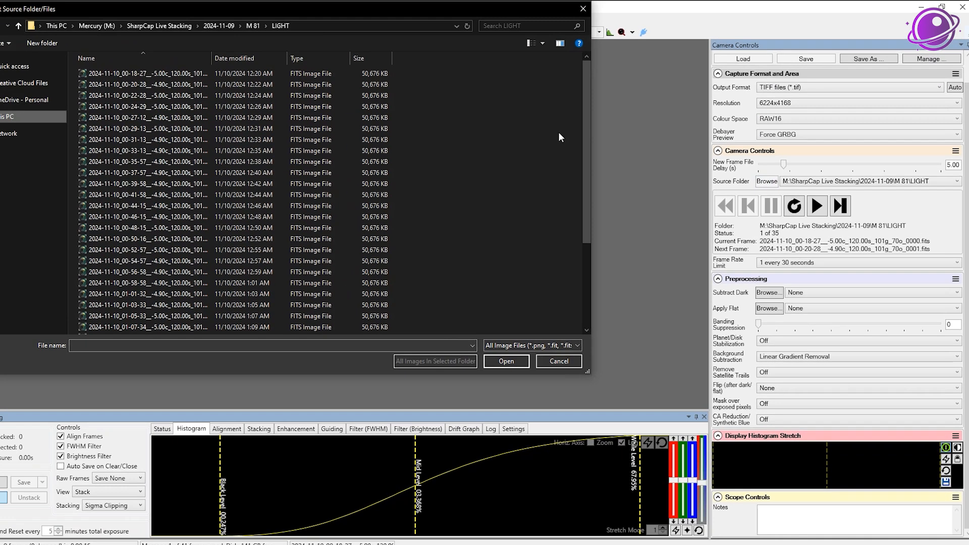
left_click(56, 26)
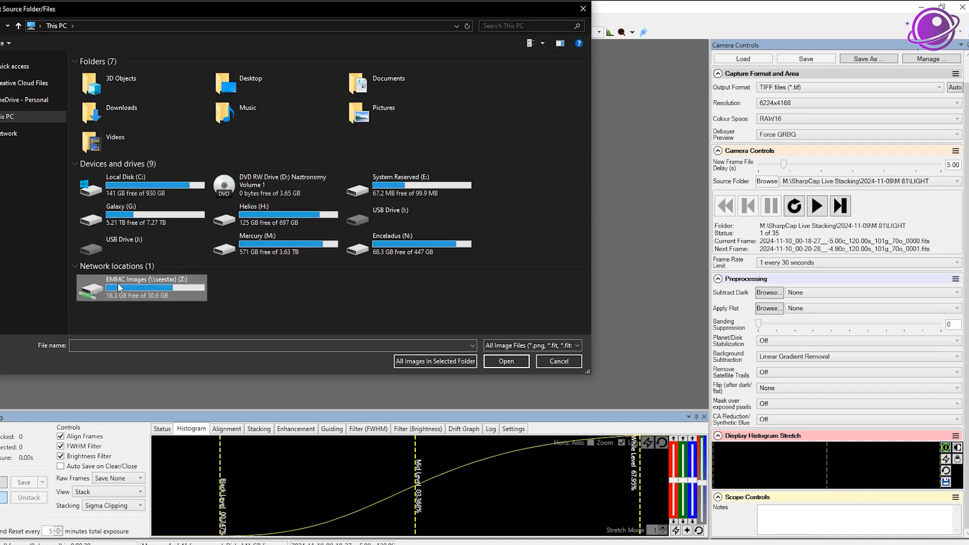
double_click(141, 287)
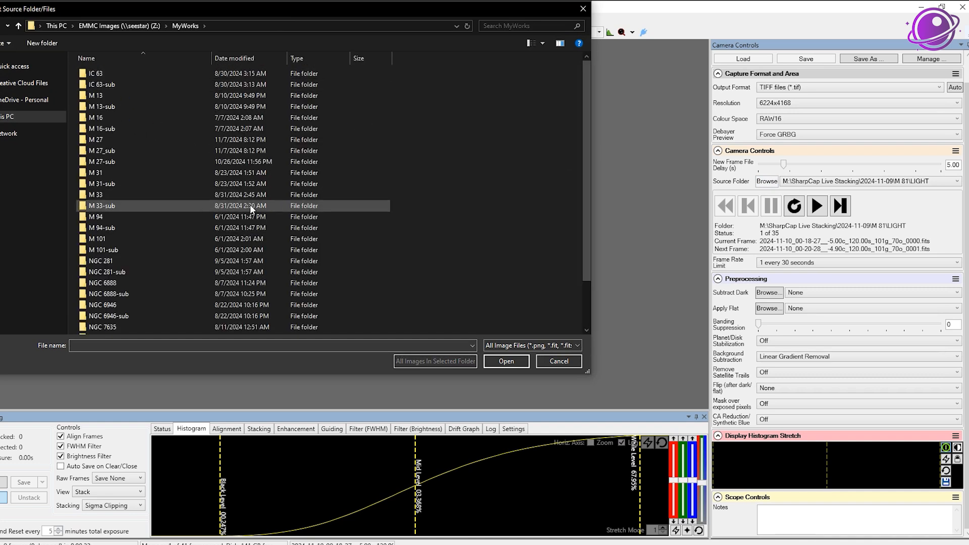
left_click(124, 184)
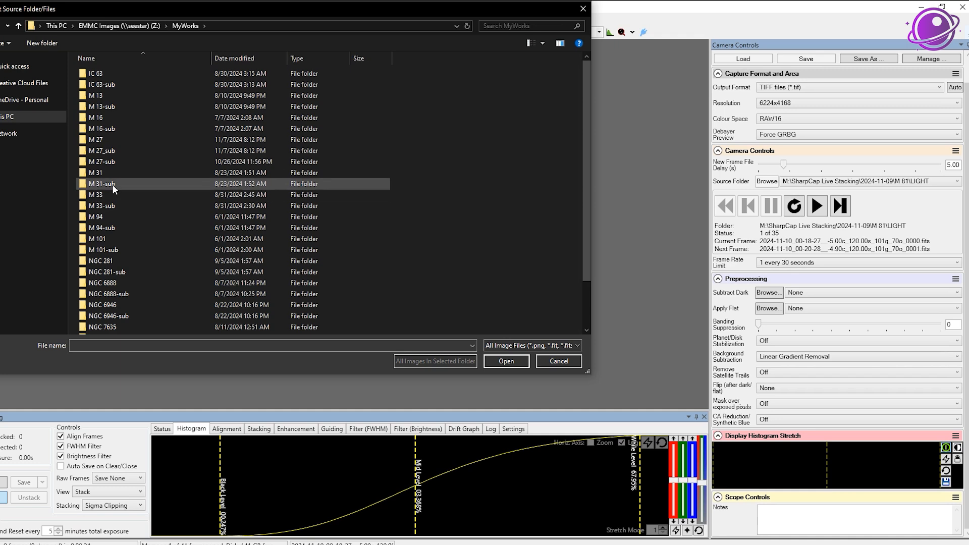
mouse_move(115, 185)
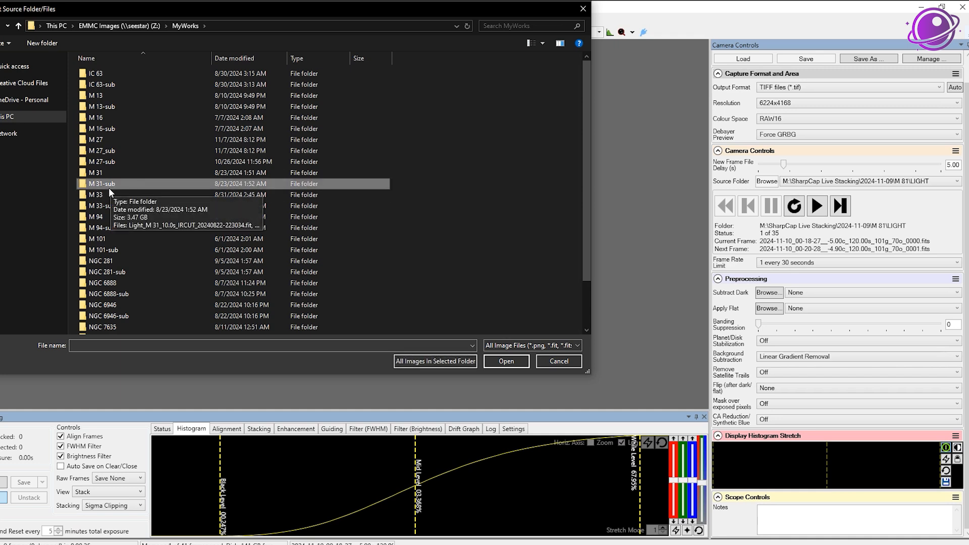
mouse_move(224, 184)
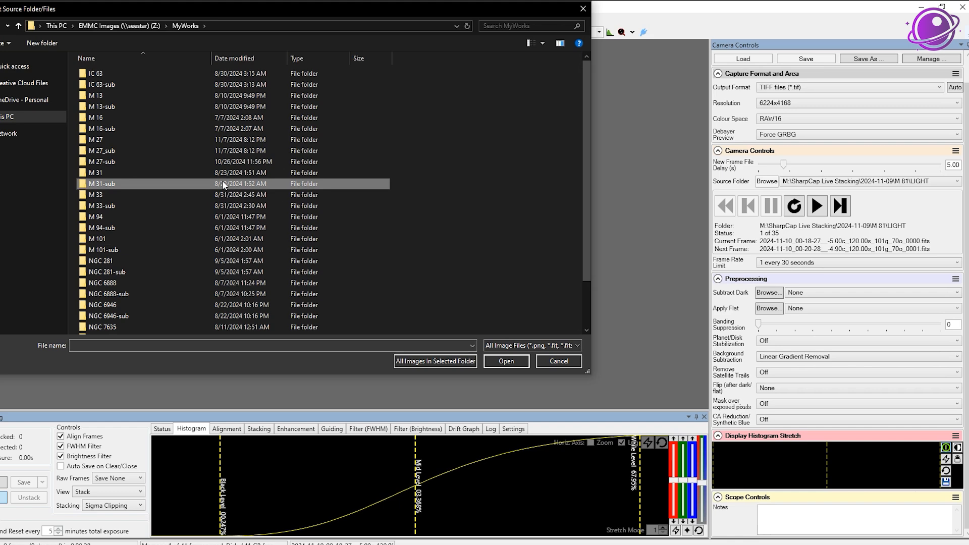
double_click(101, 184)
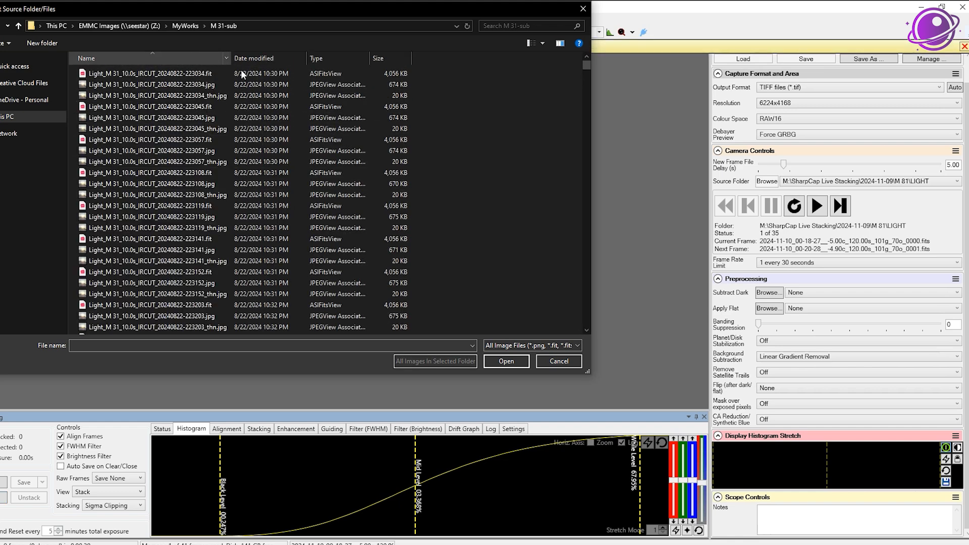
left_click(155, 96)
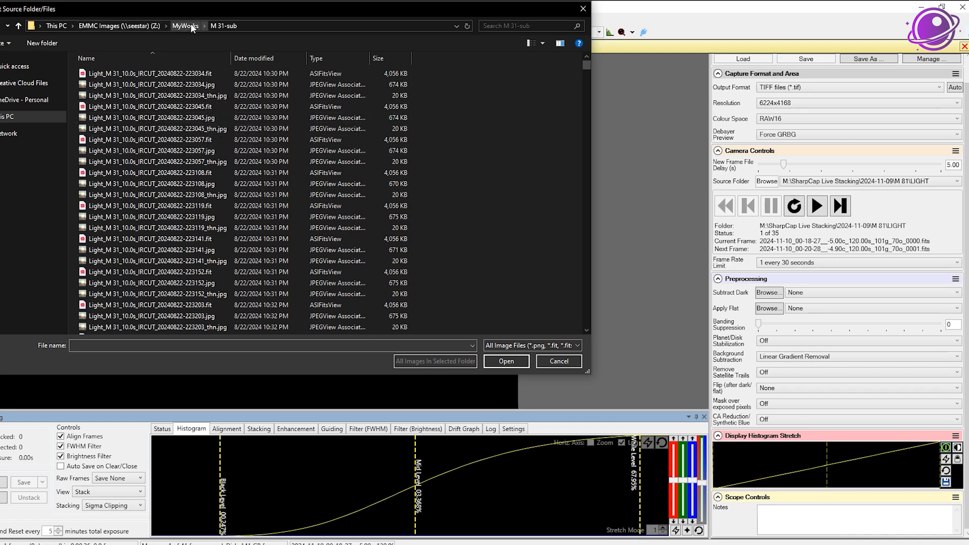
left_click(185, 25)
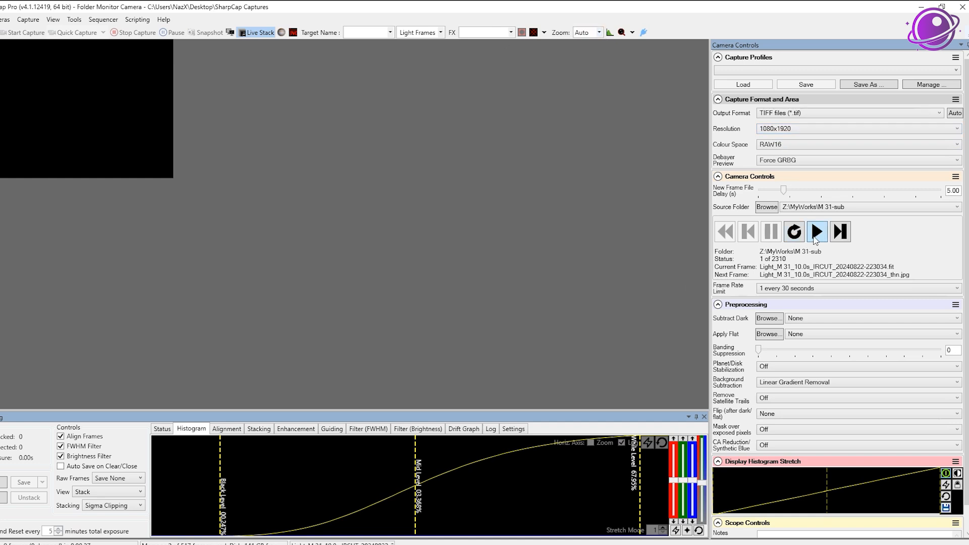
Step: Start processing frames from the M 31-sub source folder into the live stack
left_click(816, 231)
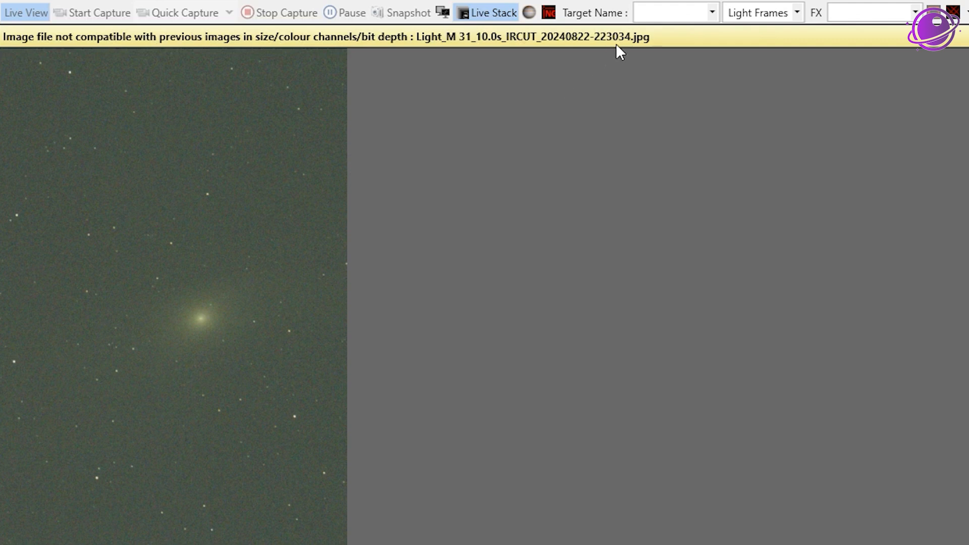
mouse_move(28, 48)
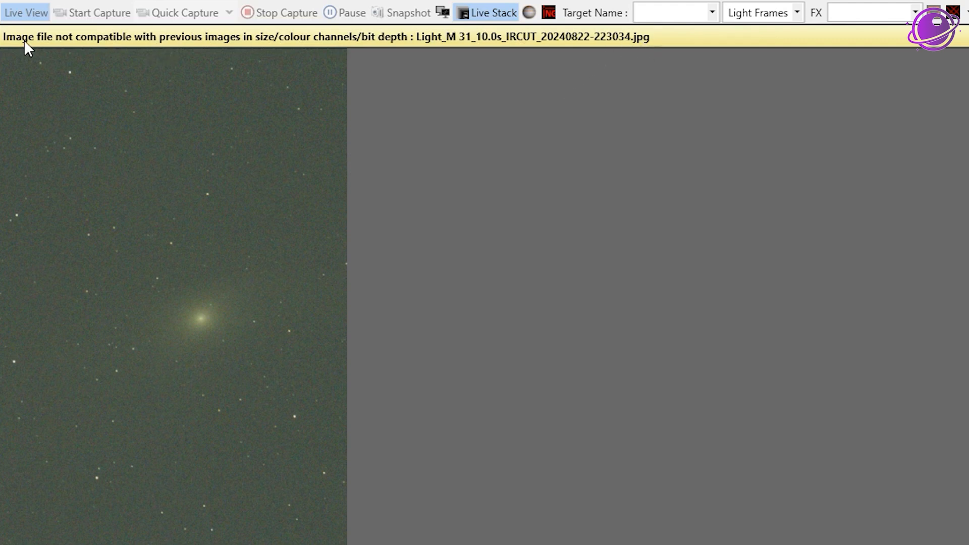
mouse_move(239, 49)
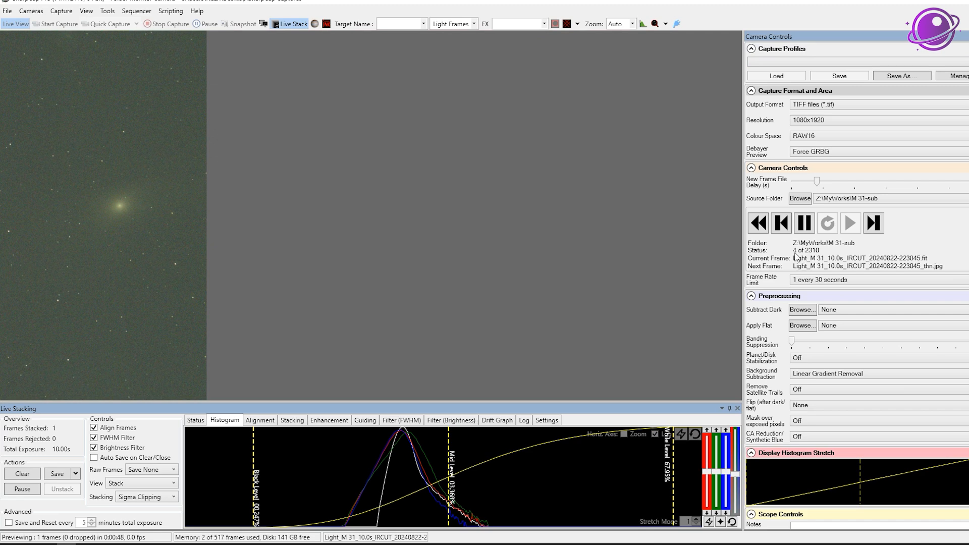
mouse_move(797, 257)
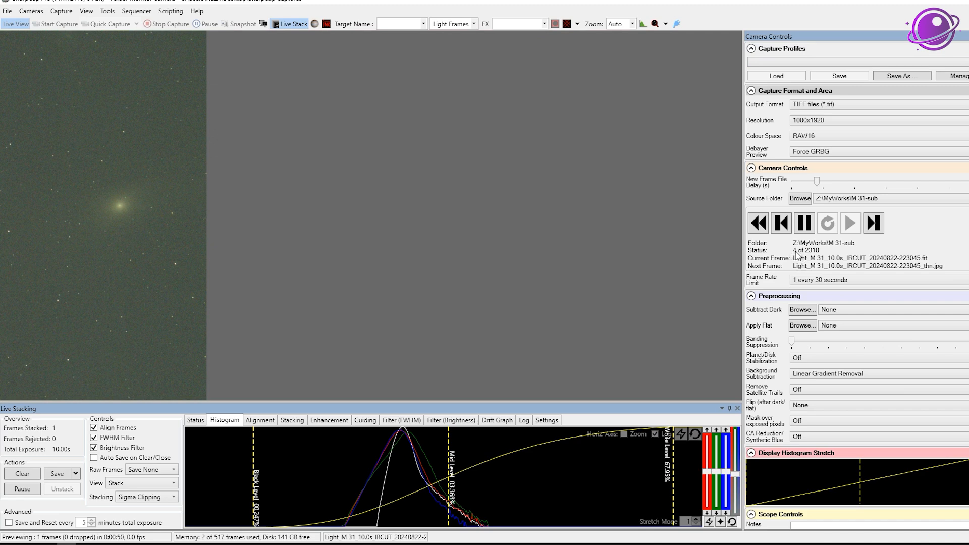
mouse_move(798, 256)
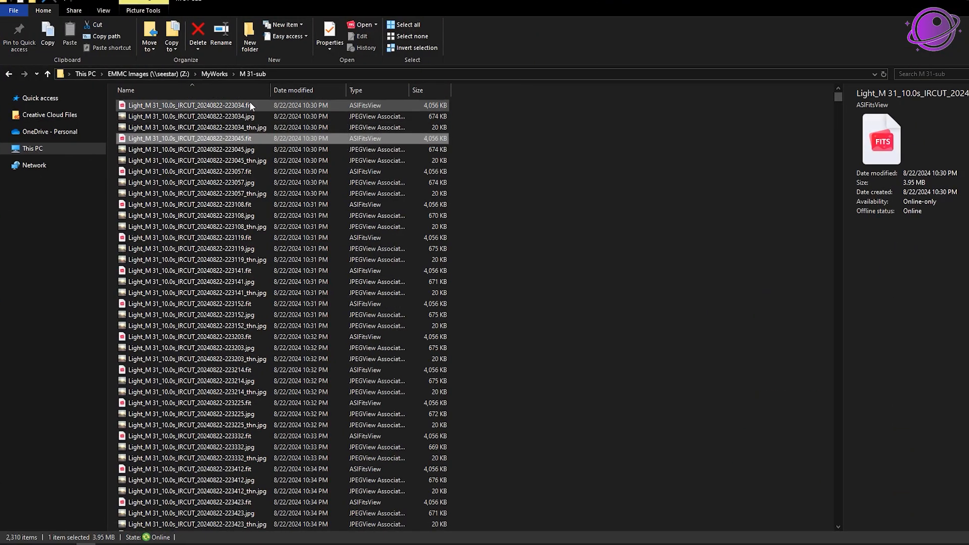
mouse_move(261, 155)
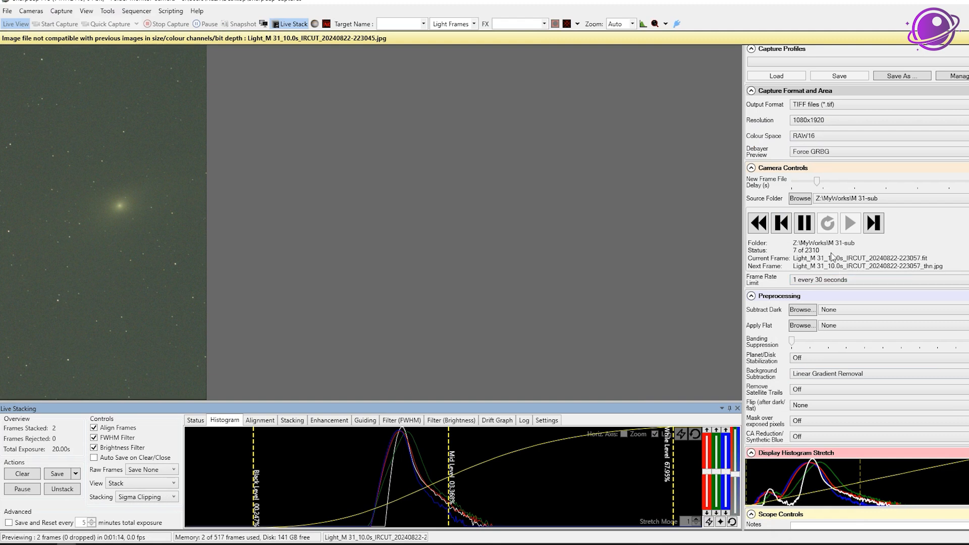
mouse_move(142, 320)
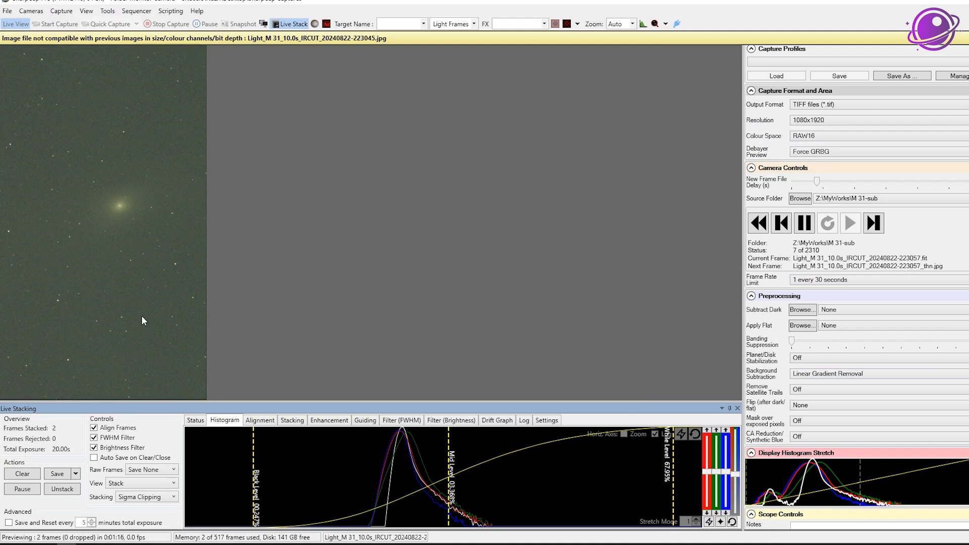
mouse_move(31, 438)
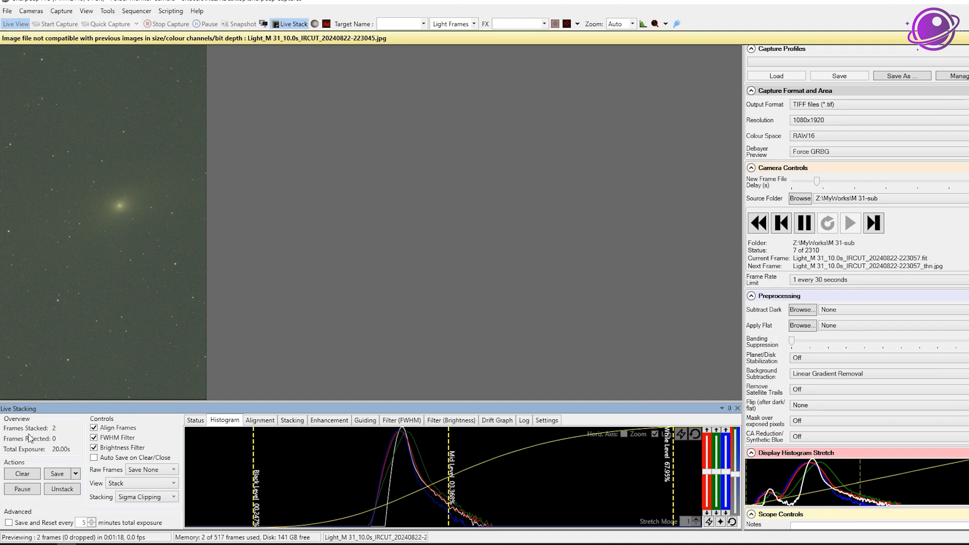
mouse_move(27, 435)
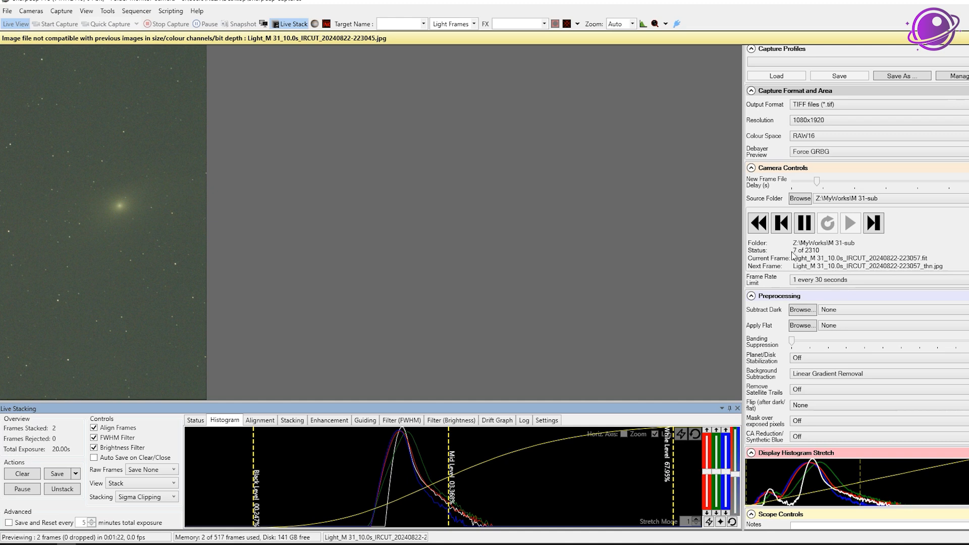
mouse_move(178, 55)
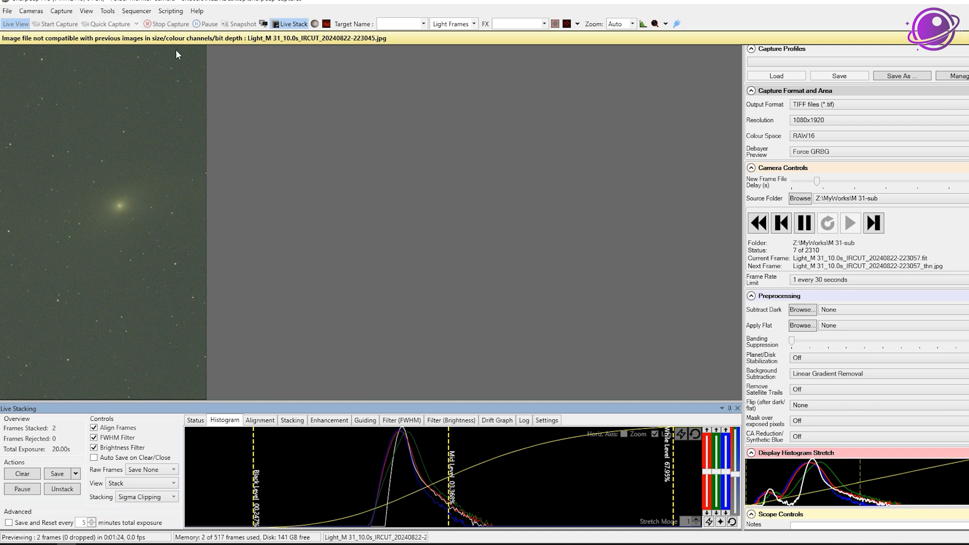
mouse_move(34, 41)
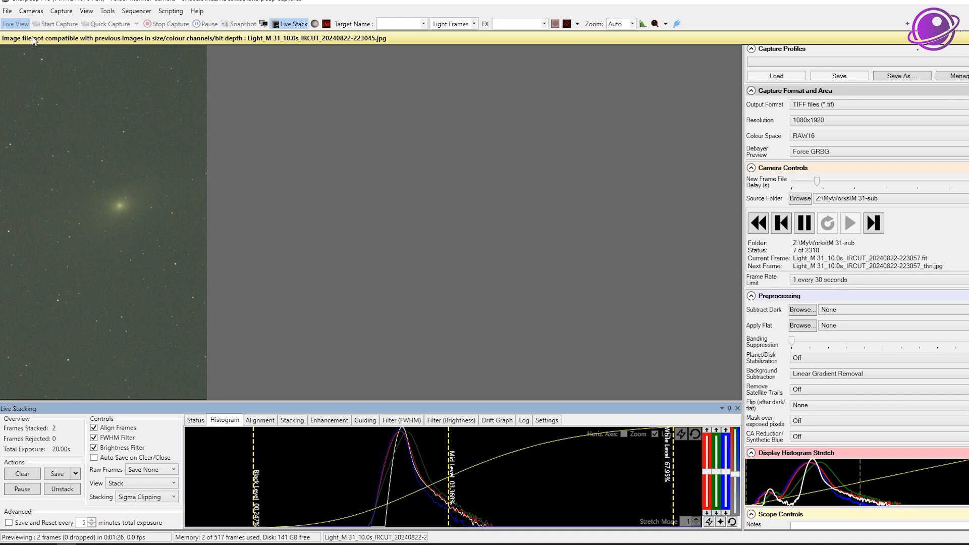
mouse_move(12, 38)
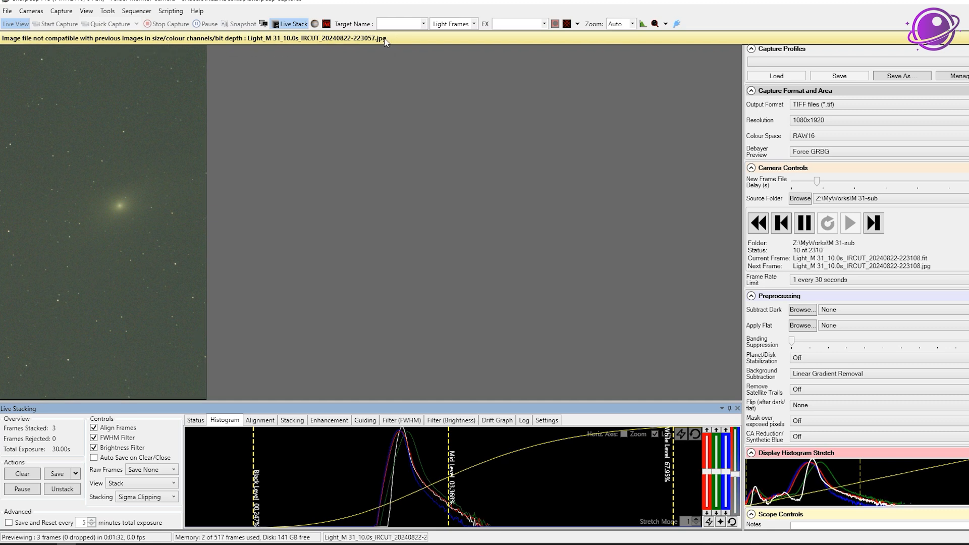
mouse_move(276, 80)
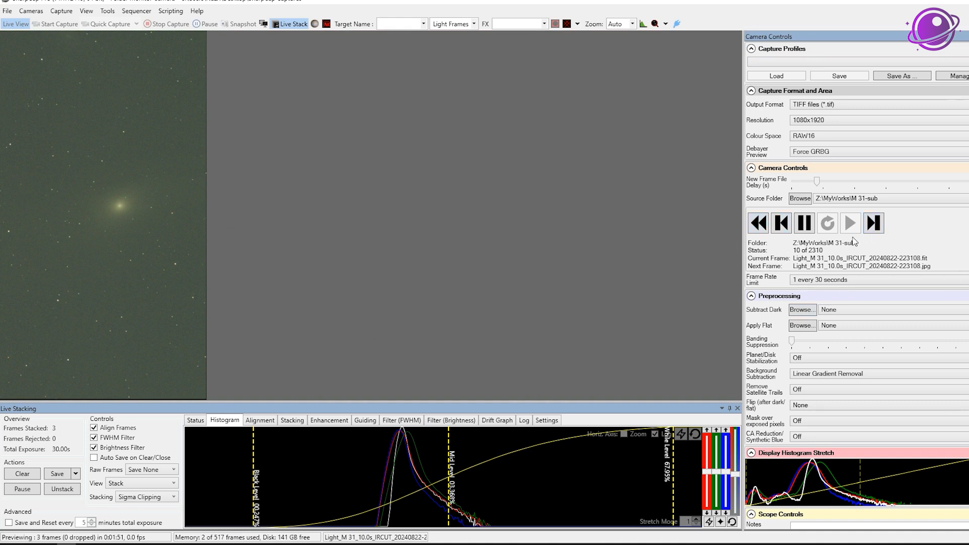
mouse_move(661, 213)
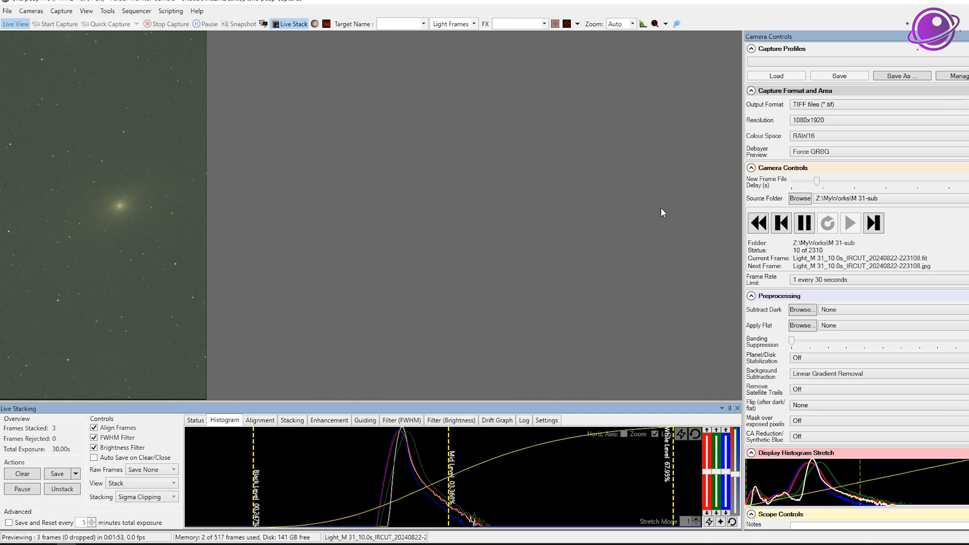
mouse_move(536, 163)
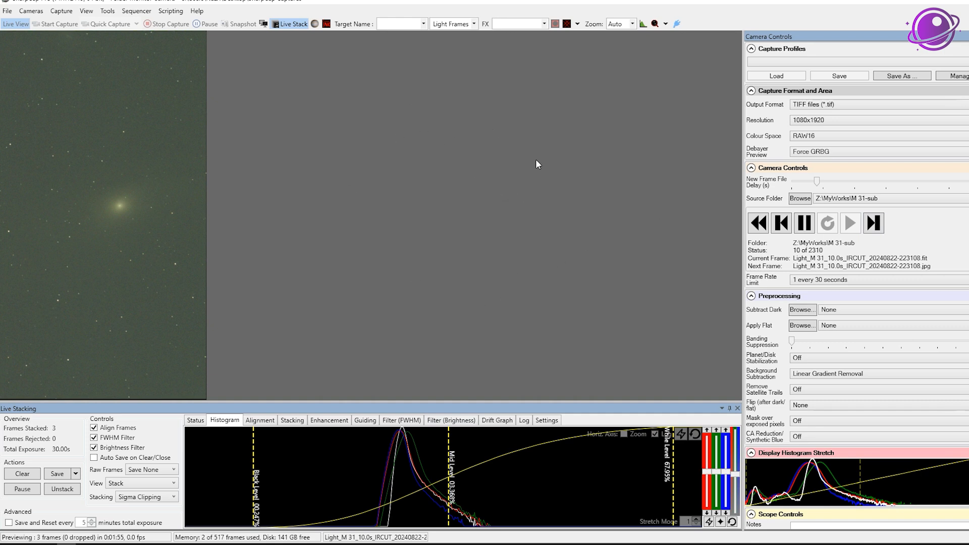
mouse_move(397, 210)
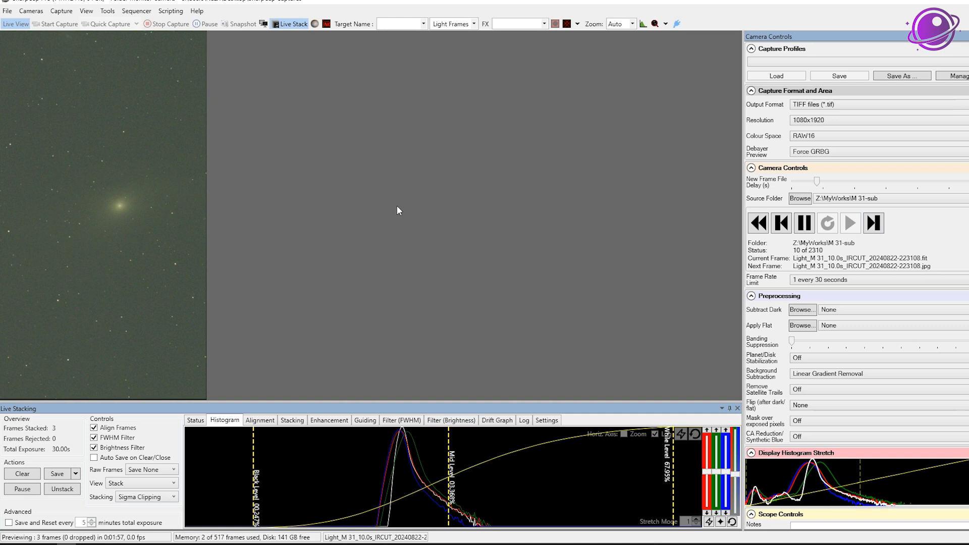
mouse_move(240, 460)
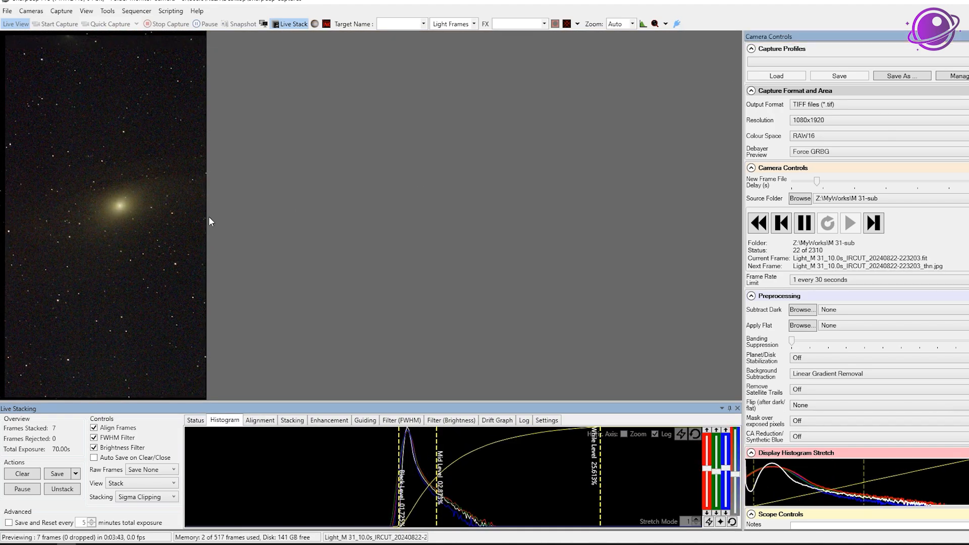
mouse_move(351, 246)
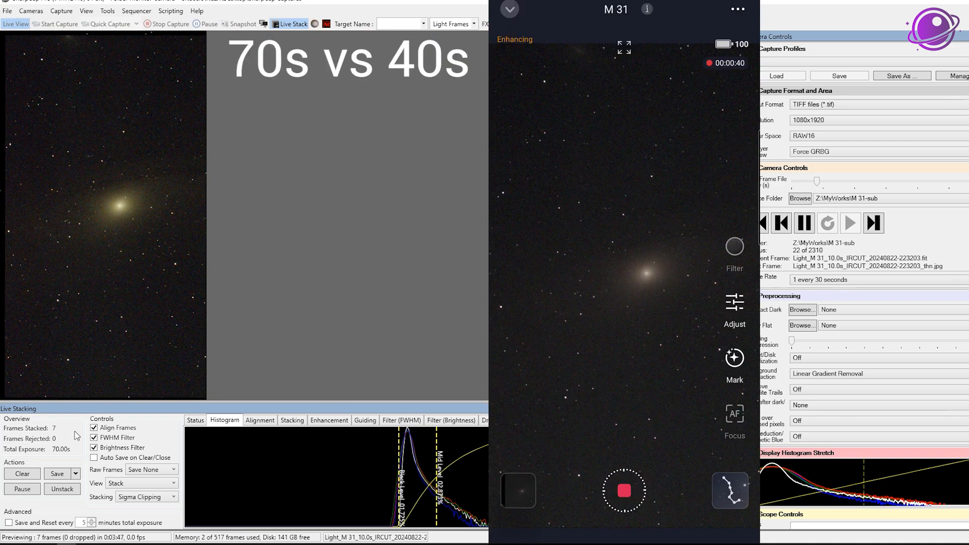
mouse_move(481, 231)
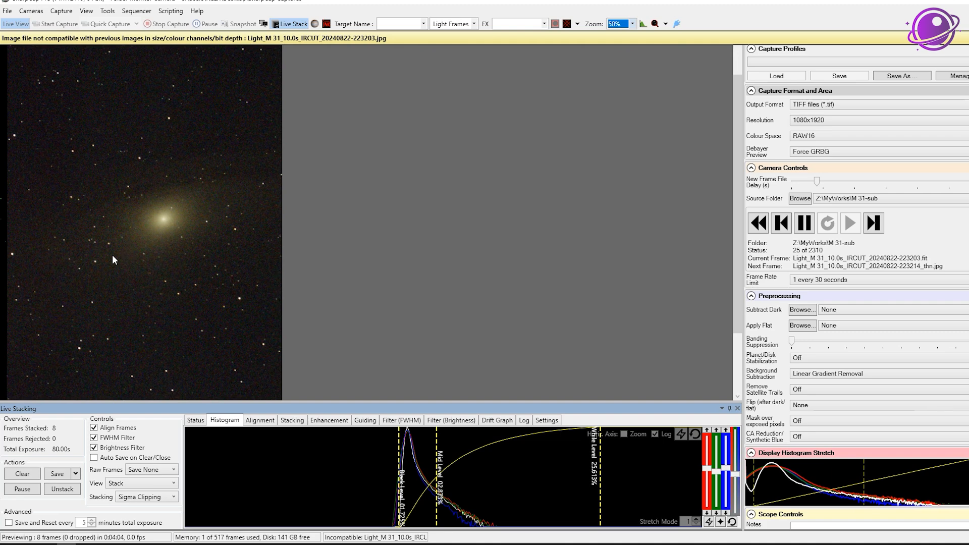
mouse_move(147, 201)
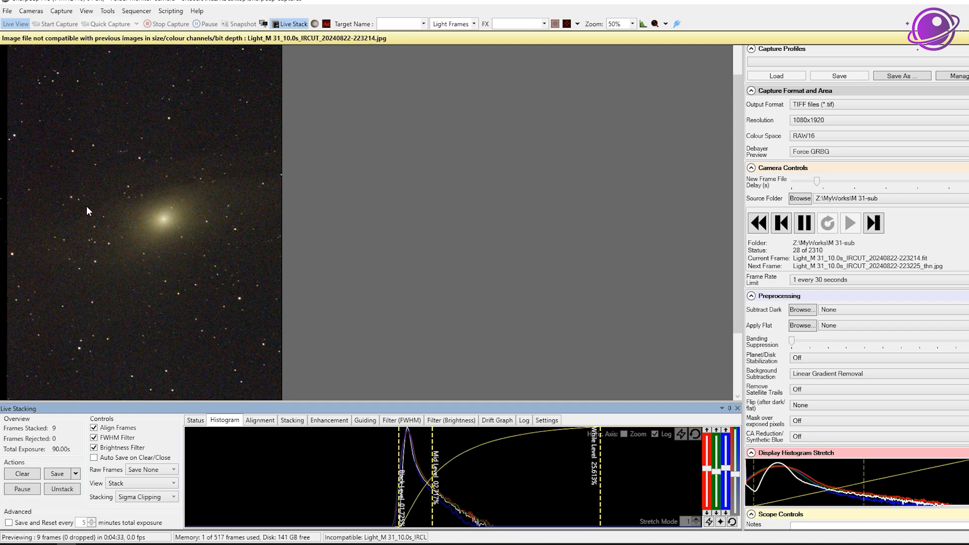
mouse_move(586, 45)
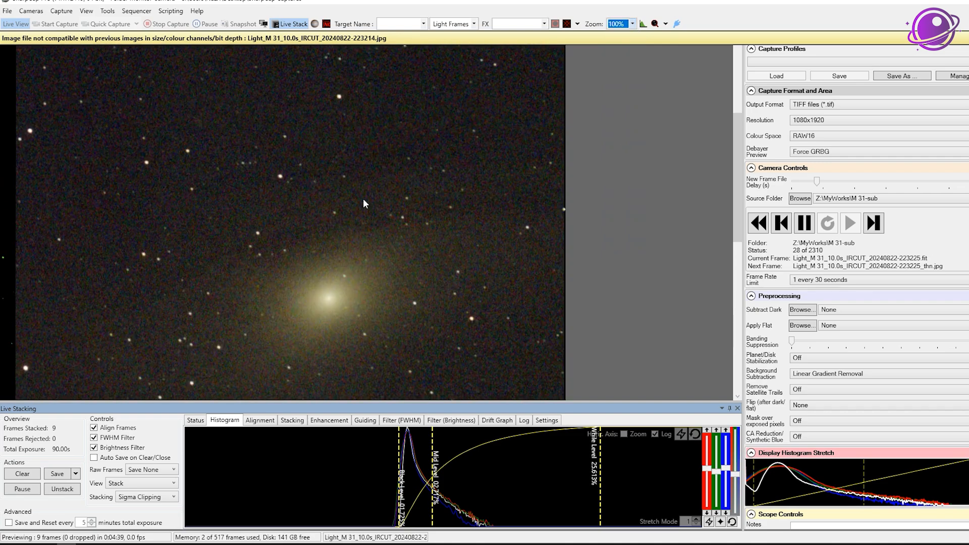
mouse_move(349, 49)
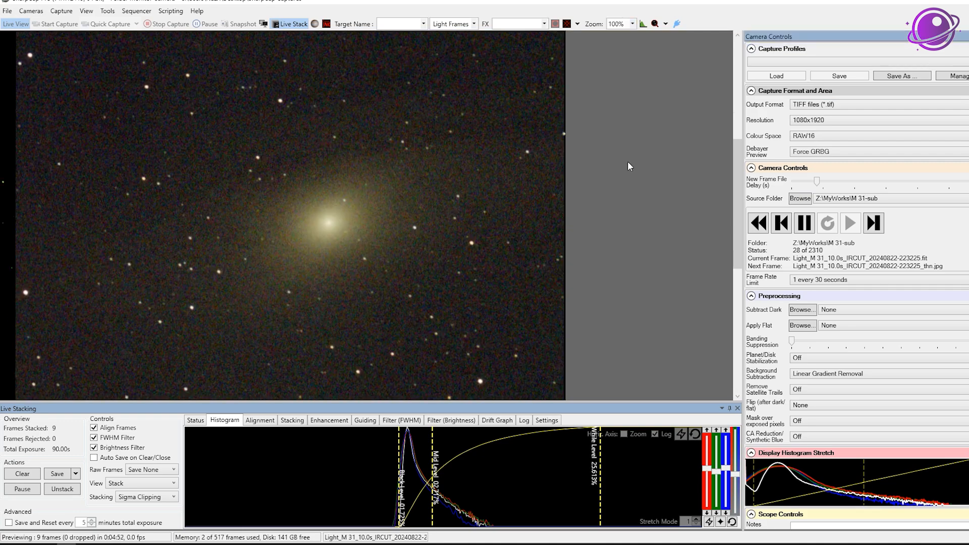
Step: Reset the M 31 stack to start over from frame 1
left_click(631, 24)
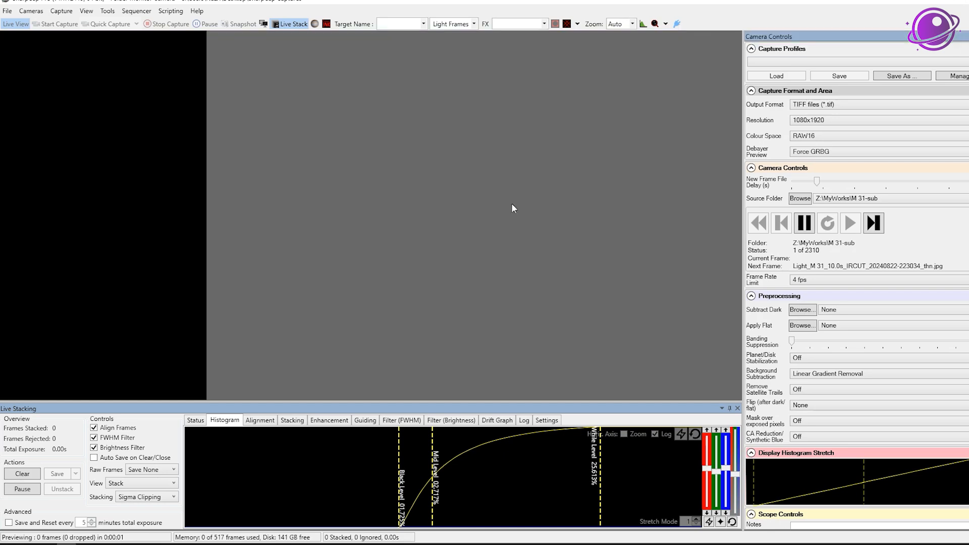
Step: Pause live stacking so no new frames get stacked
left_click(803, 223)
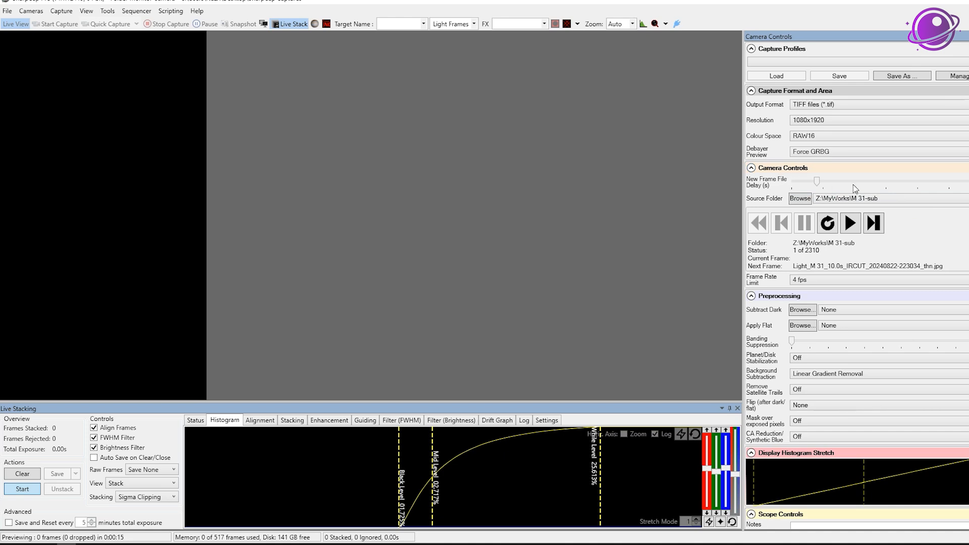
mouse_move(372, 115)
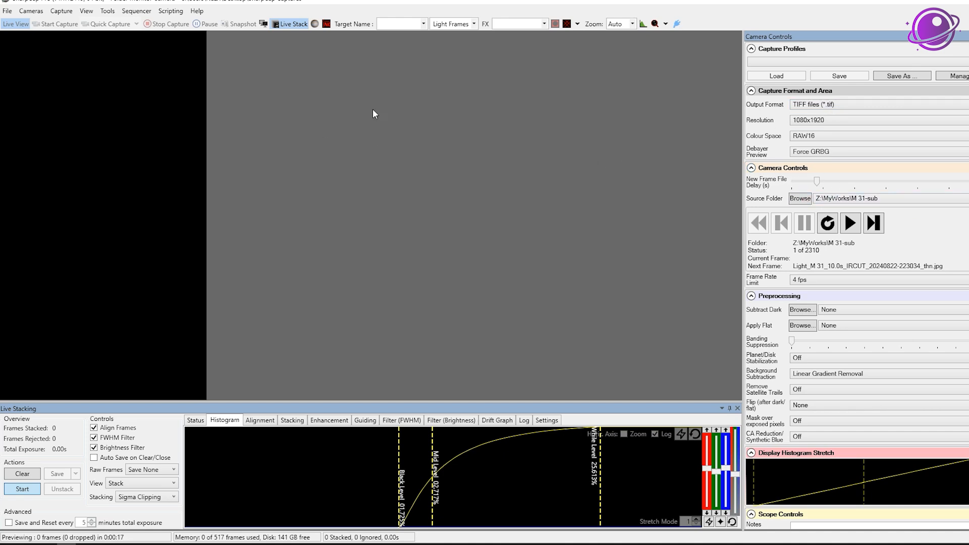
mouse_move(24, 425)
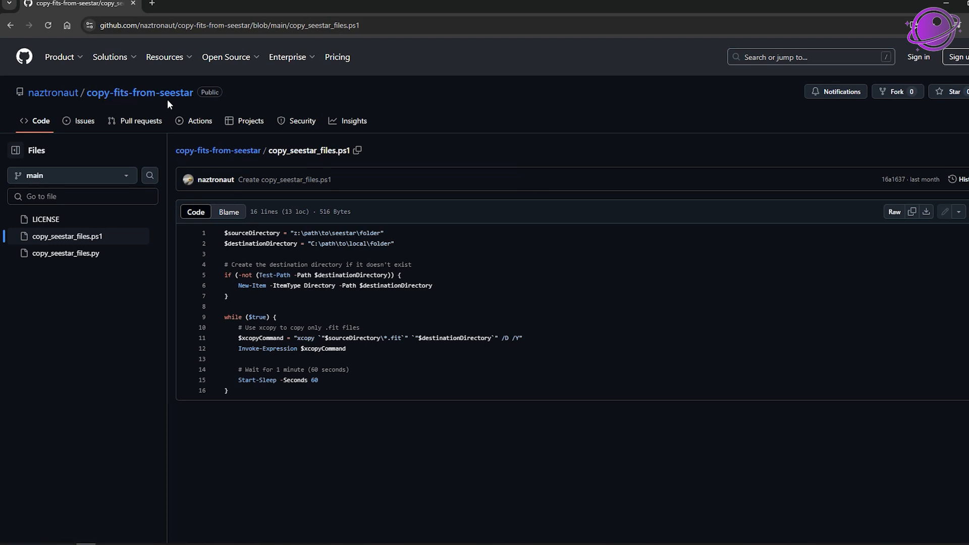
mouse_move(250, 121)
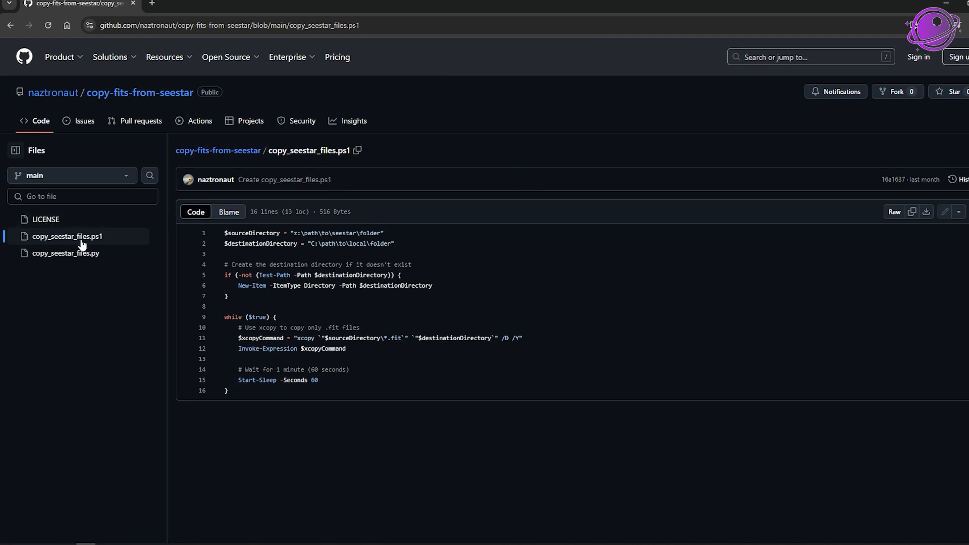
Step: Glance at copy_seestar_files.py, return to the .ps1 script, and list $sourceDirectory references
left_click(66, 252)
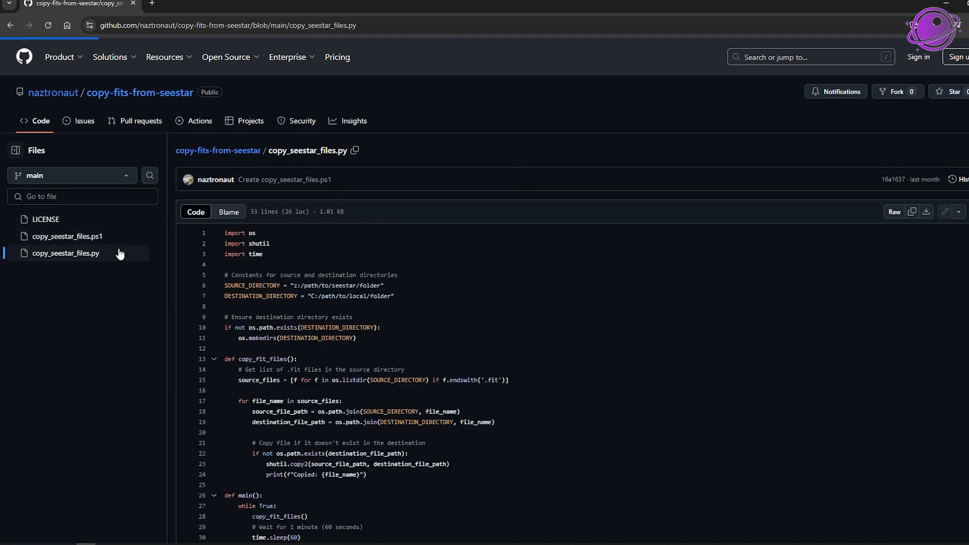
left_click(67, 236)
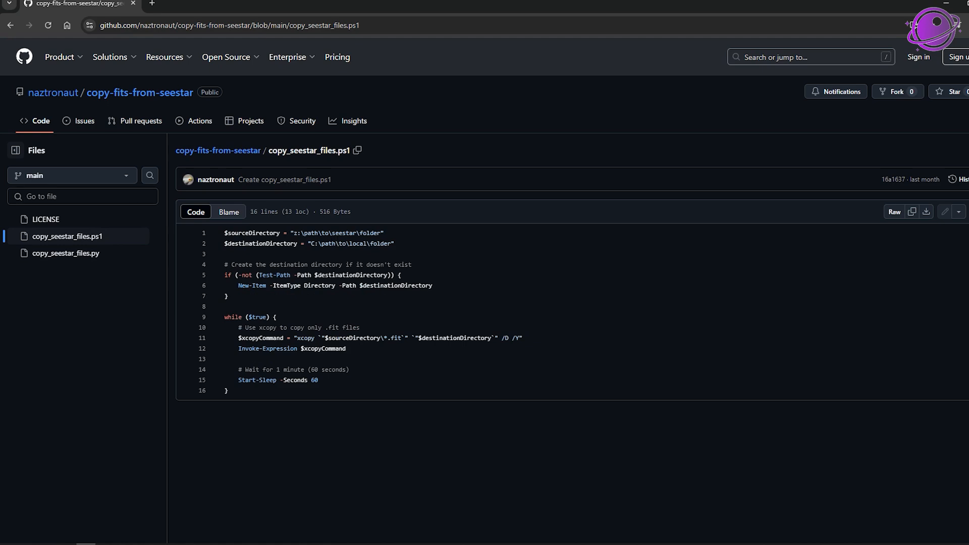
double_click(335, 233)
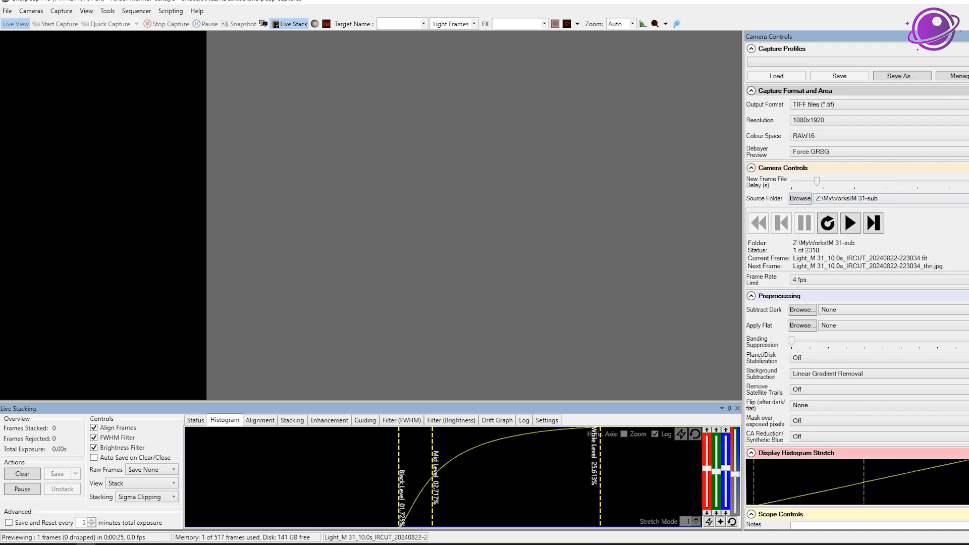
mouse_move(481, 19)
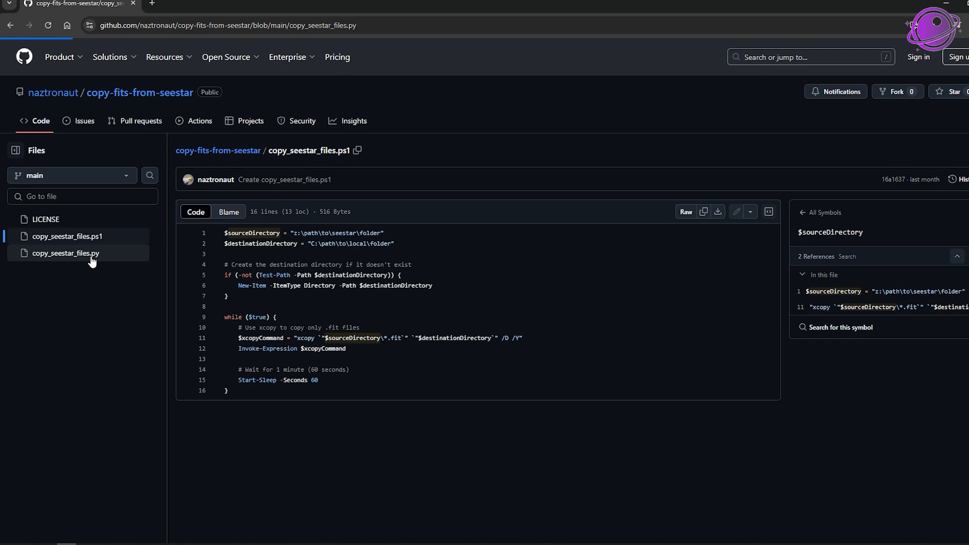
Step: View copy_seestar_files.py on GitHub, then bring up the local copy_seestar_files.ps1's context menu
left_click(66, 253)
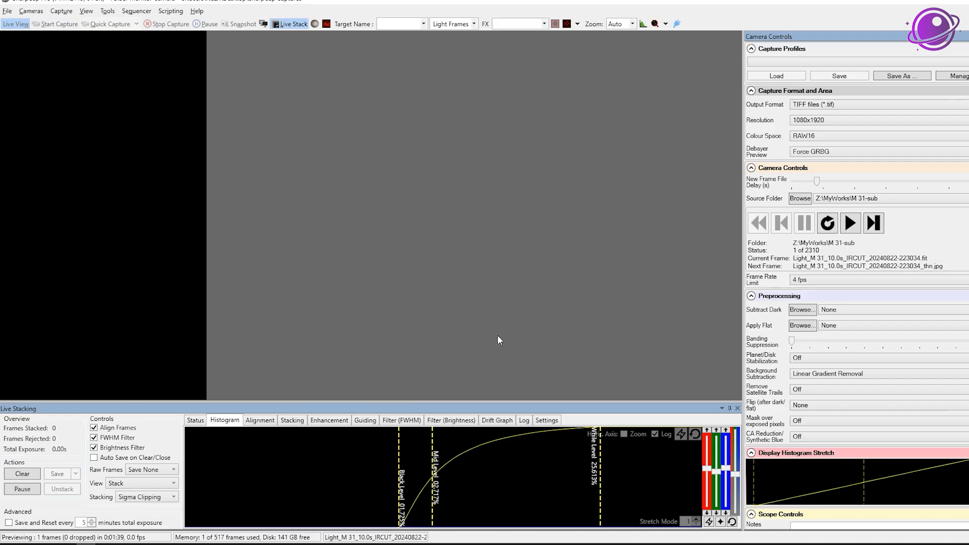
mouse_move(766, 248)
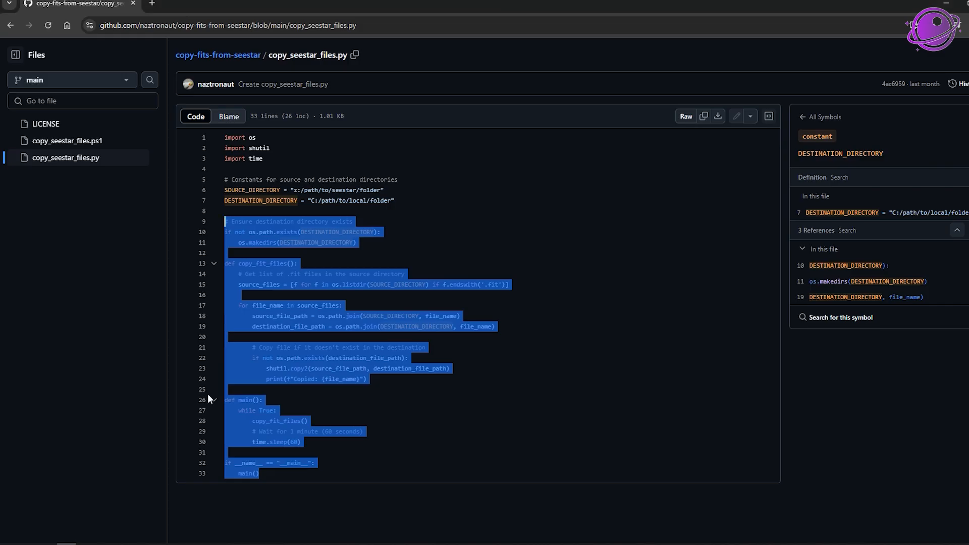
left_click(297, 262)
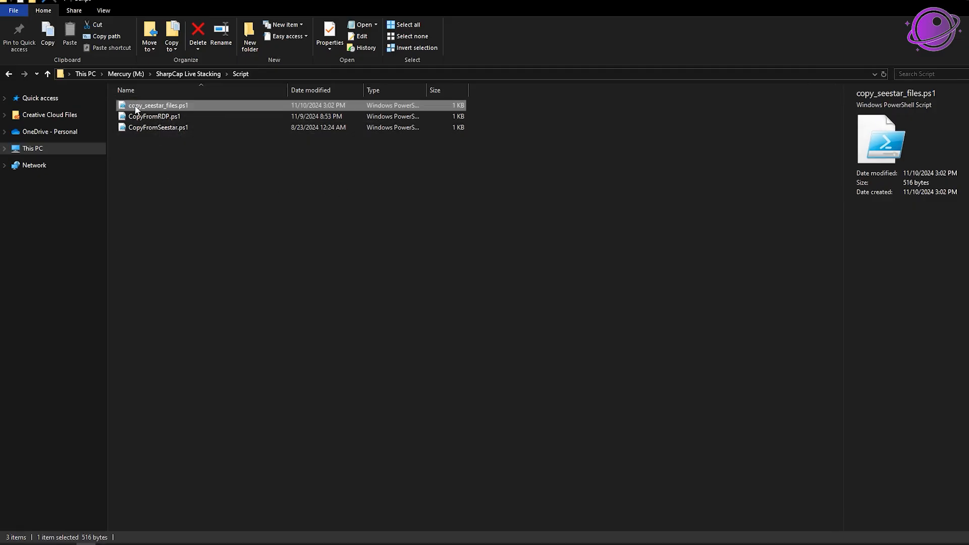
right_click(157, 105)
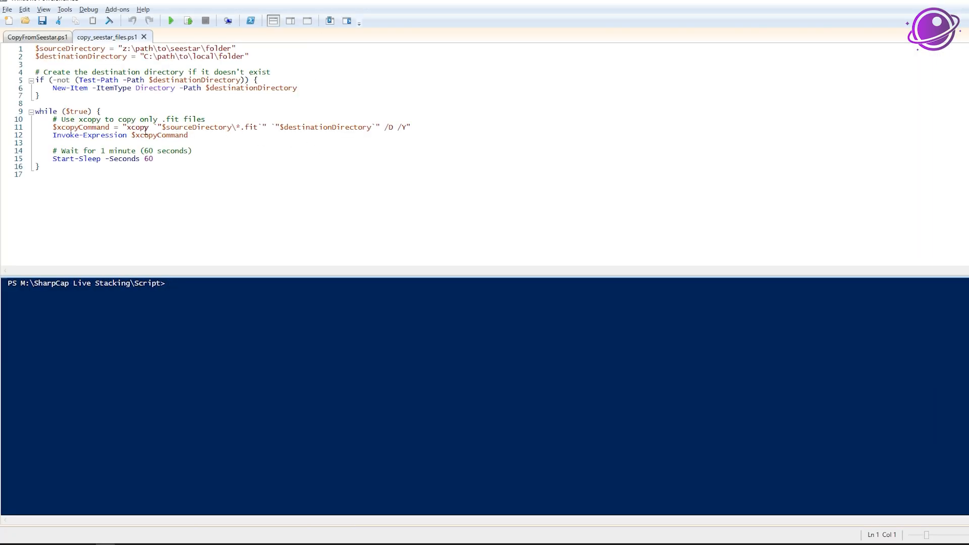
mouse_move(194, 199)
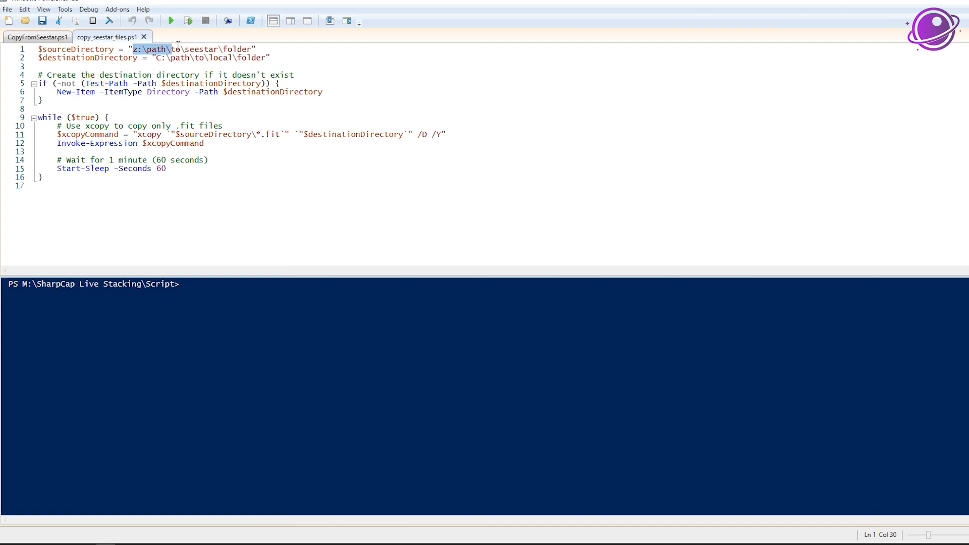
Step: Replace the $sourceDirectory placeholder string with Z:\MyWorks\M 31-sub
type("Z:\\MyWorks\\M 31-sub")
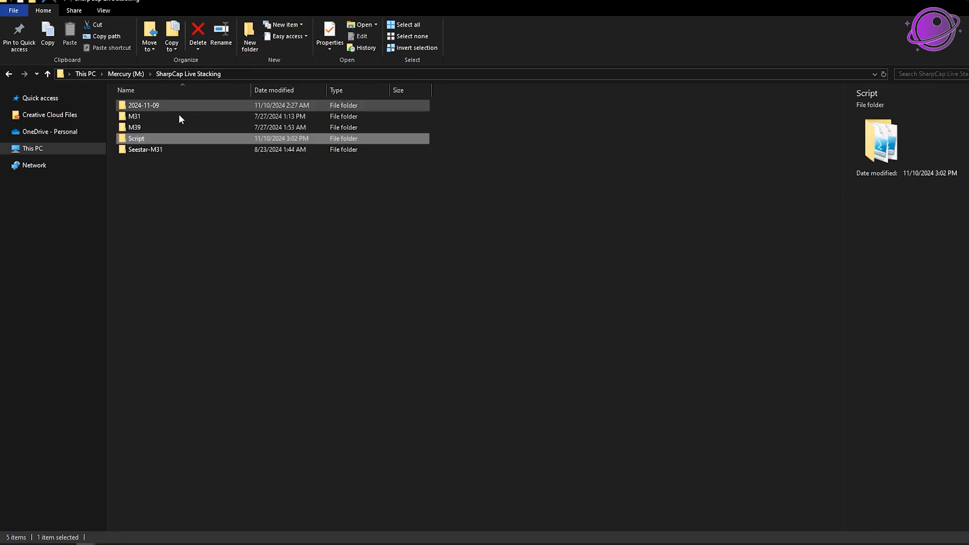
left_click(145, 149)
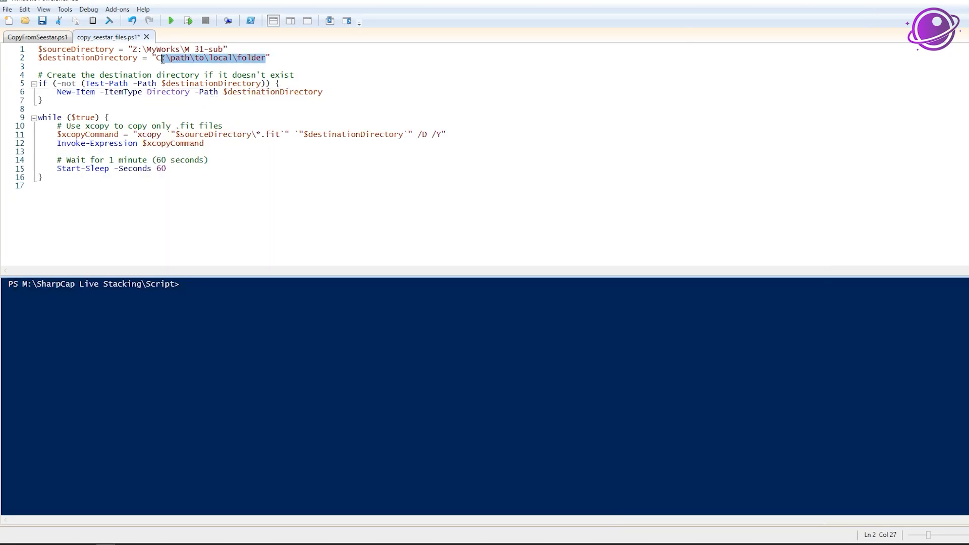
Step: Enter M:\SharpCap Live Stacking\Seestar-M31_v2 as the $destinationDirectory string on line 2
type("M:\\SharpCap Live Stacking")
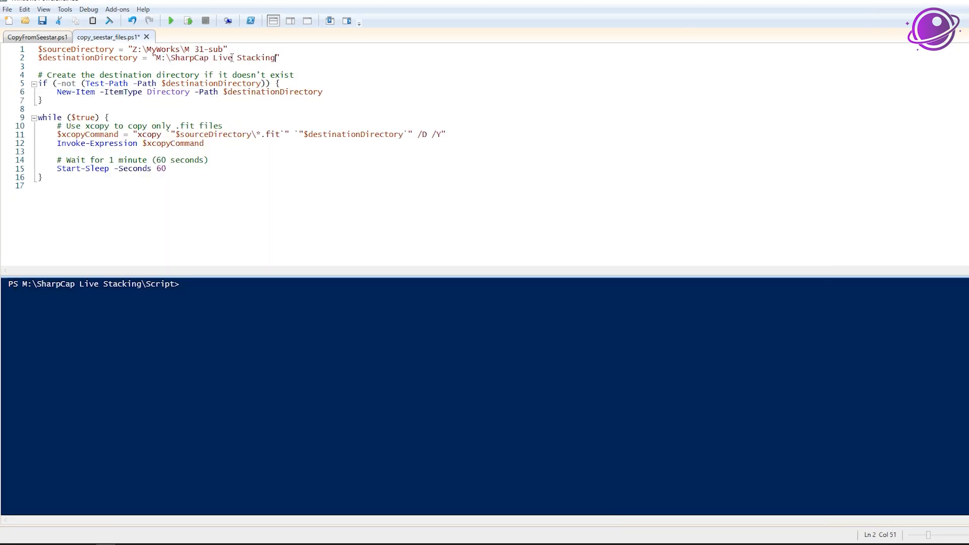
double_click(256, 58)
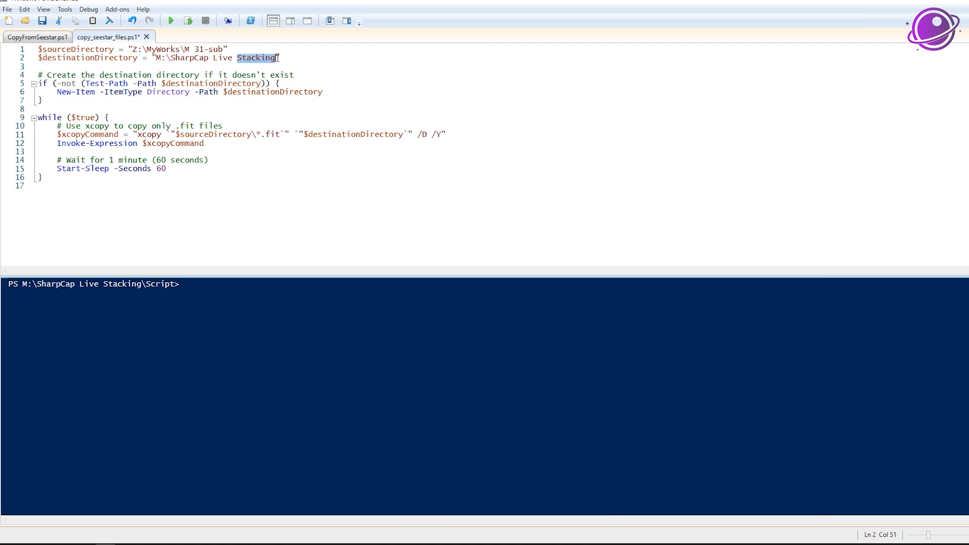
type("\\M")
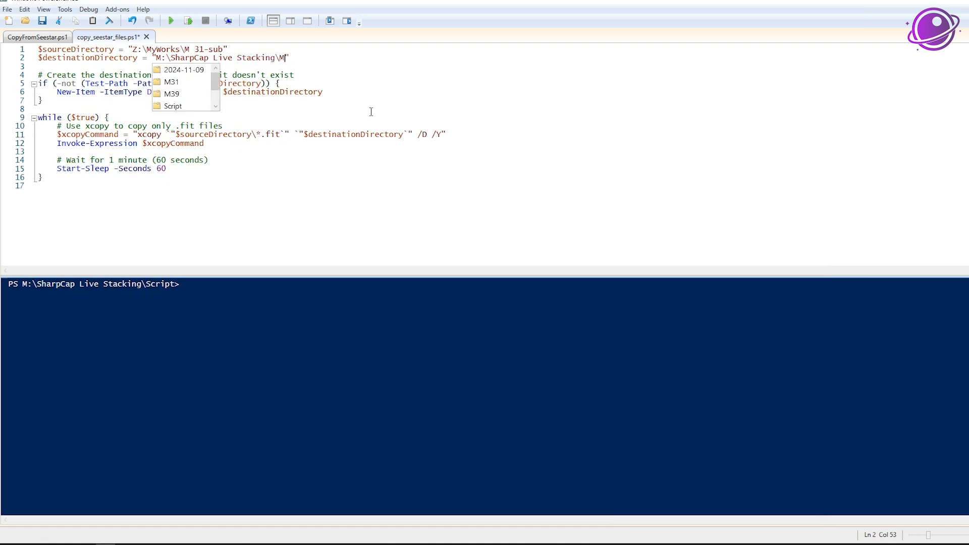
type("Seestar-M31")
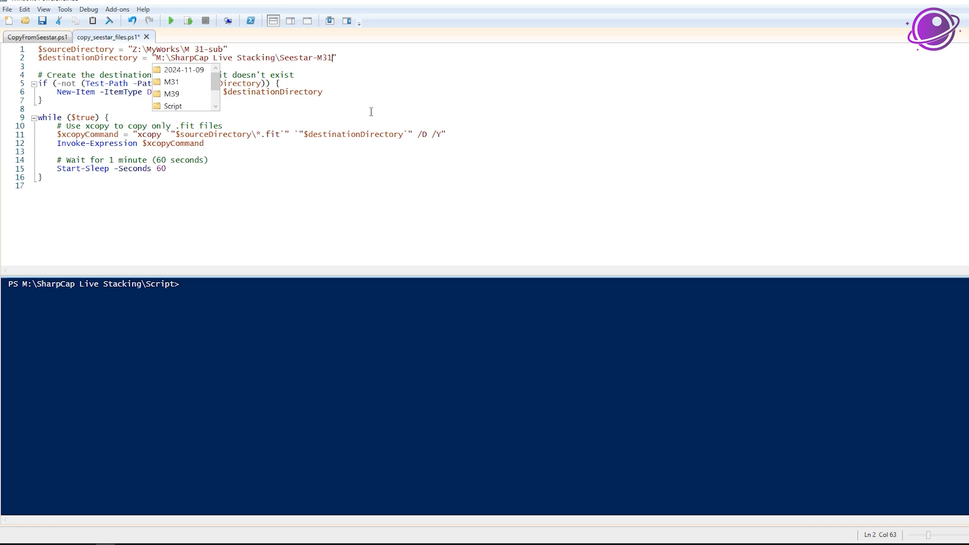
type("_v2")
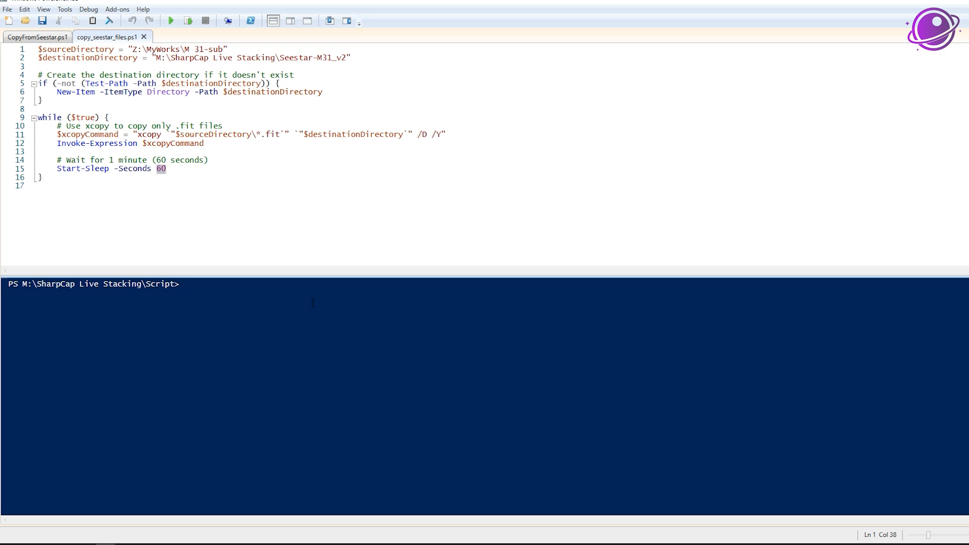
mouse_move(291, 277)
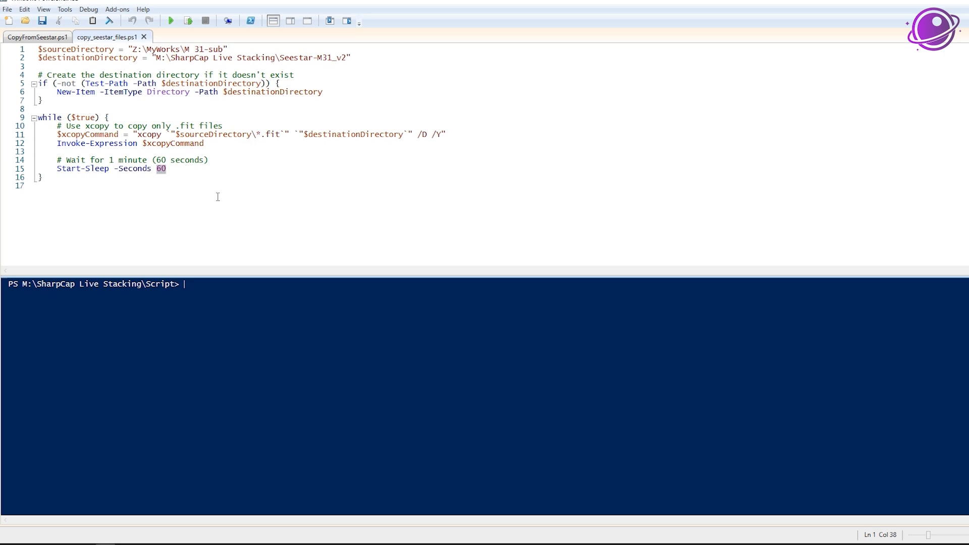
mouse_move(224, 198)
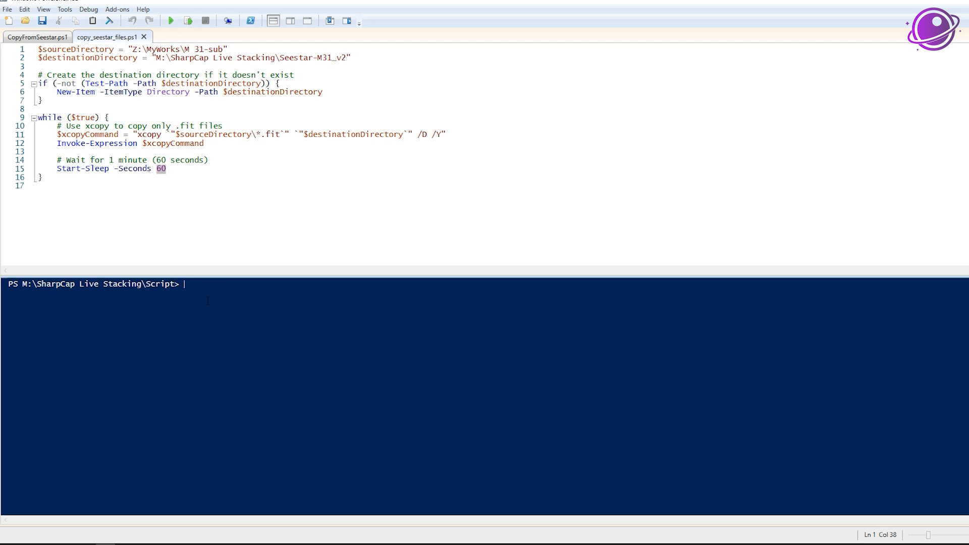
Step: Run .\copy_seestar_files.ps1 from the PowerShell ISE console
type(".")
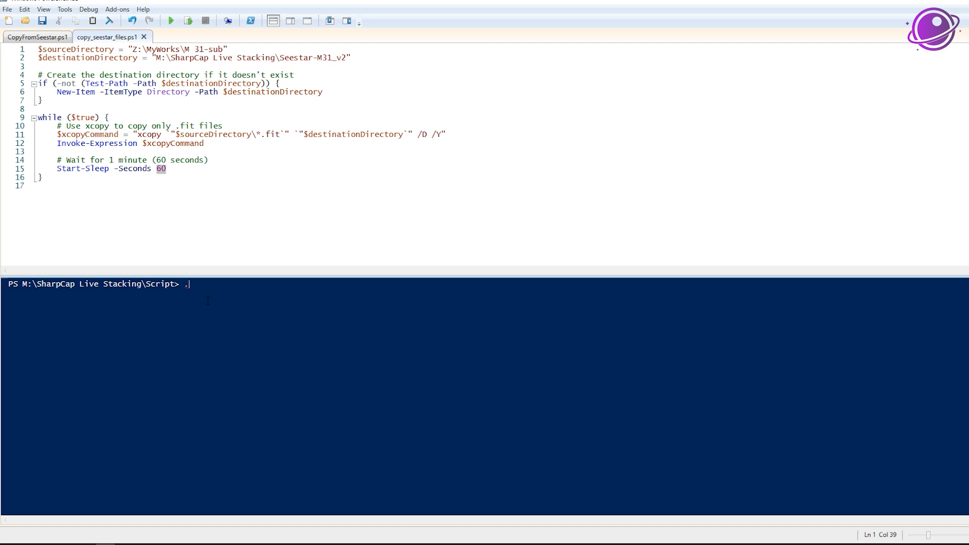
type("/co")
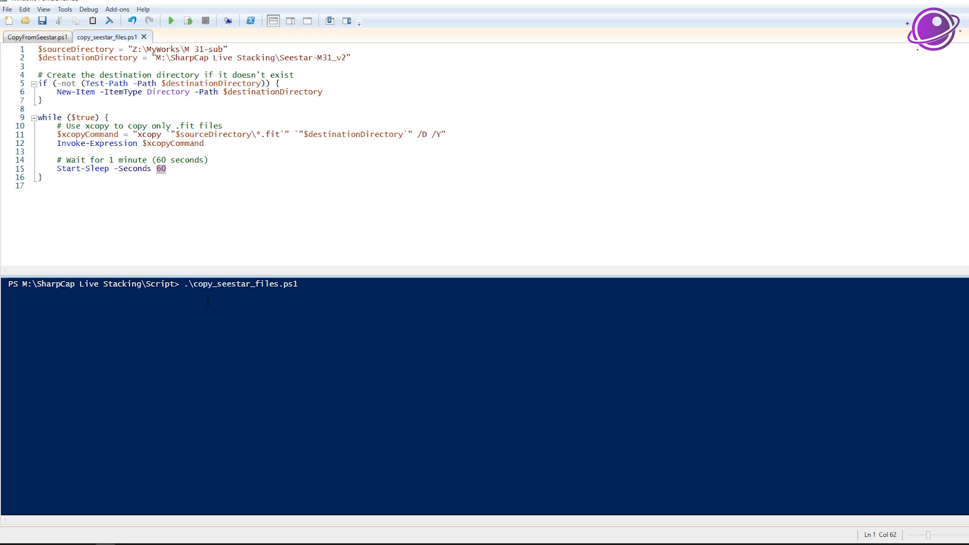
mouse_move(581, 295)
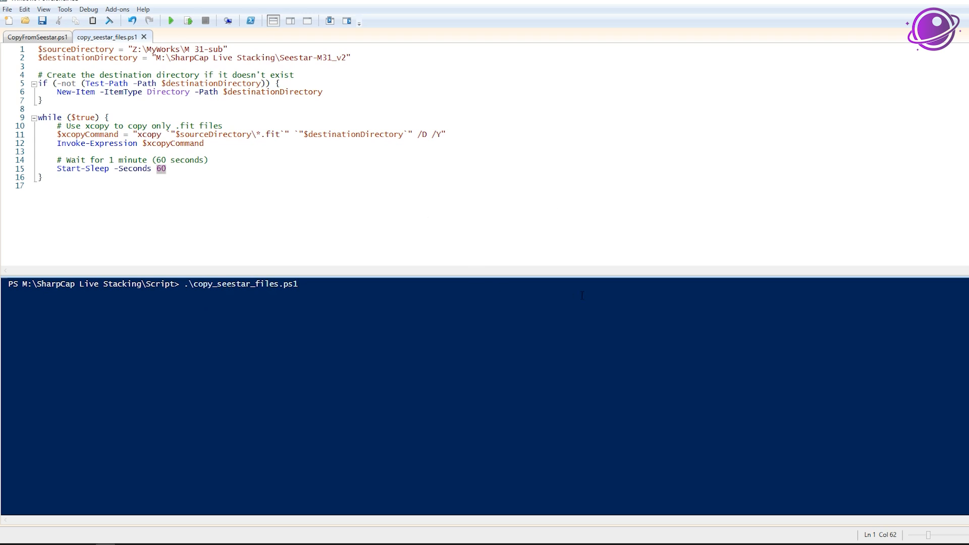
left_click(170, 20)
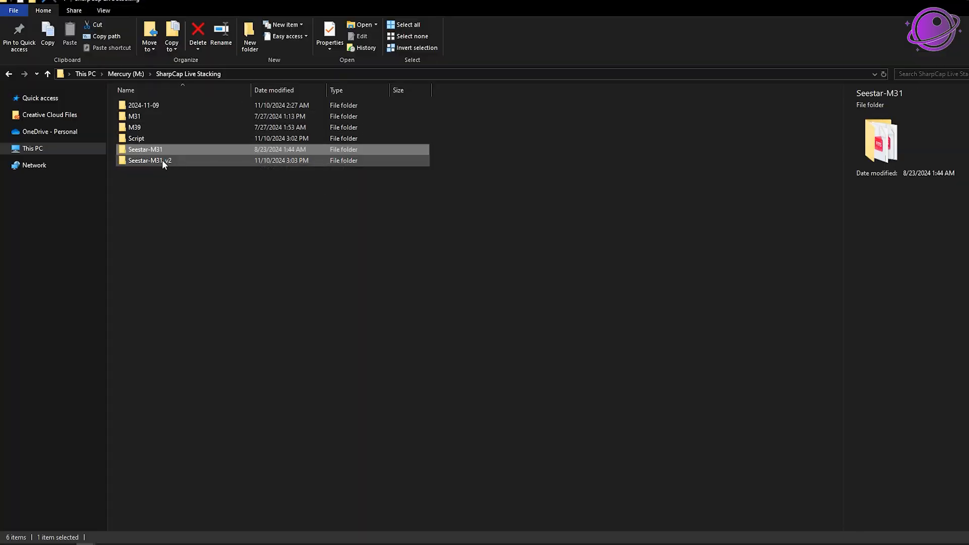
Step: Open the Seestar-M31_v2 folder under M:\SharpCap Live Stacking
double_click(150, 160)
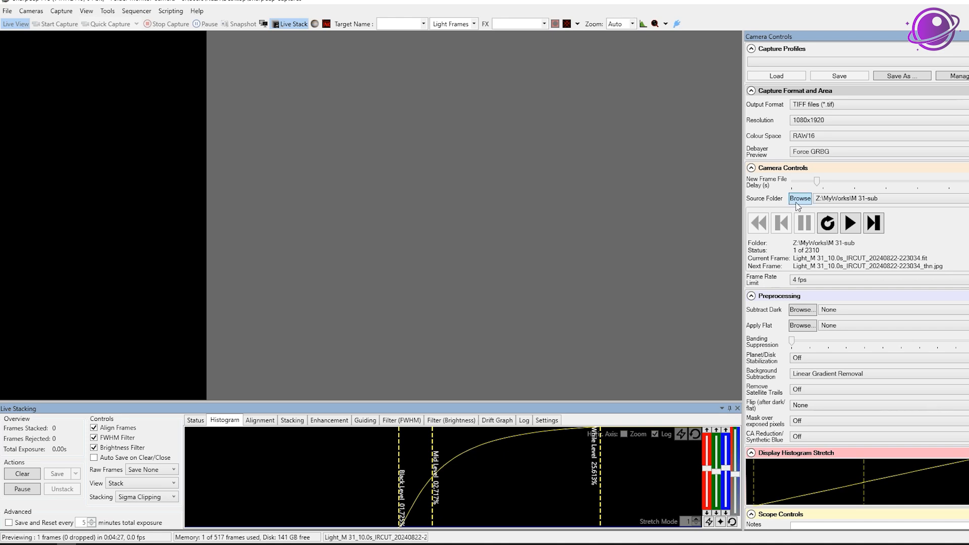
Step: Switch the folder monitor source to Seestar-M31_v2 and stack the first 10 s M31 frame
left_click(799, 198)
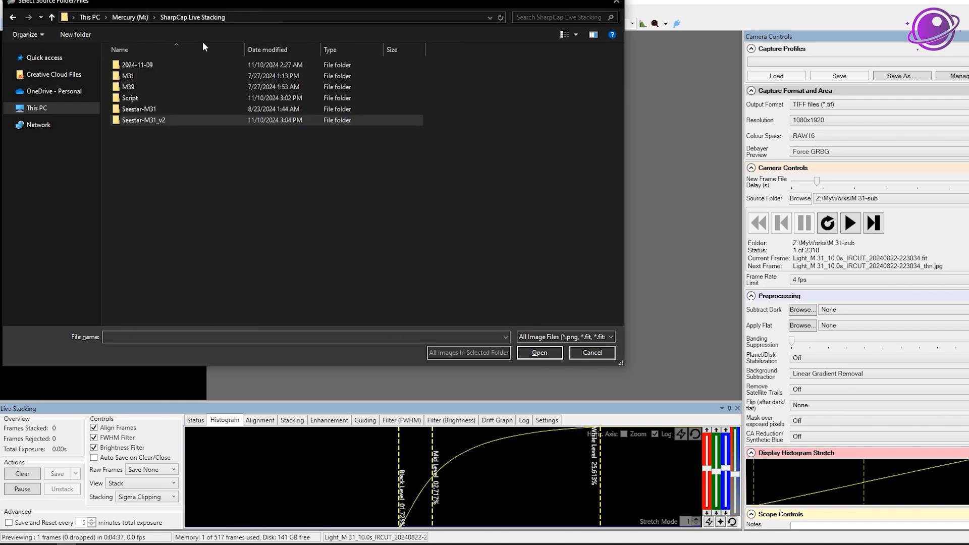
left_click(144, 120)
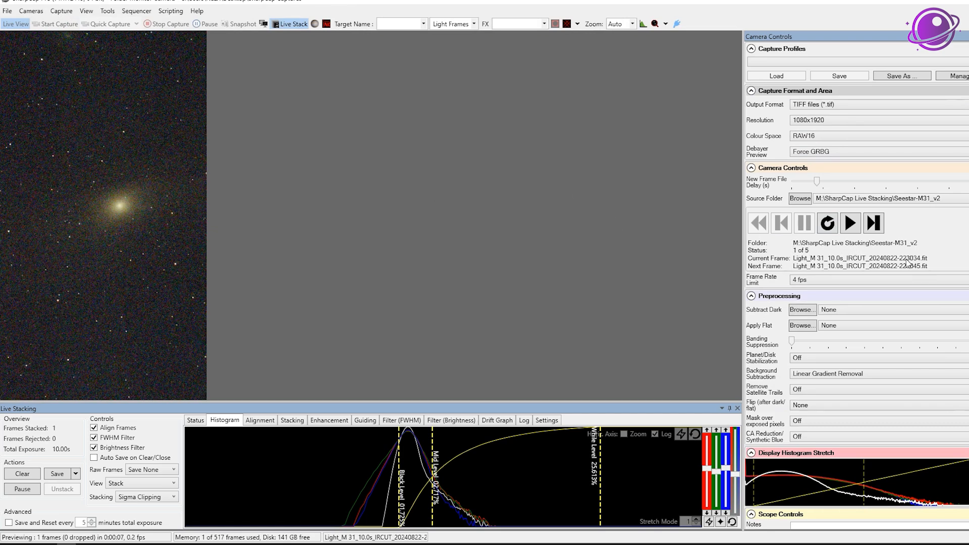
left_click(850, 223)
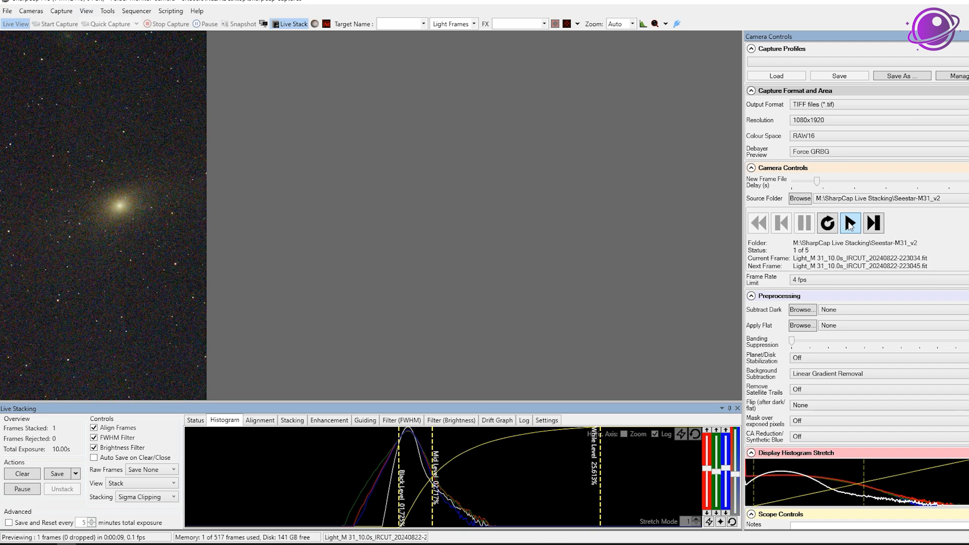
Step: Stack M31 frames from Seestar-M31_v2 to 15 frames, then set frame rate limit to Maximum
left_click(850, 222)
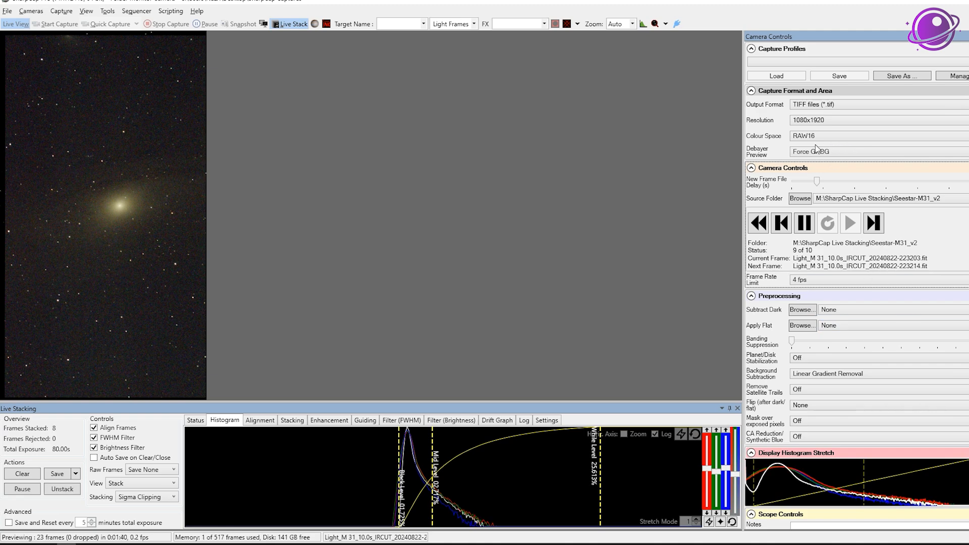
left_click(780, 223)
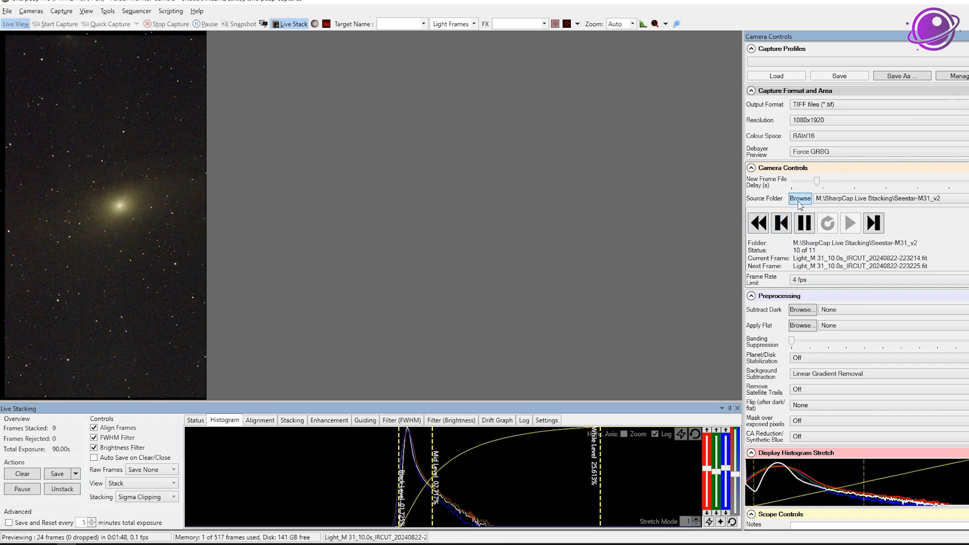
left_click(799, 199)
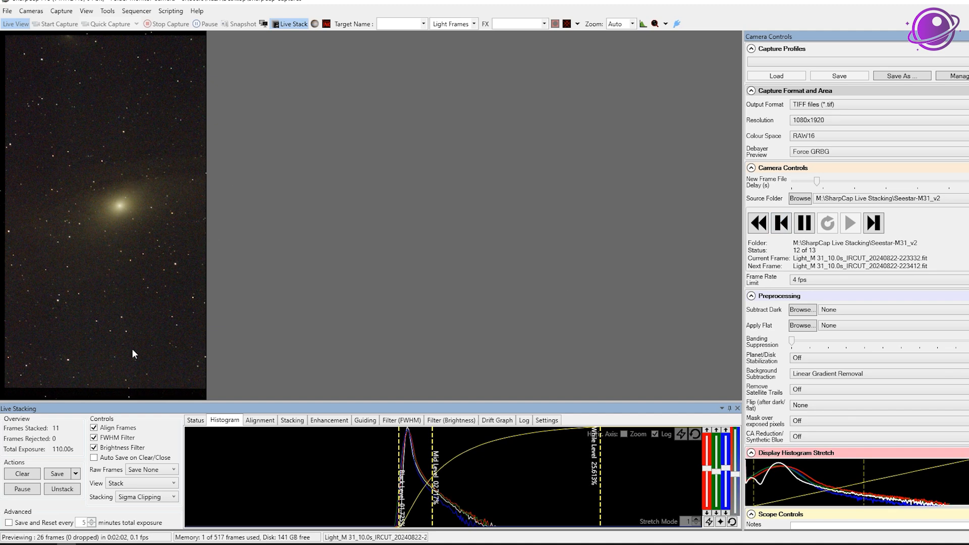
mouse_move(821, 450)
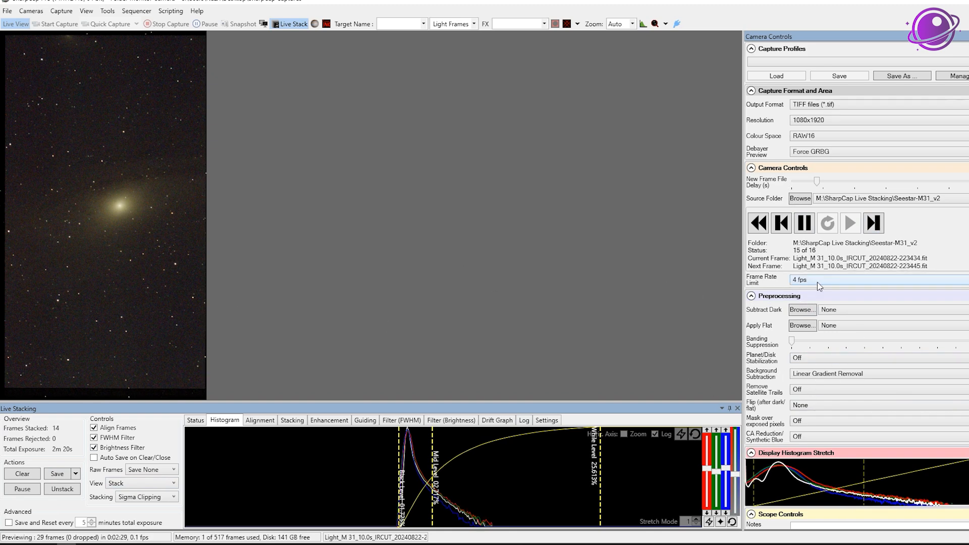
left_click(878, 279)
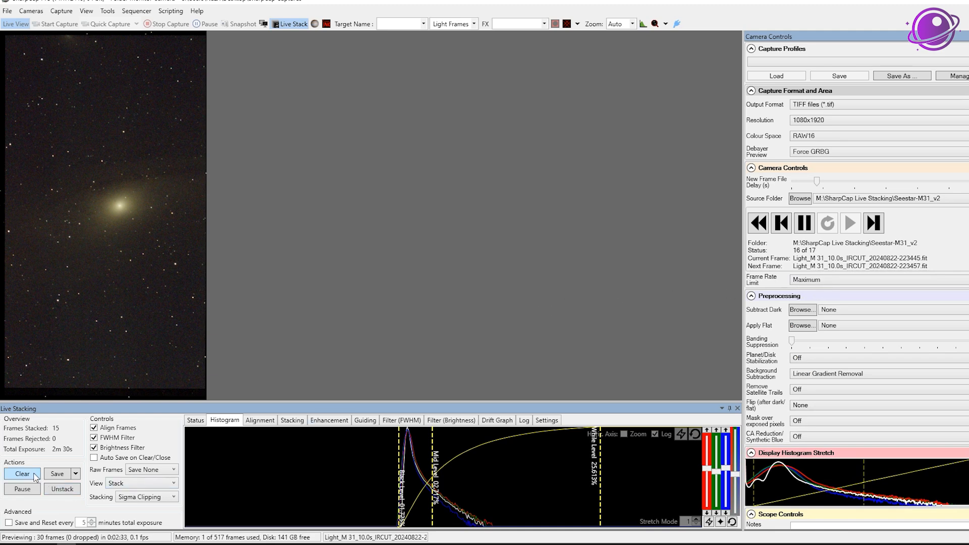
Step: Pause, point the source at the Seestar-M31 folder, and restart stacking at frame 1 of 780
left_click(781, 223)
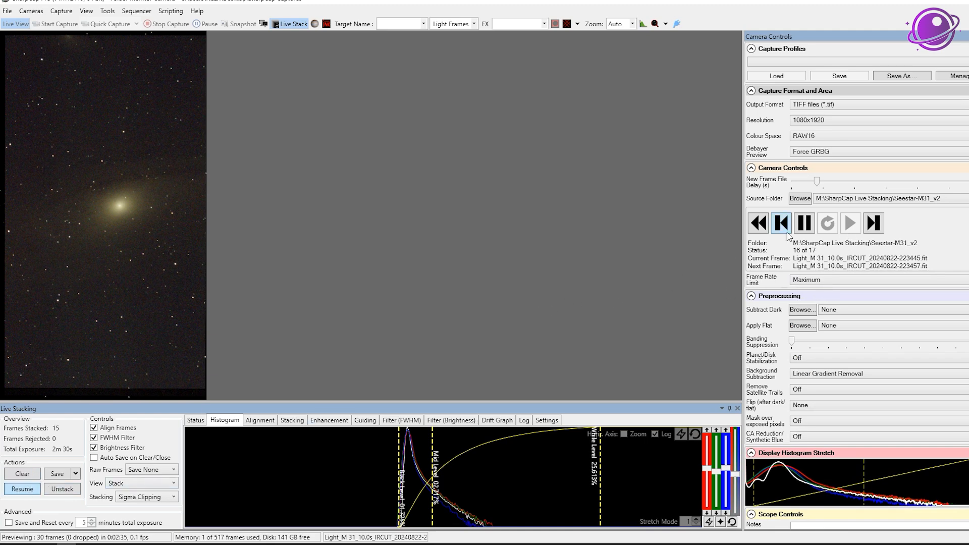
left_click(780, 222)
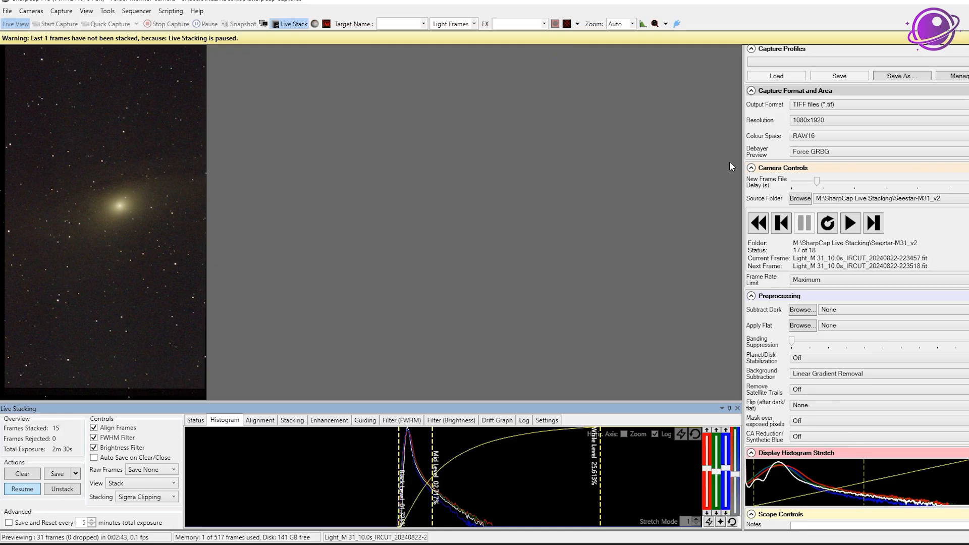
left_click(800, 198)
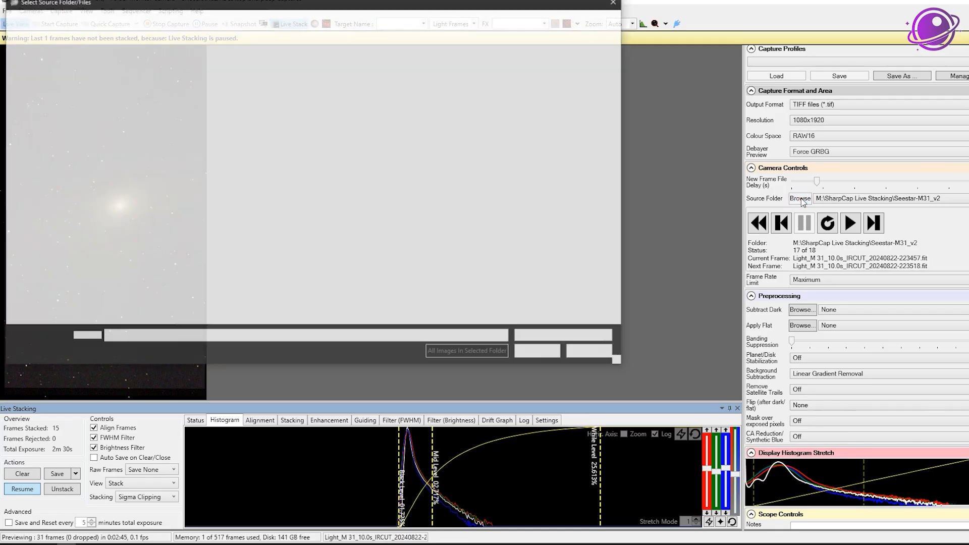
left_click(799, 198)
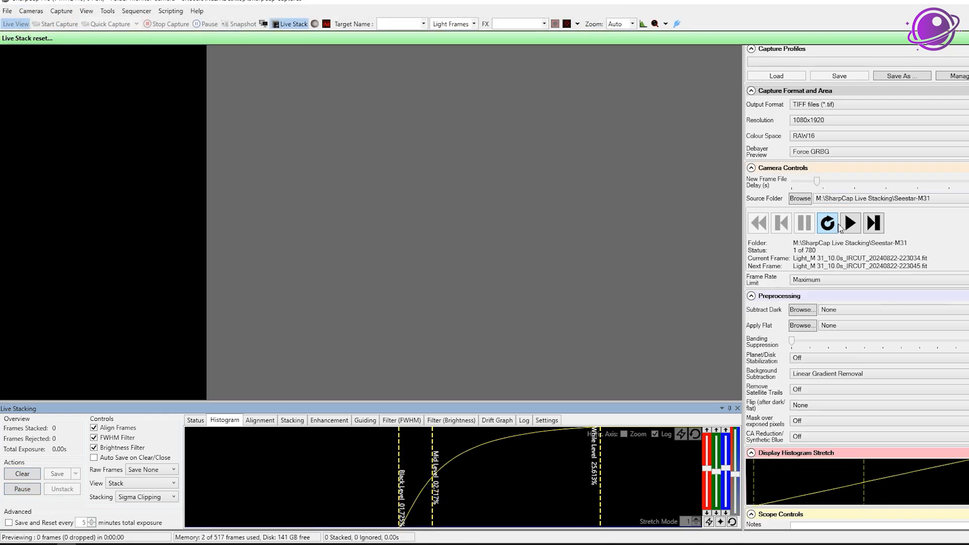
left_click(826, 223)
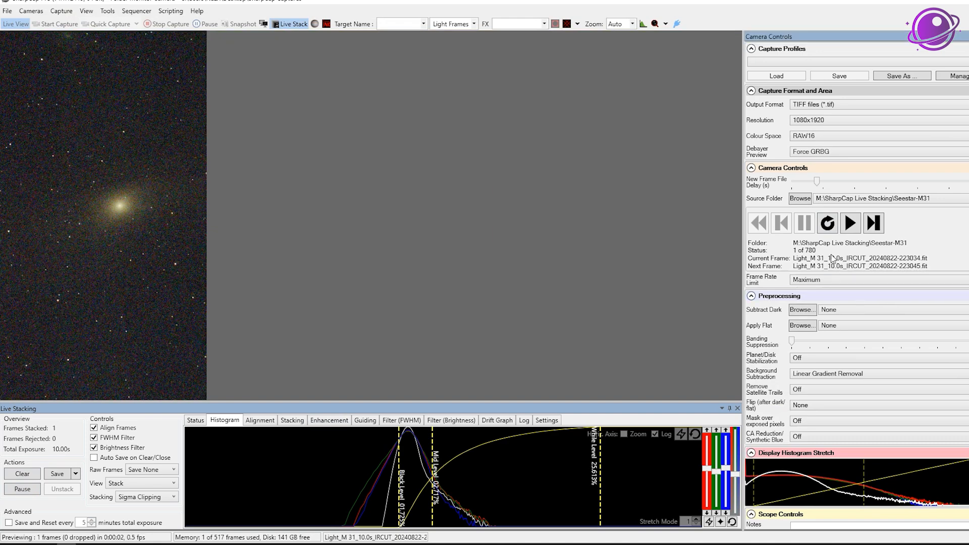
mouse_move(822, 259)
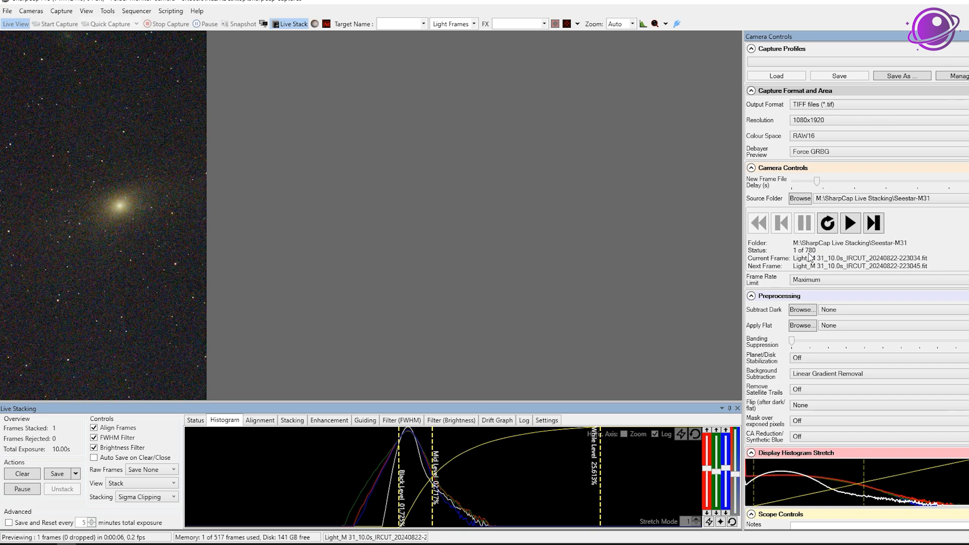
mouse_move(581, 274)
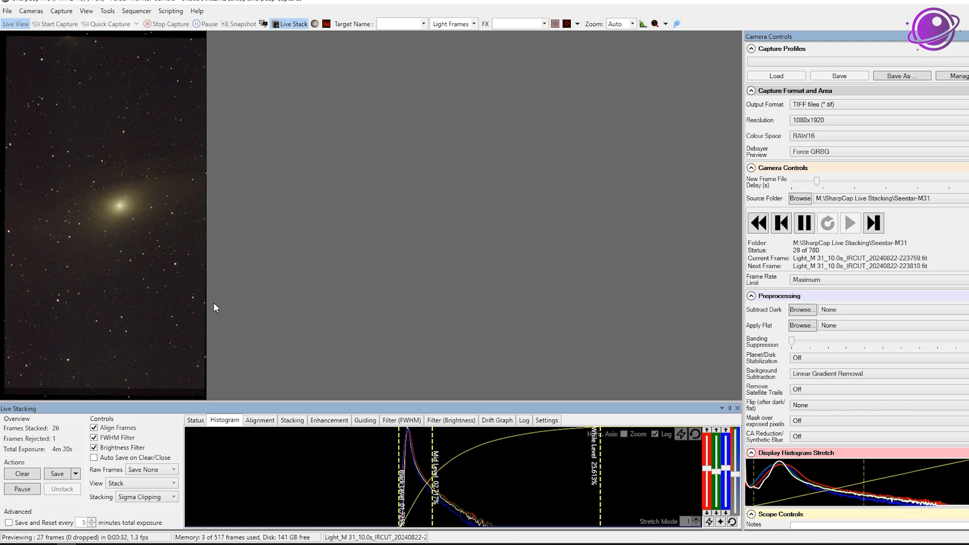
mouse_move(100, 247)
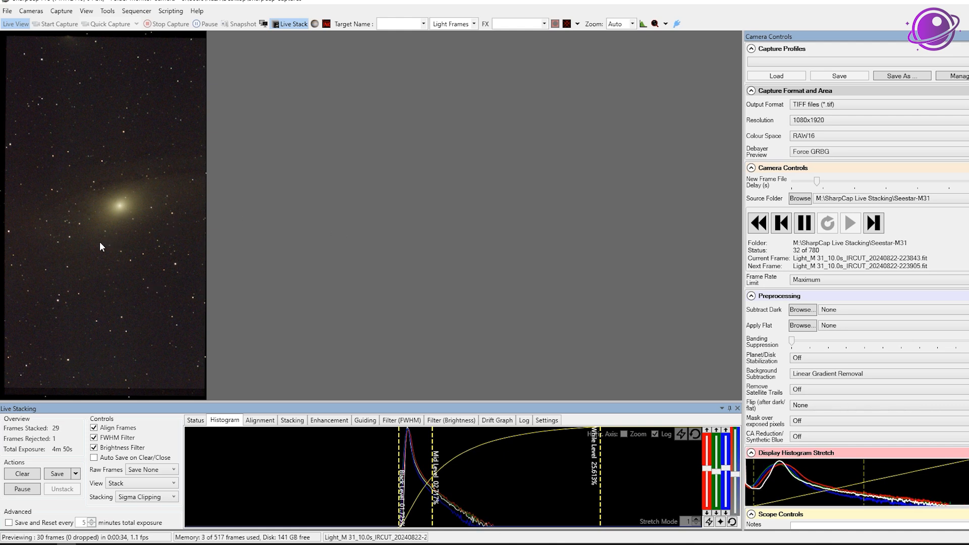
mouse_move(239, 243)
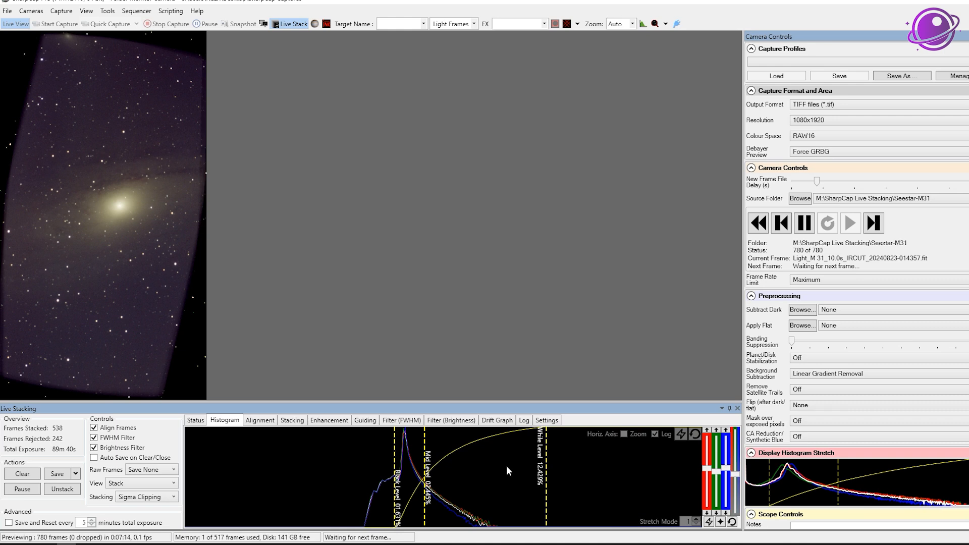
mouse_move(433, 448)
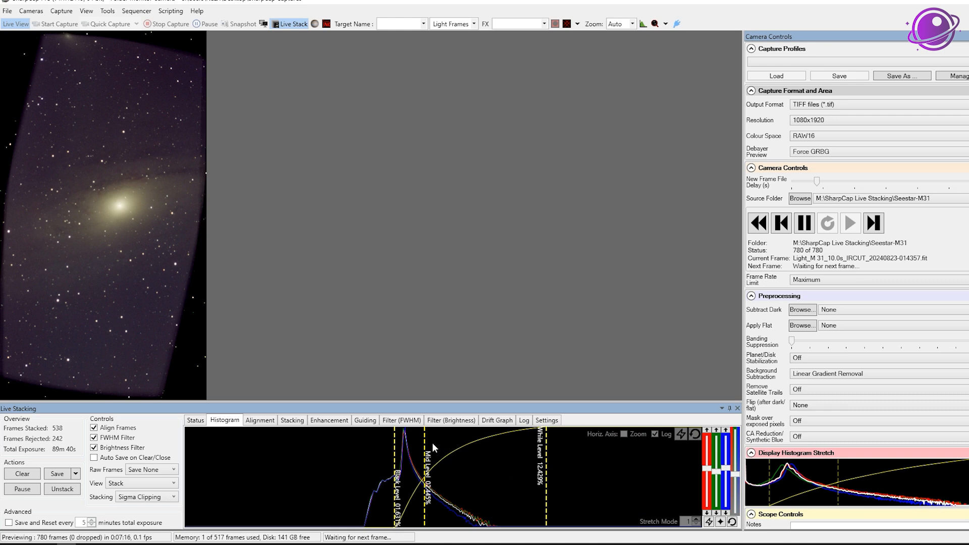
mouse_move(270, 215)
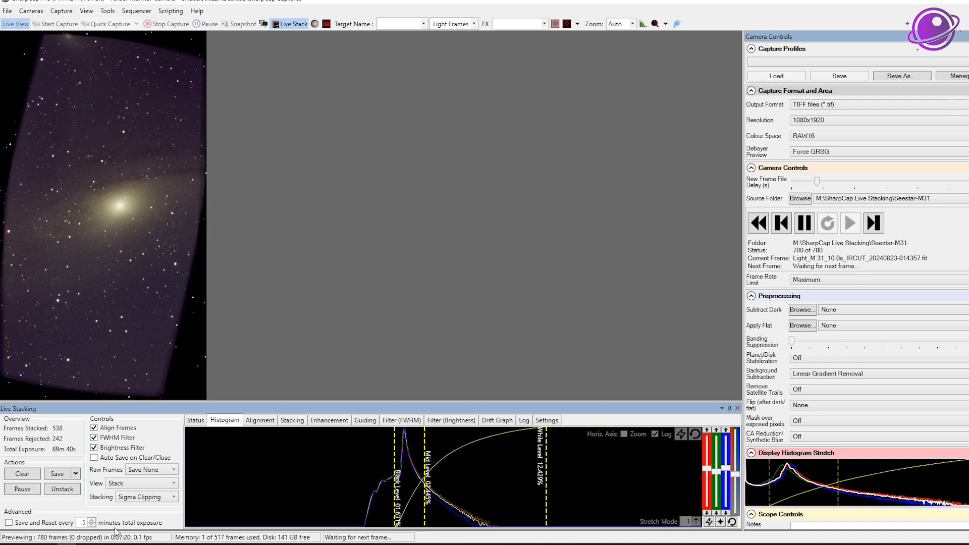
mouse_move(776, 250)
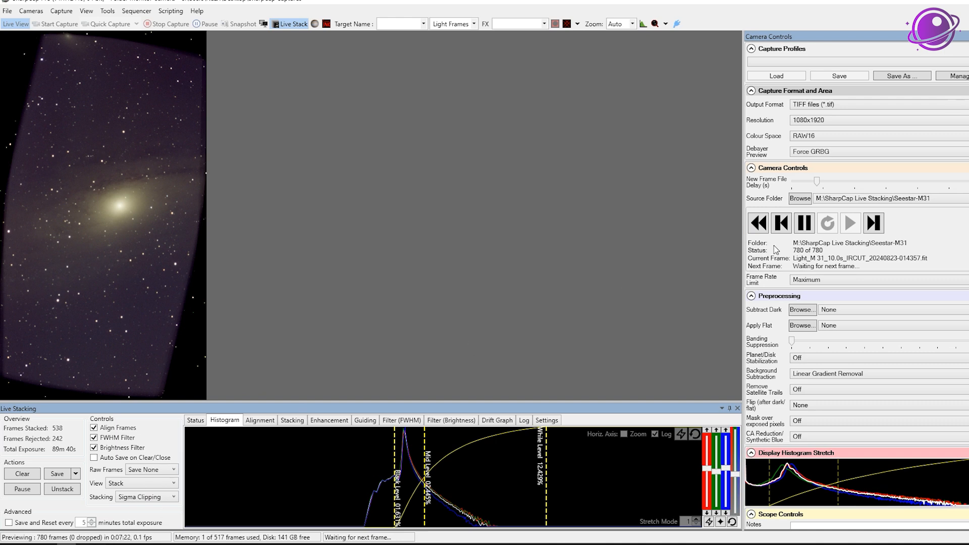
mouse_move(411, 437)
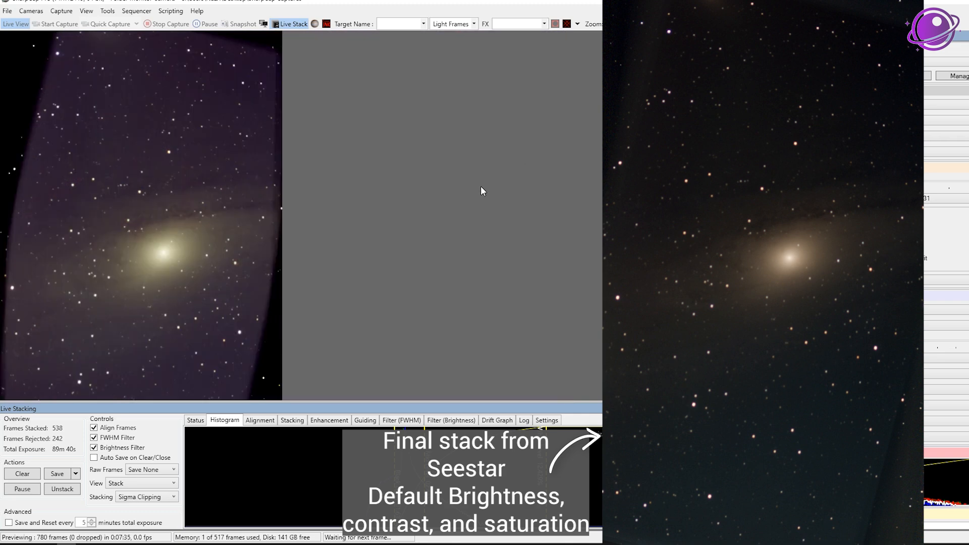
mouse_move(419, 249)
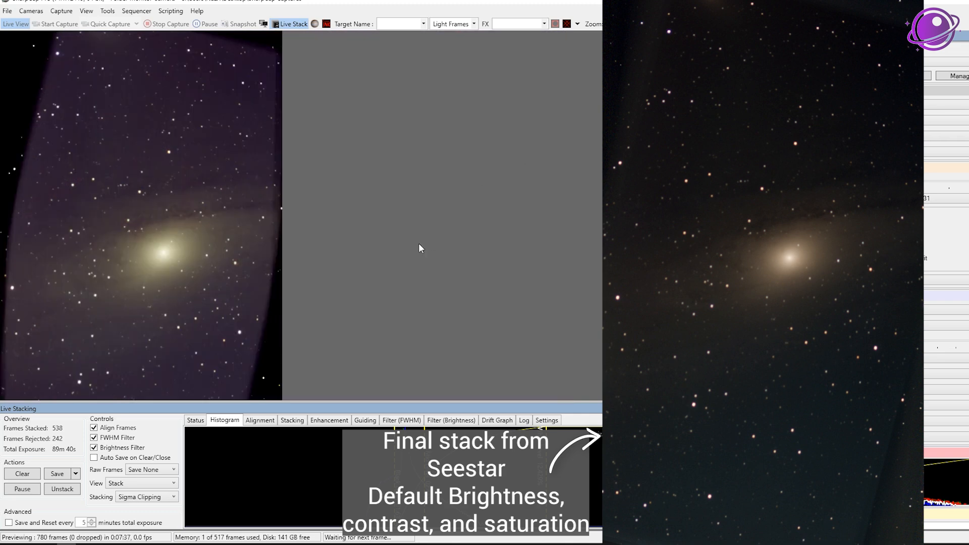
mouse_move(54, 65)
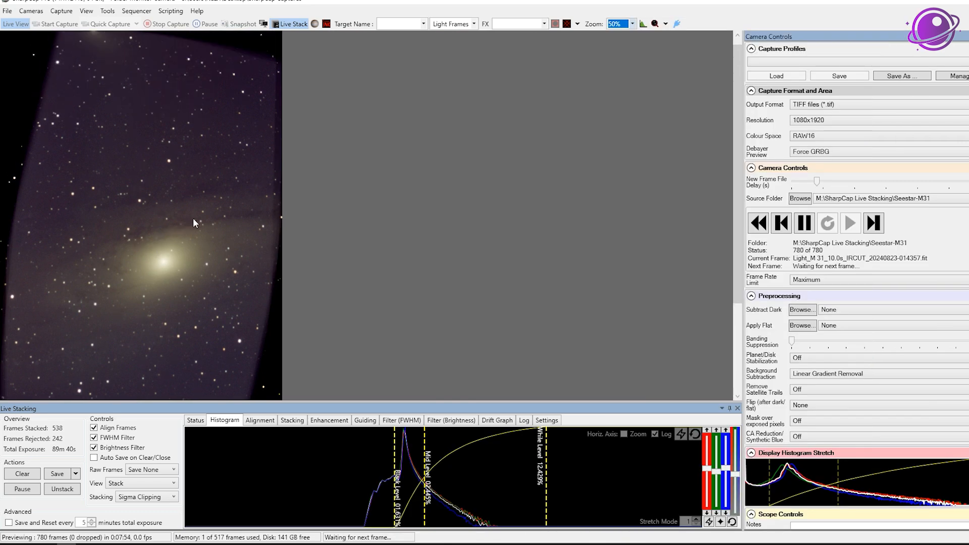
mouse_move(176, 416)
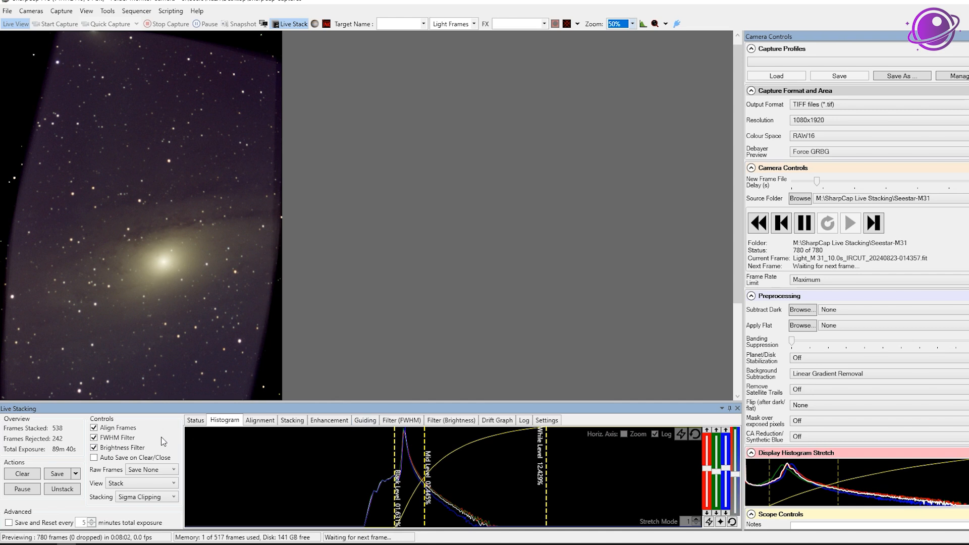
Step: View the Brightness filter history, then the FWHM history showing a 6.59 maximum
left_click(451, 421)
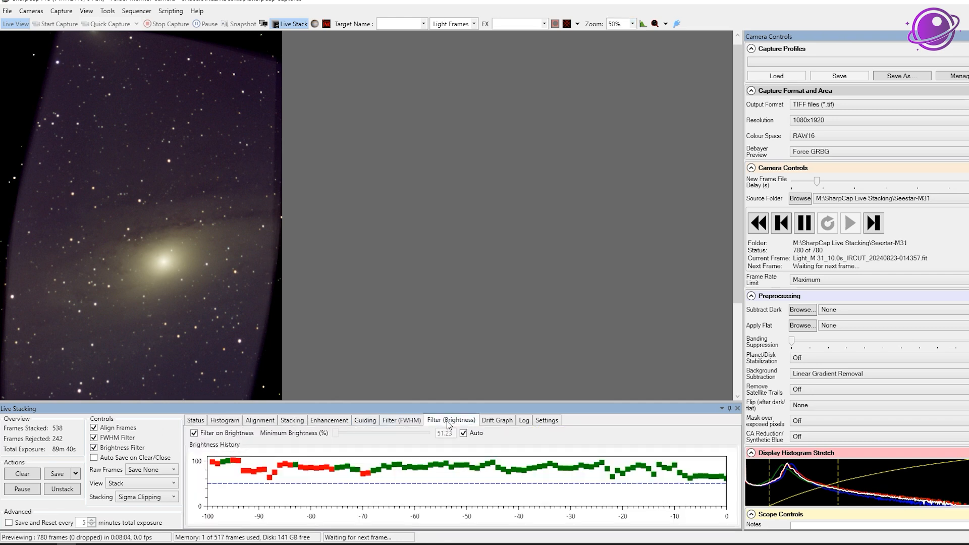
mouse_move(397, 427)
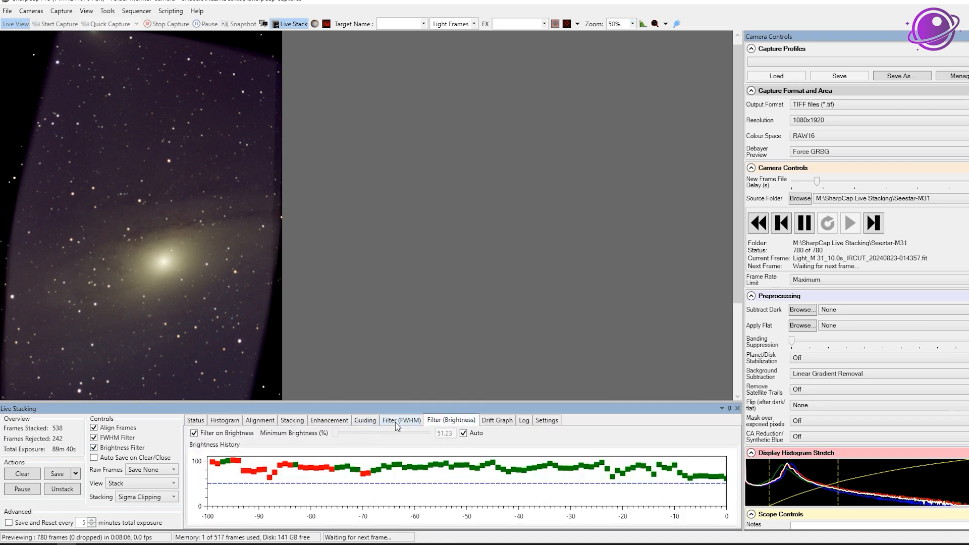
left_click(401, 420)
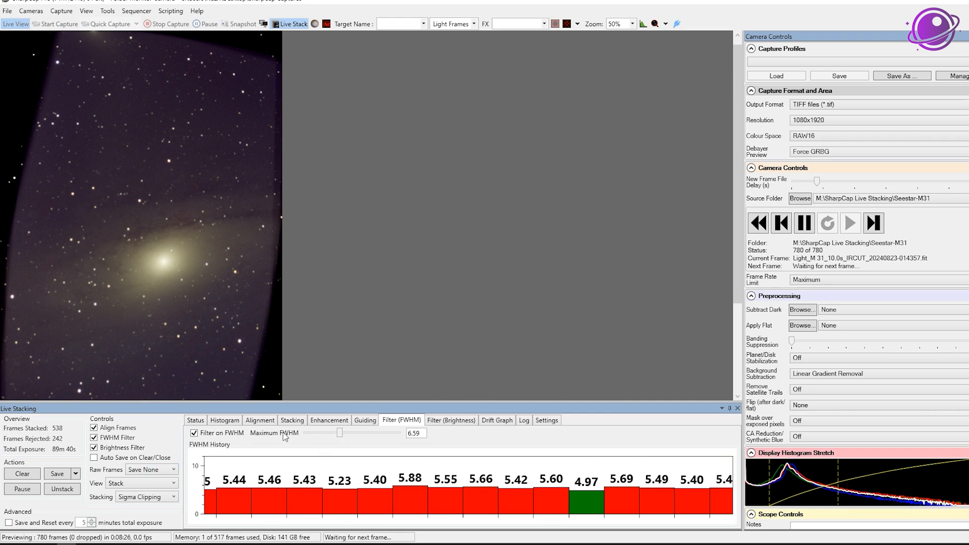
mouse_move(732, 249)
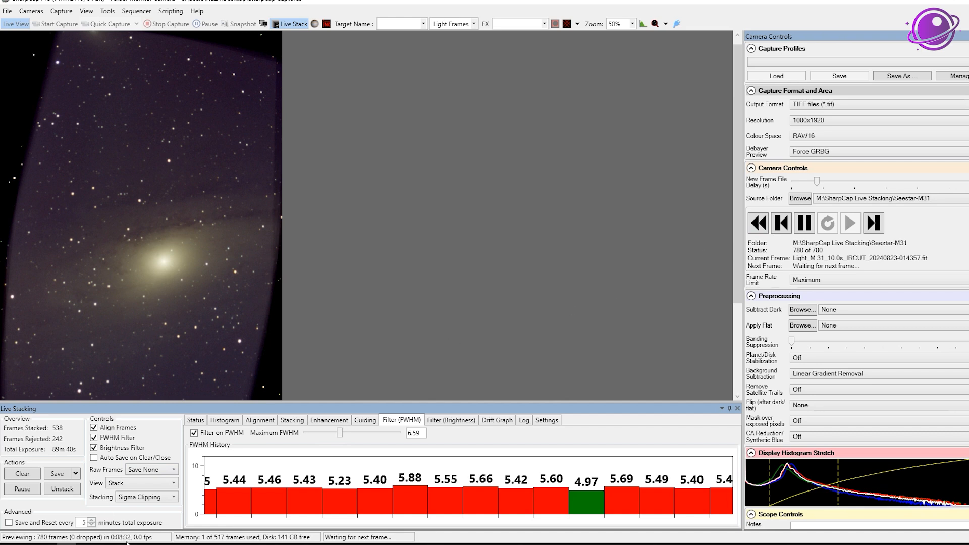
mouse_move(279, 471)
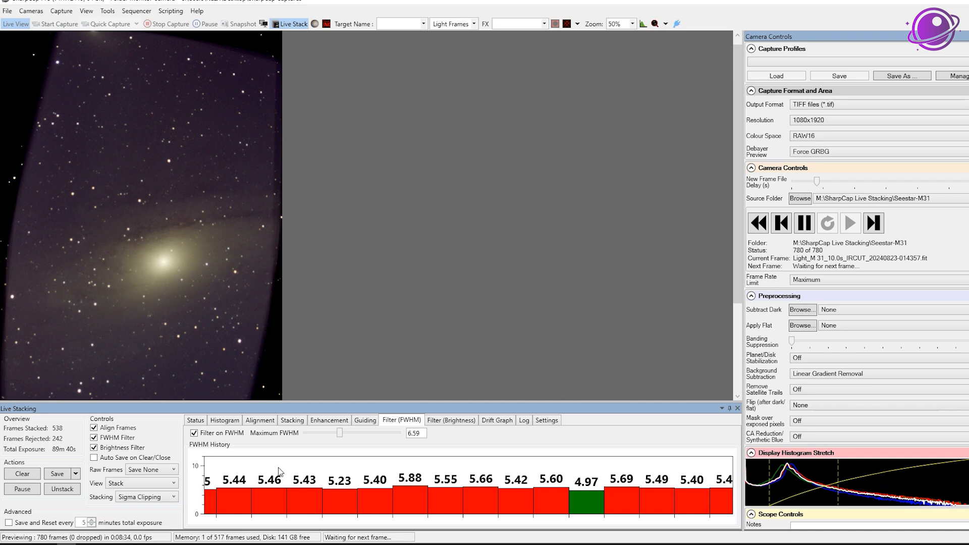
mouse_move(379, 243)
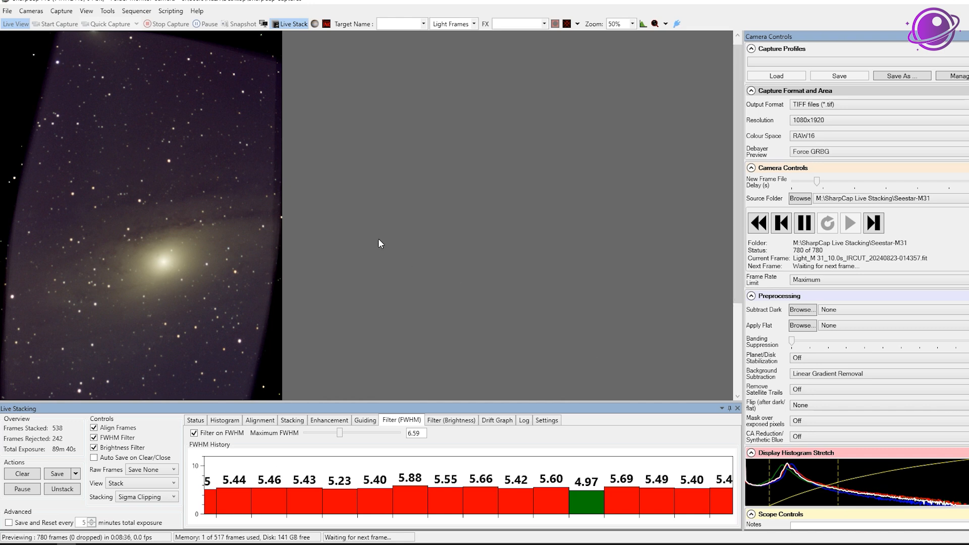
mouse_move(268, 275)
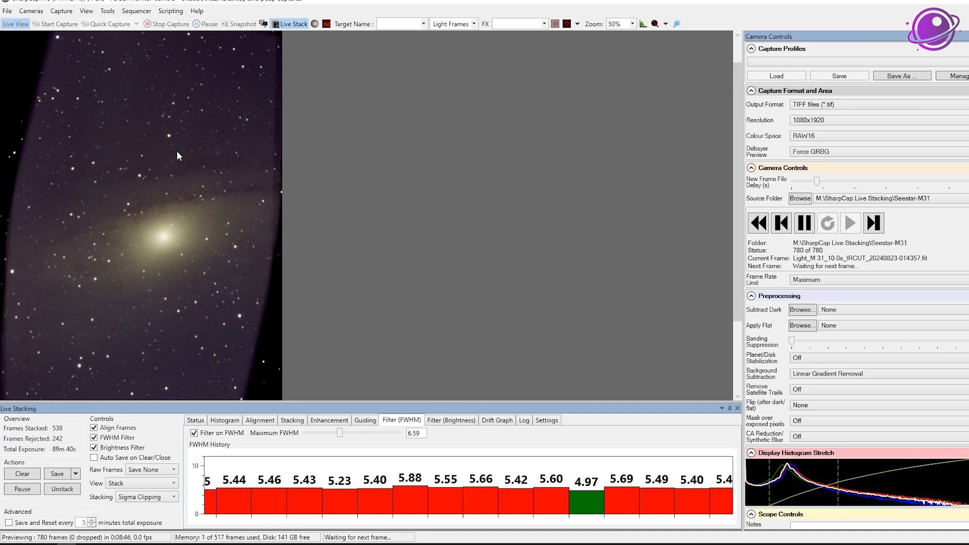
mouse_move(871, 209)
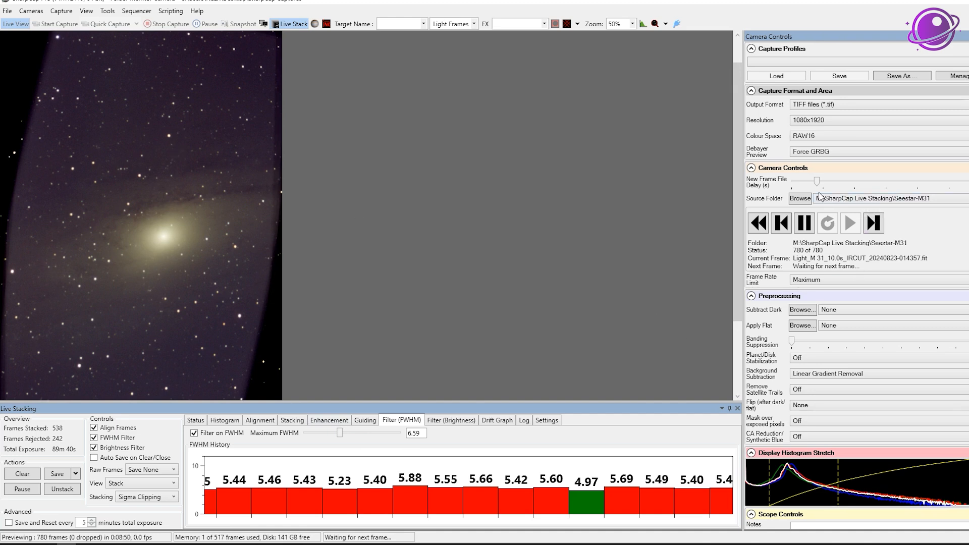
mouse_move(703, 218)
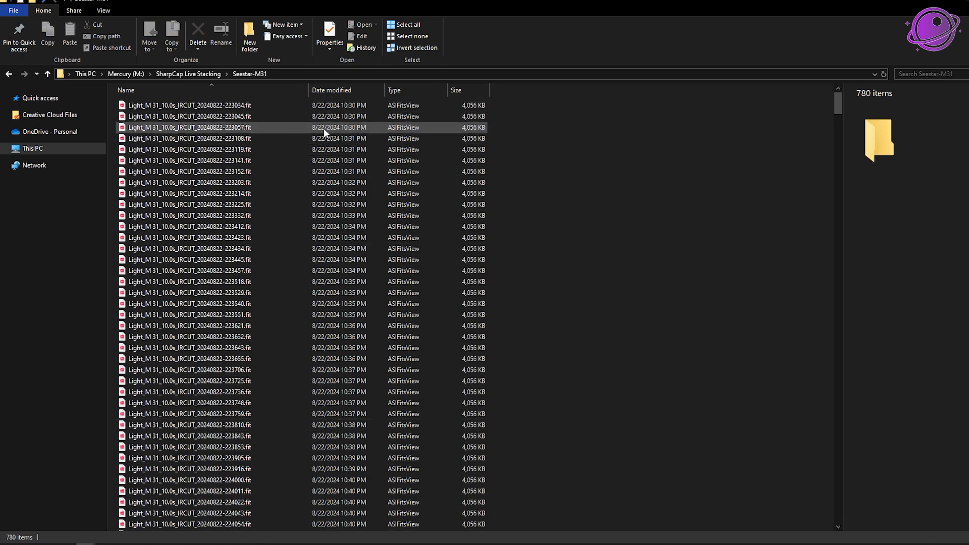
Step: Scroll through the 780 FIT frames in the Seestar-M31 folder in File Explorer
scroll("down", 3)
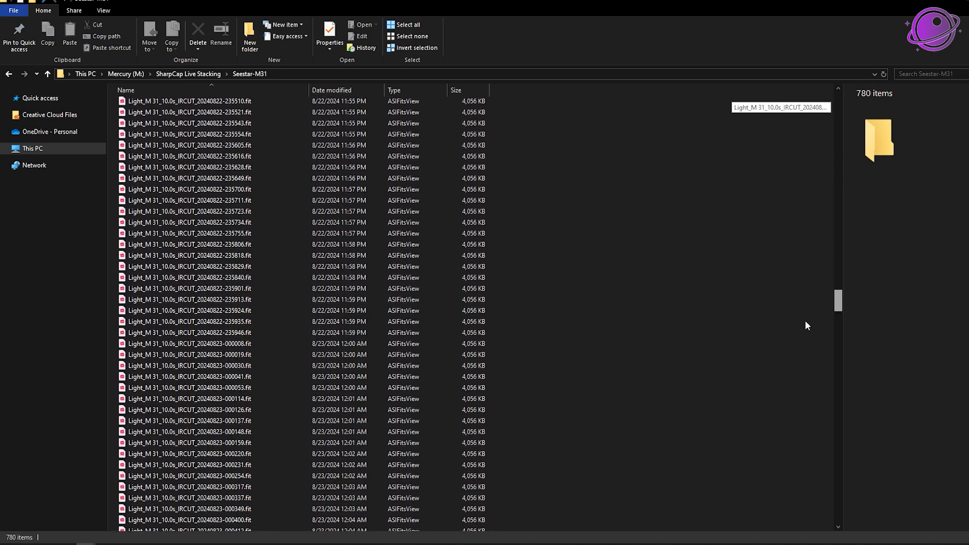
scroll("up", 3)
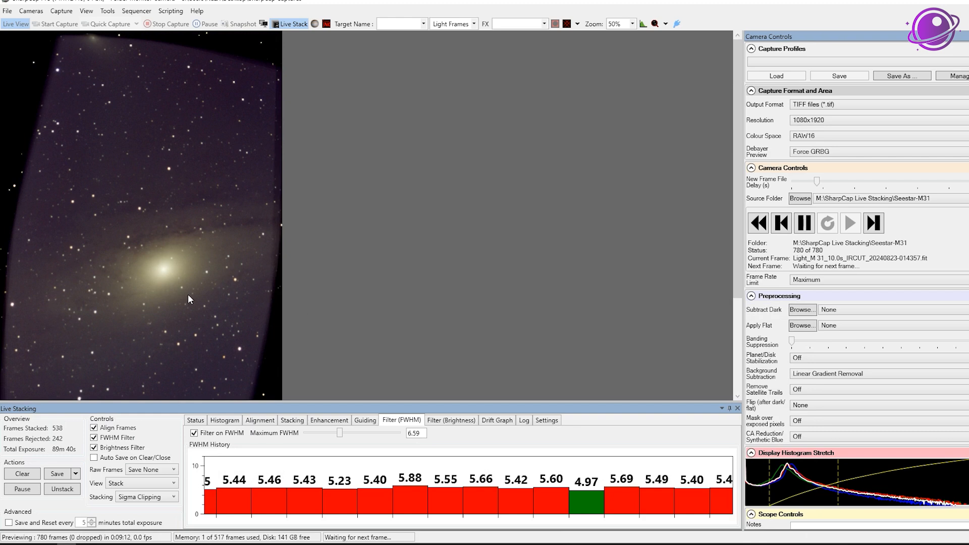
mouse_move(143, 245)
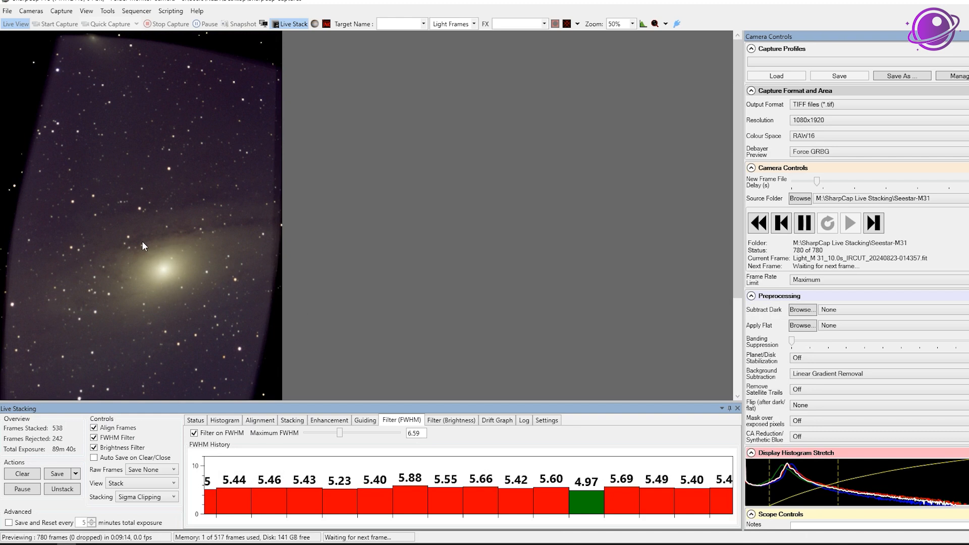
mouse_move(719, 77)
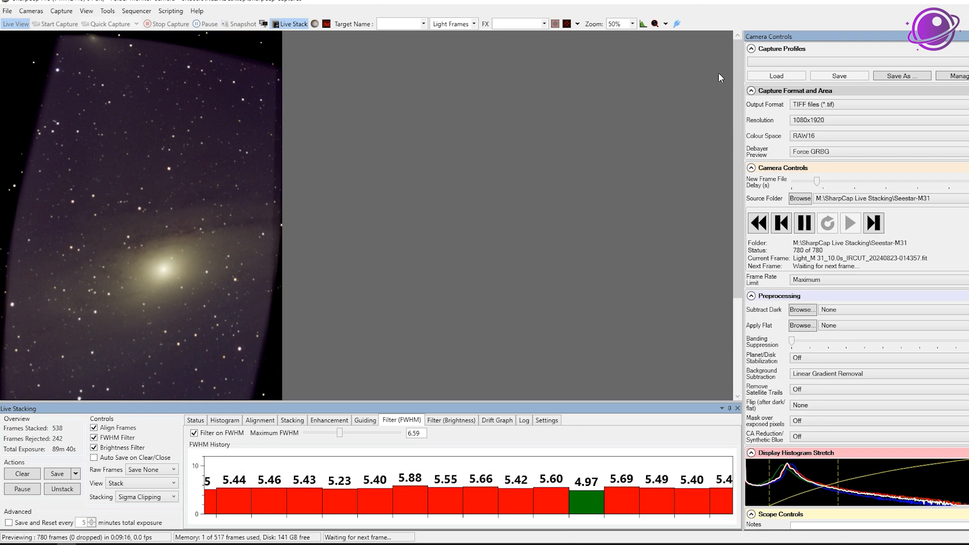
Step: Show the M31 stack's histogram with black, mid and white stretch levels
left_click(224, 420)
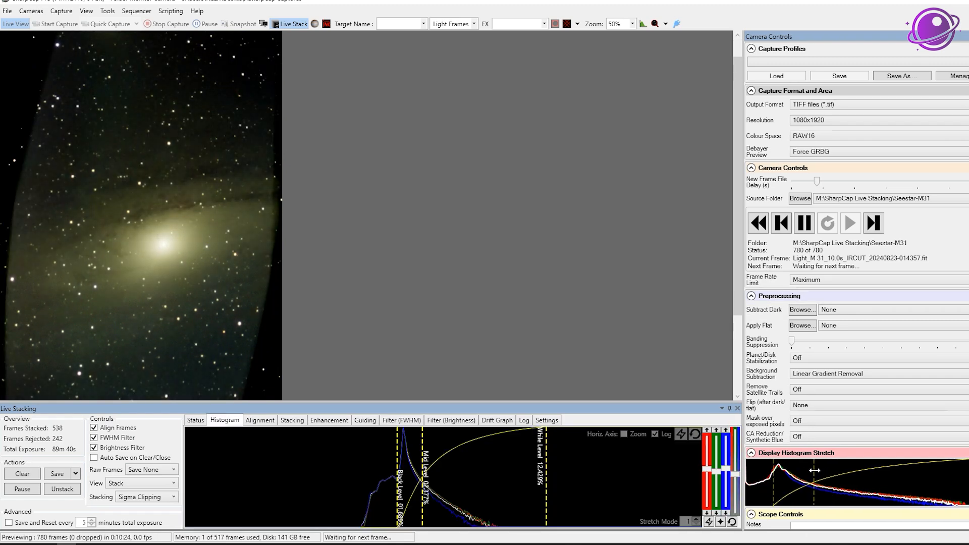